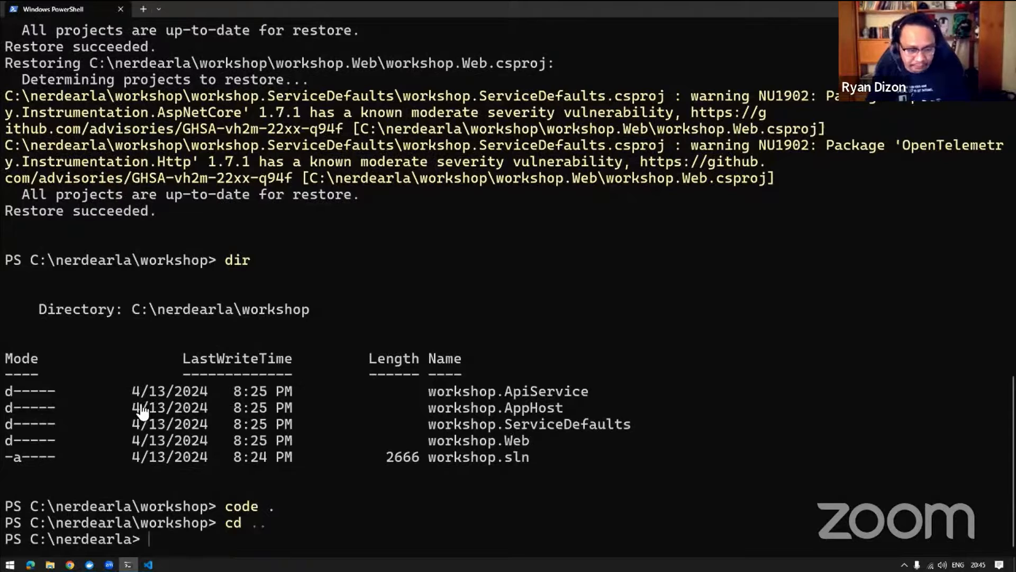
Make a nonaspire directory with mkdir and change into it.
{"action": "type", "text": "mkdir"}
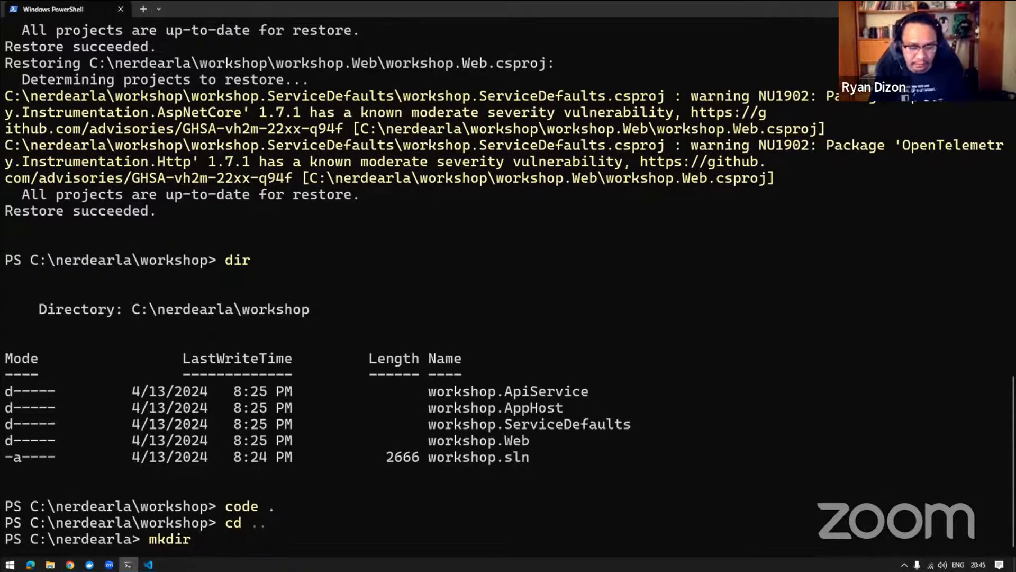
{"action": "type", "text": "nonaspire"}
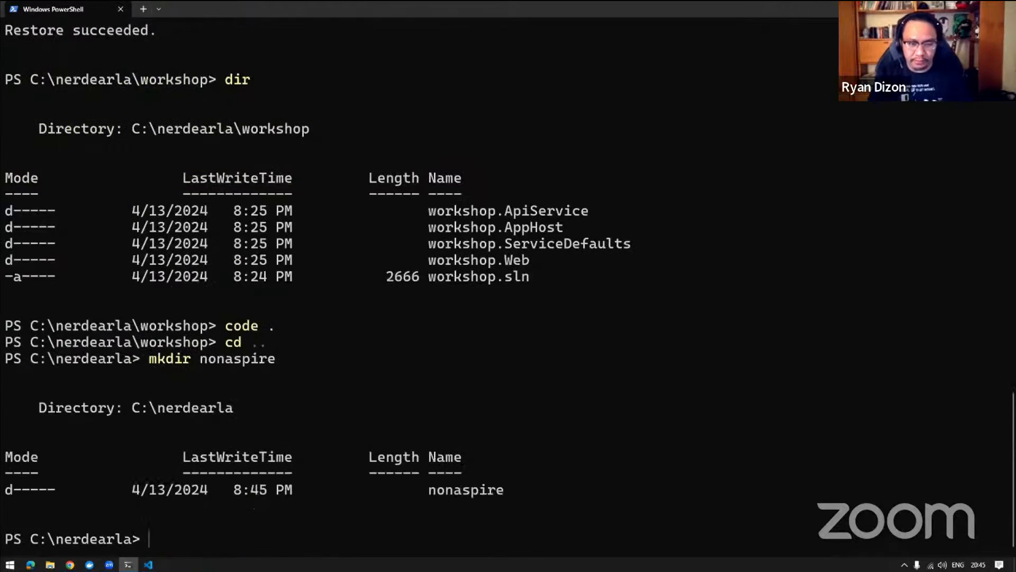
{"action": "type", "text": "cd no"}
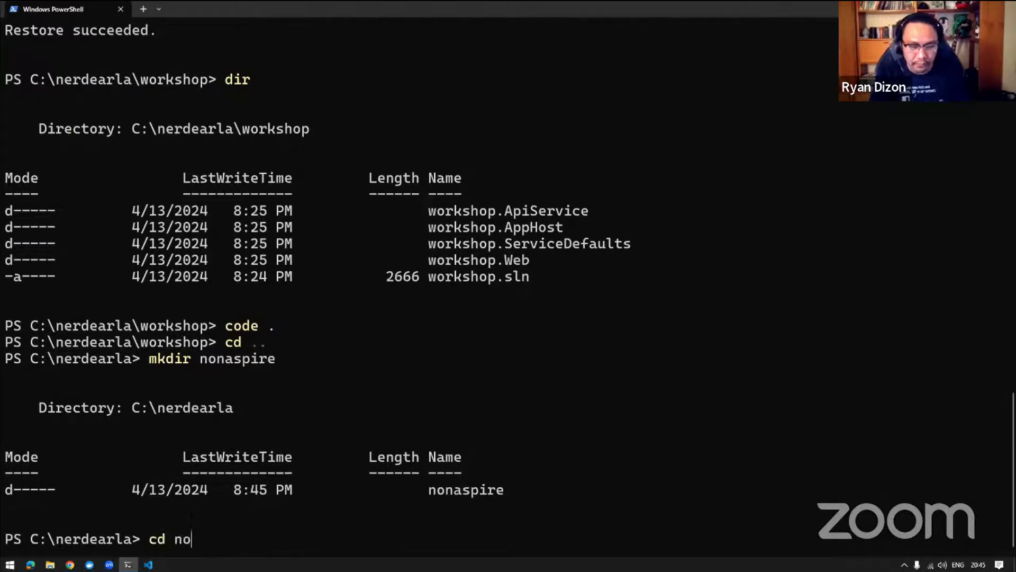
{"action": "key", "text": "Enter"}
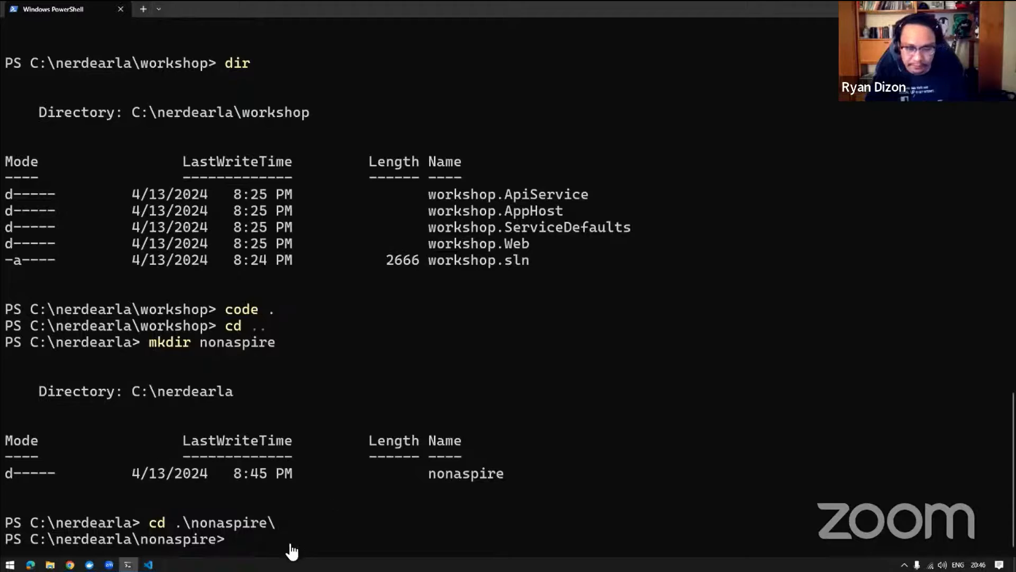
Git clone the ms-learn-dotnet-cloudnative-devops repo as eShopLite and launch VS Code there with code.
{"action": "type", "text": "git clone https://github.com/MicrosoftDocs/ms-learn-dotnet-cloudnative-devops.git eShopLite"}
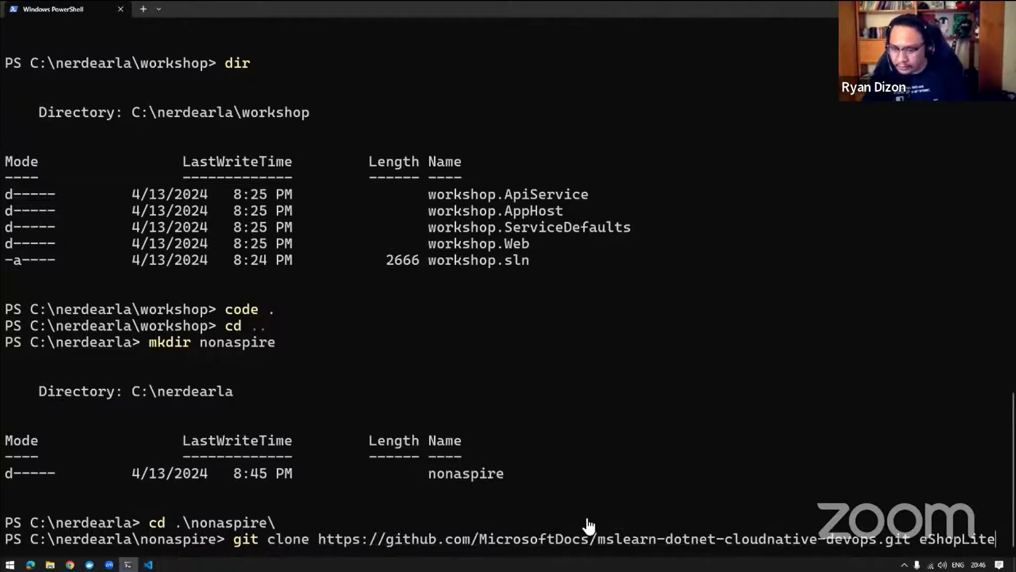
{"action": "key", "text": "Enter"}
{"action": "type", "text": "code"}
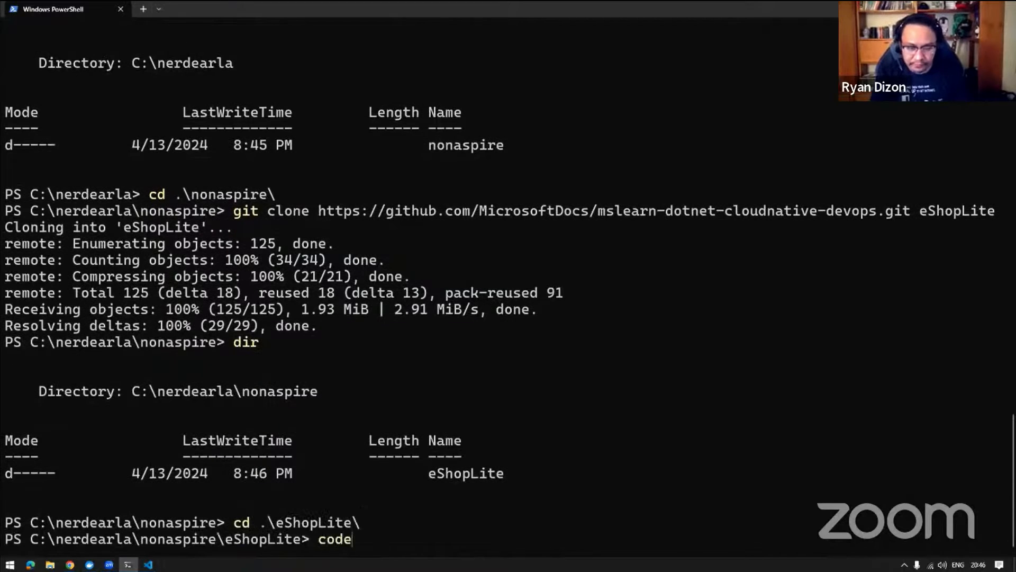
{"action": "type", "text": "."}
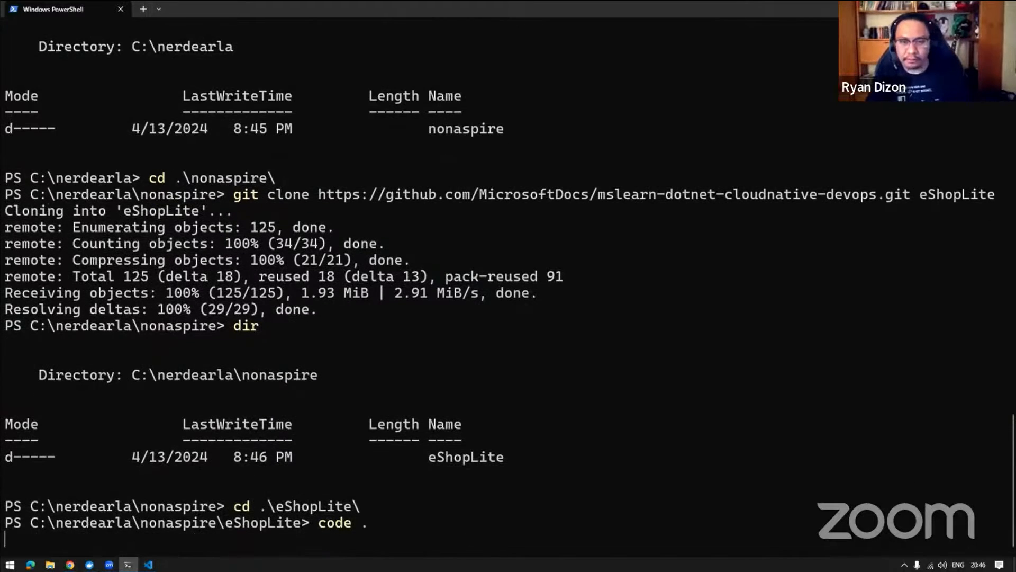
{"action": "key", "text": "Enter"}
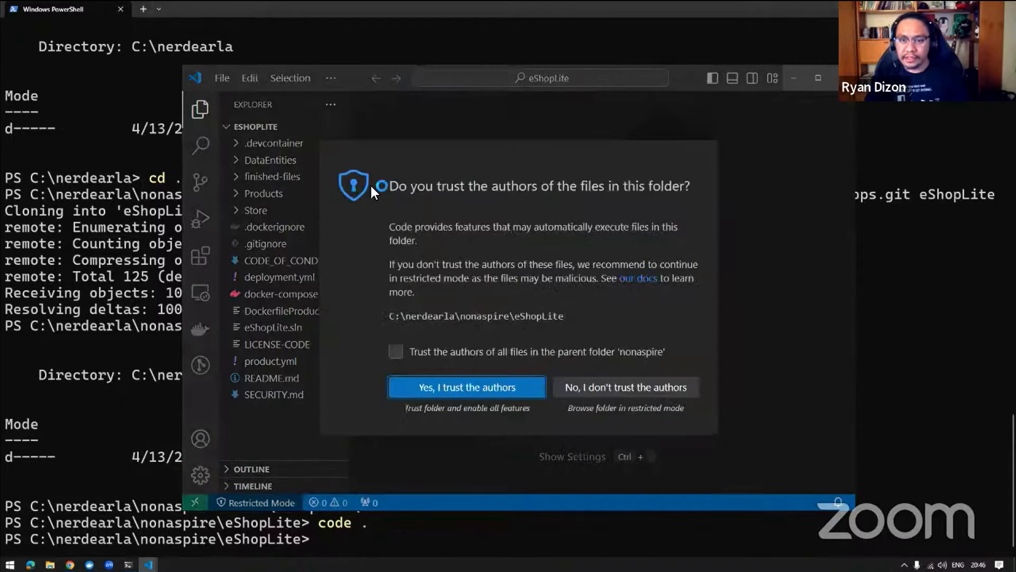
Trust the folder's authors, widen Explorer, and show Store/Program.cs in the editor.
{"action": "left_click", "coordinate": [466, 388]}
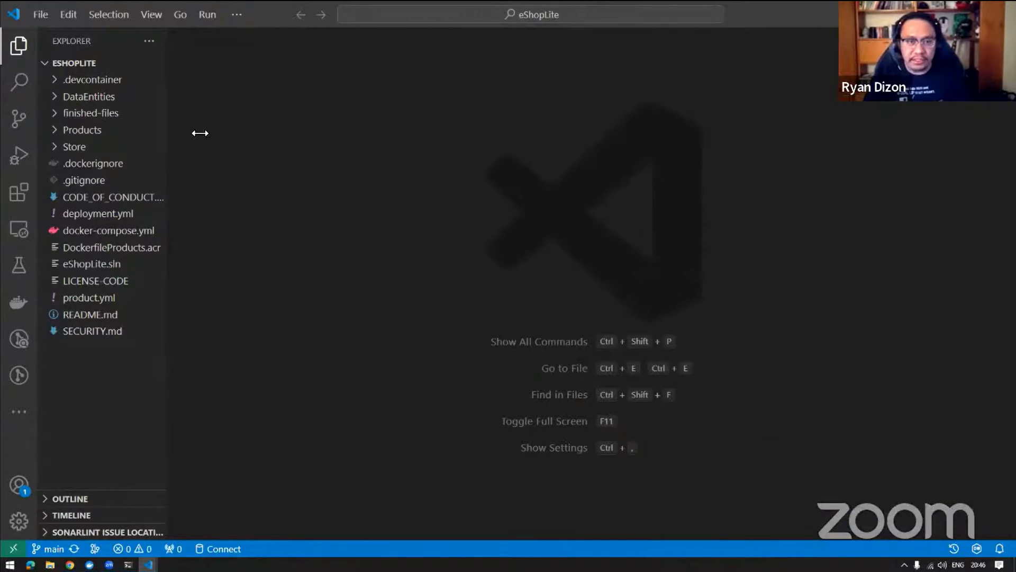
{"action": "left_click_drag", "start_coordinate": [200, 133], "coordinate": [287, 154]}
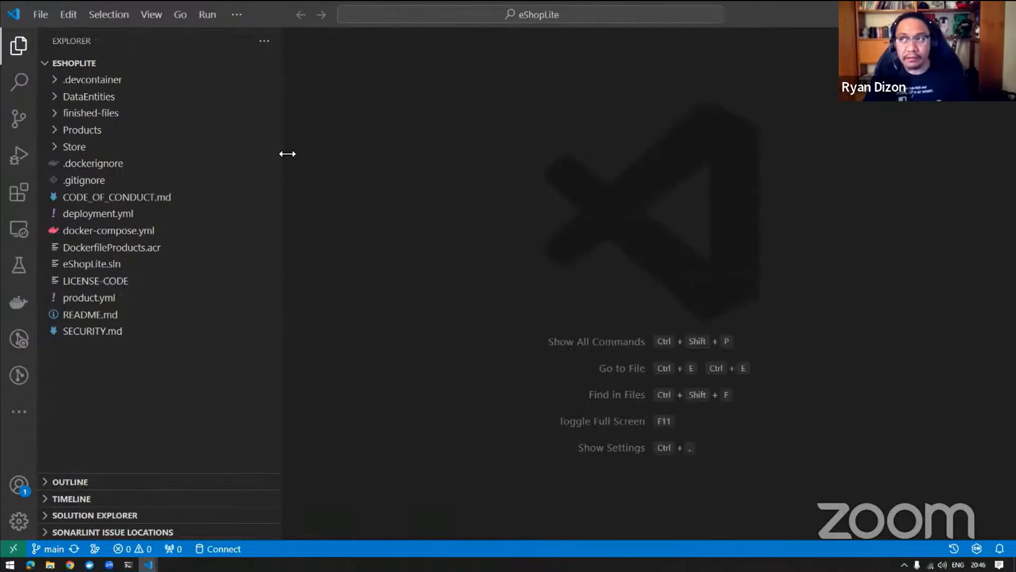
{"action": "mouse_move", "coordinate": [270, 201]}
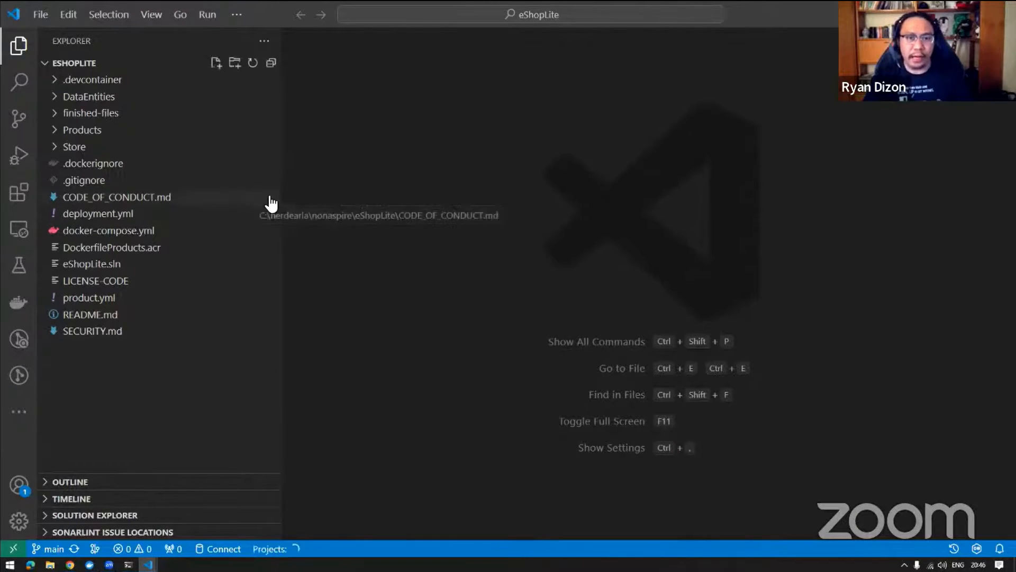
{"action": "mouse_move", "coordinate": [273, 229]}
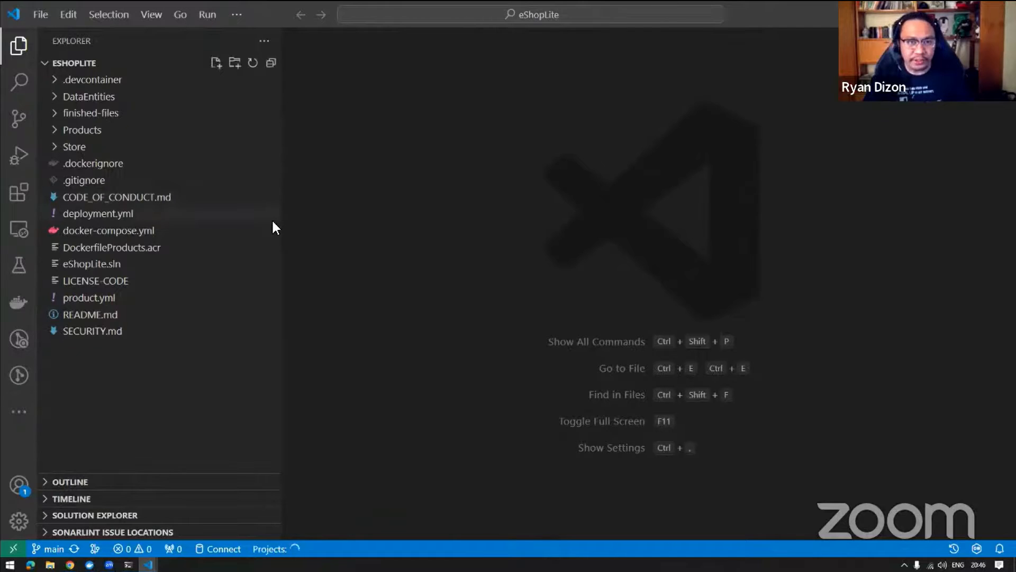
{"action": "mouse_move", "coordinate": [99, 214]}
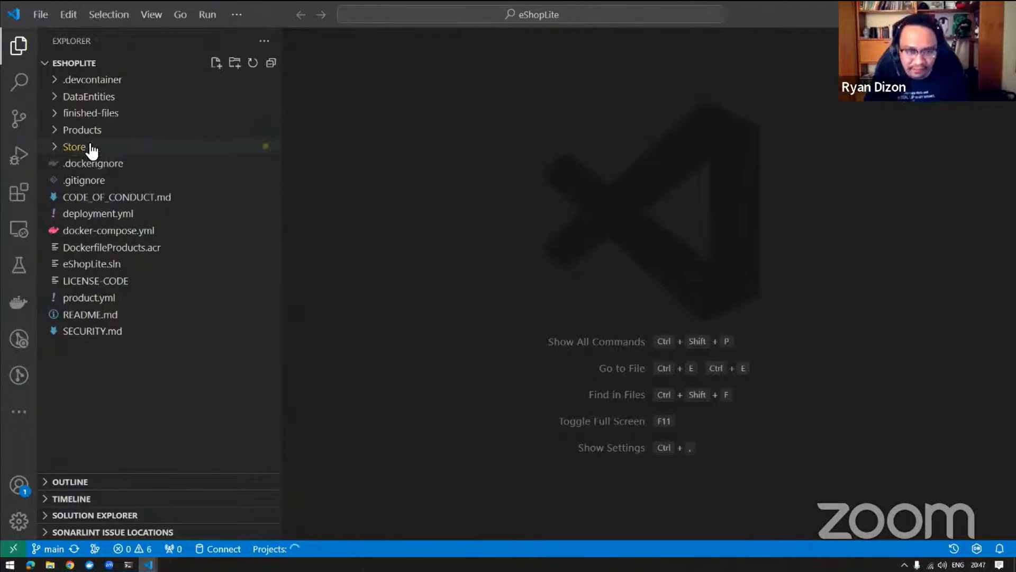
{"action": "mouse_move", "coordinate": [246, 275]}
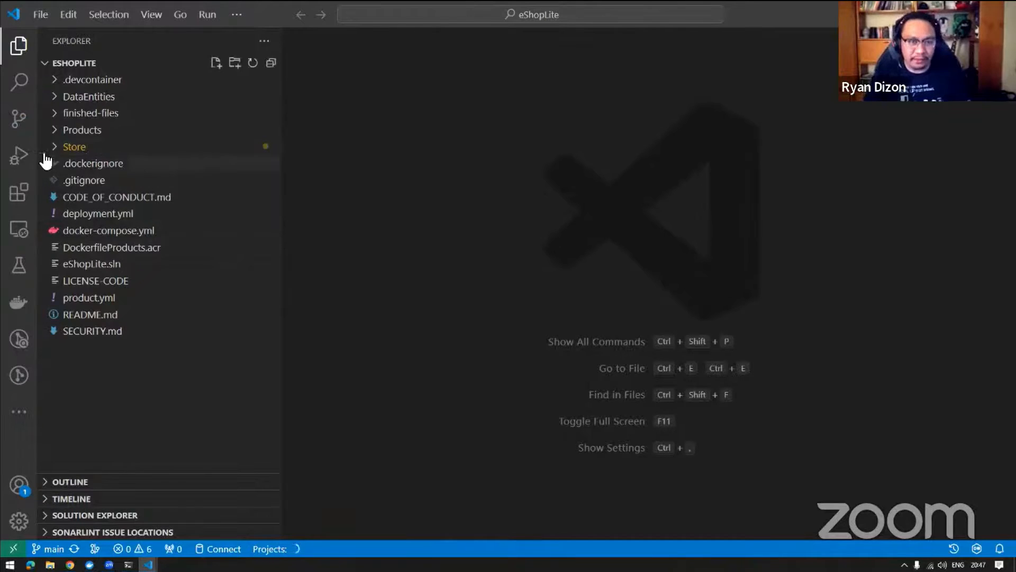
{"action": "left_click", "coordinate": [74, 146]}
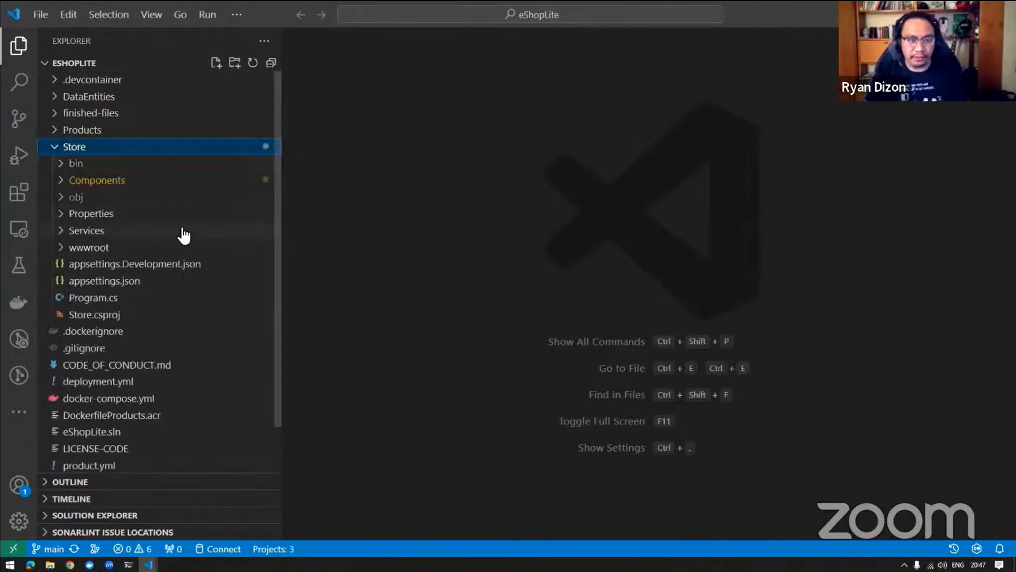
{"action": "mouse_move", "coordinate": [103, 306]}
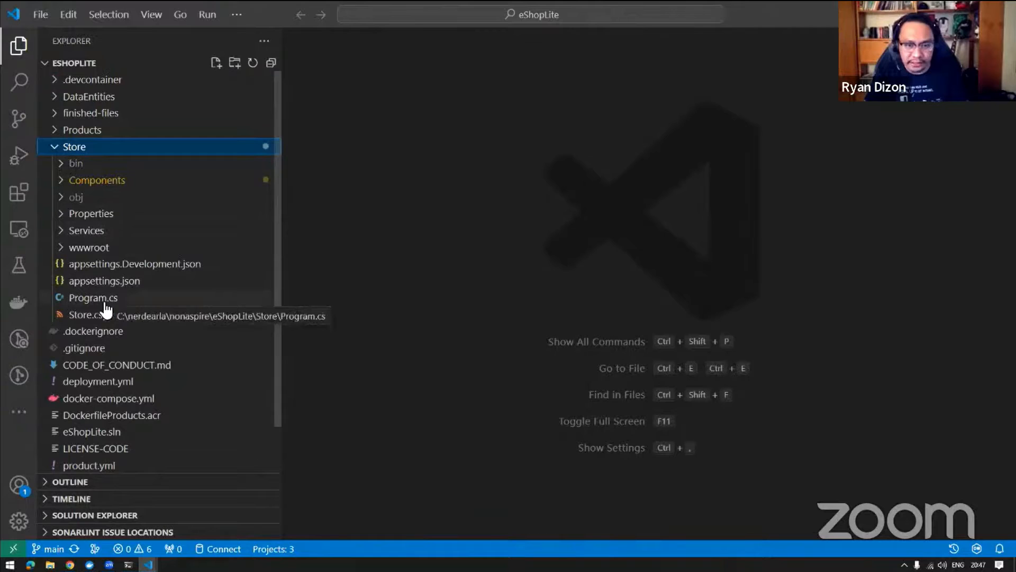
{"action": "left_click", "coordinate": [93, 298]}
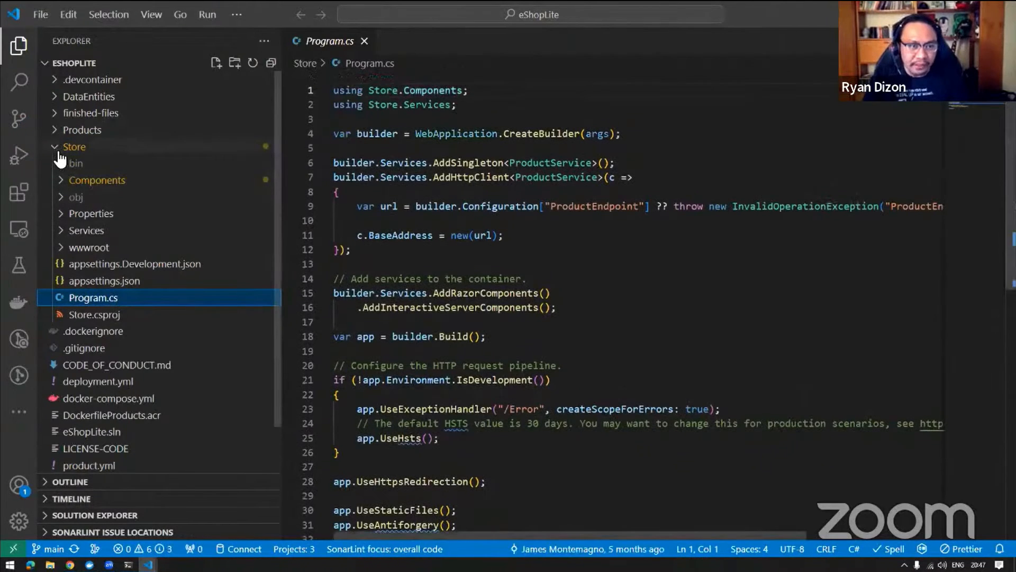
Collapse Store and start a new integrated PowerShell terminal at the repository root.
{"action": "left_click", "coordinate": [74, 146]}
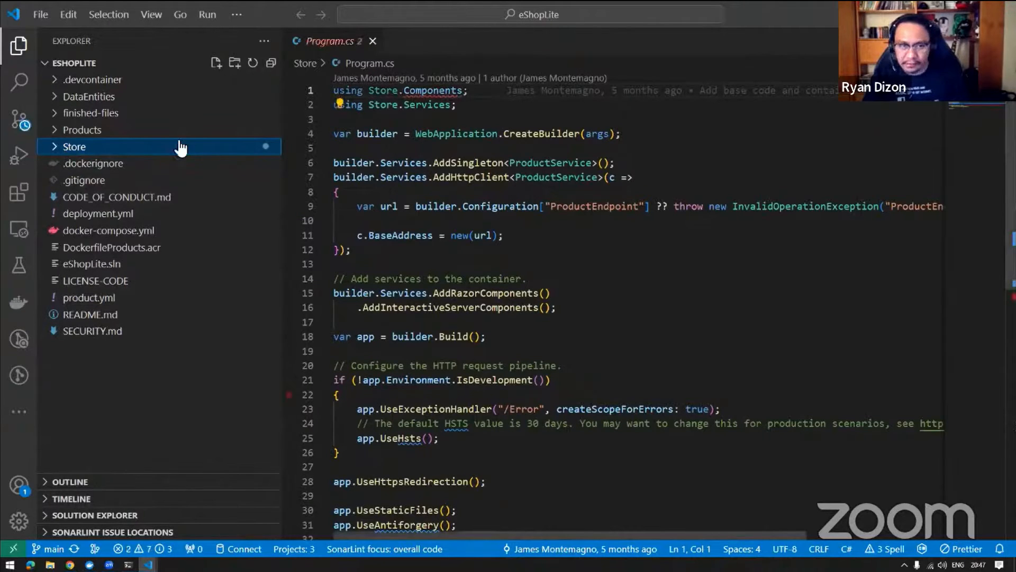
{"action": "left_click", "coordinate": [208, 14]}
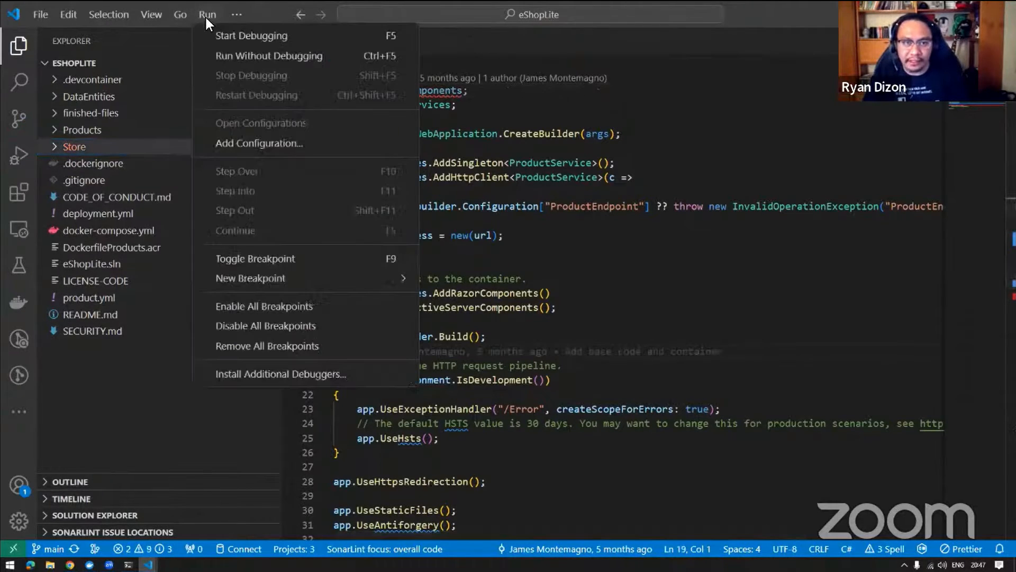
{"action": "left_click", "coordinate": [180, 14]}
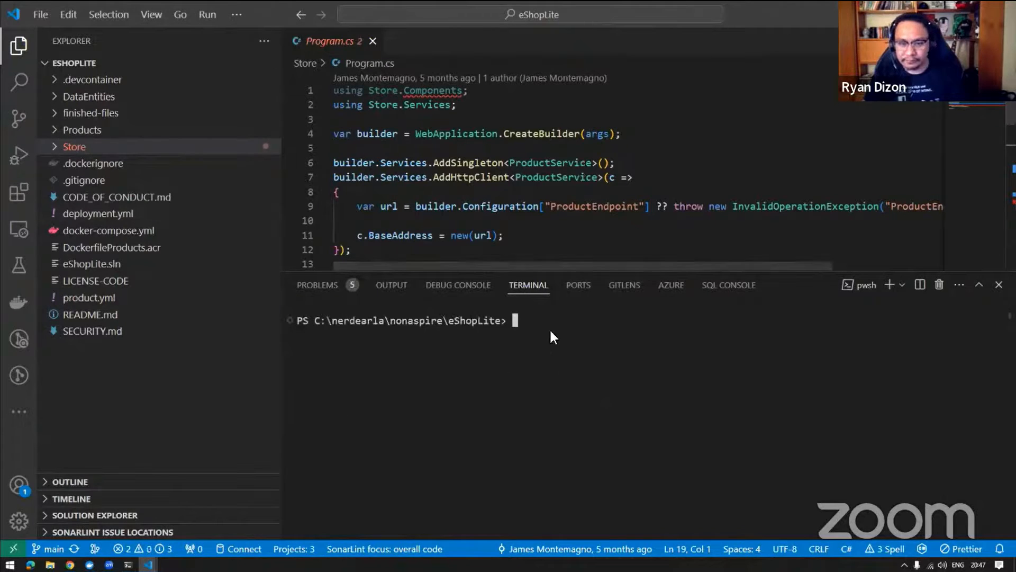
{"action": "mouse_move", "coordinate": [79, 147]}
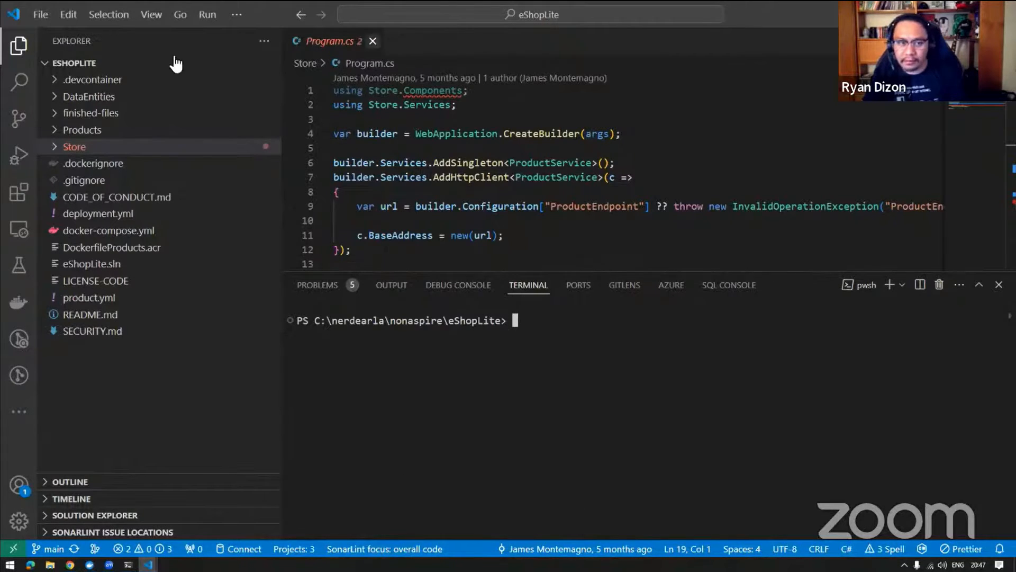
Close Program.cs and run dotnet new aspire --force to add the Aspire app to eShopLite.sln.
{"action": "left_click", "coordinate": [373, 42]}
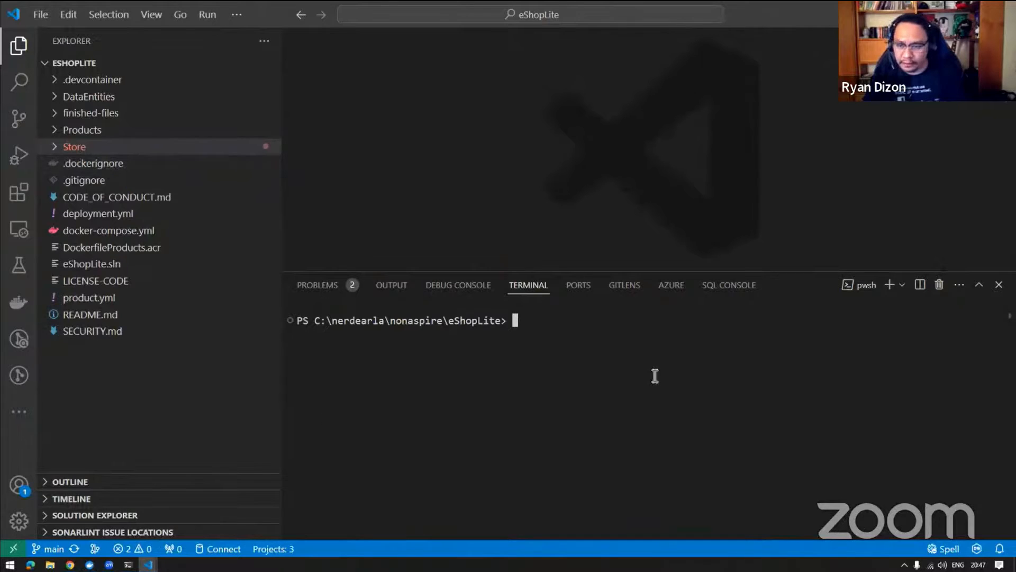
{"action": "mouse_move", "coordinate": [545, 318]}
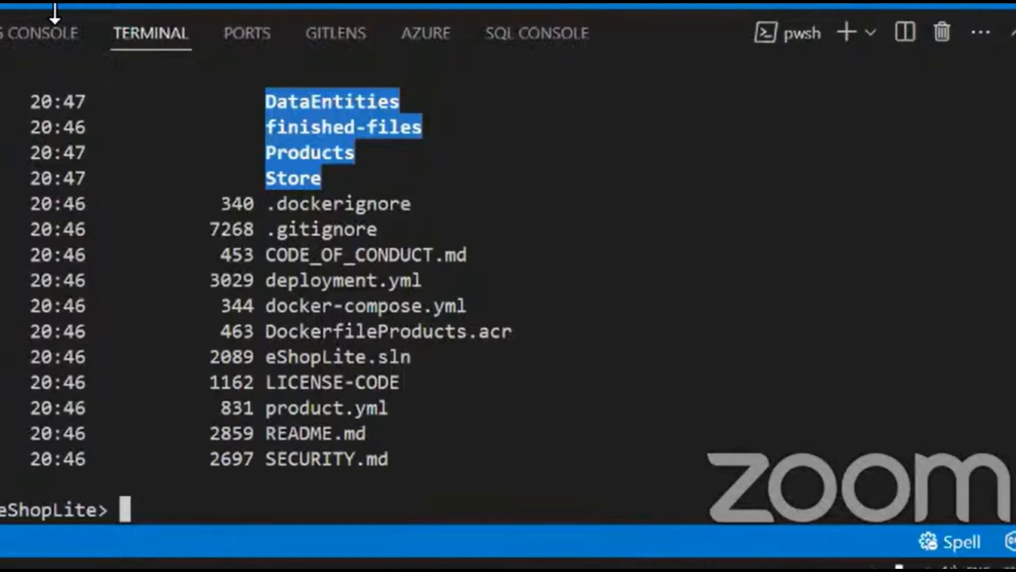
{"action": "type", "text": "dotnet run --project .\\workshop.AppHost\\"}
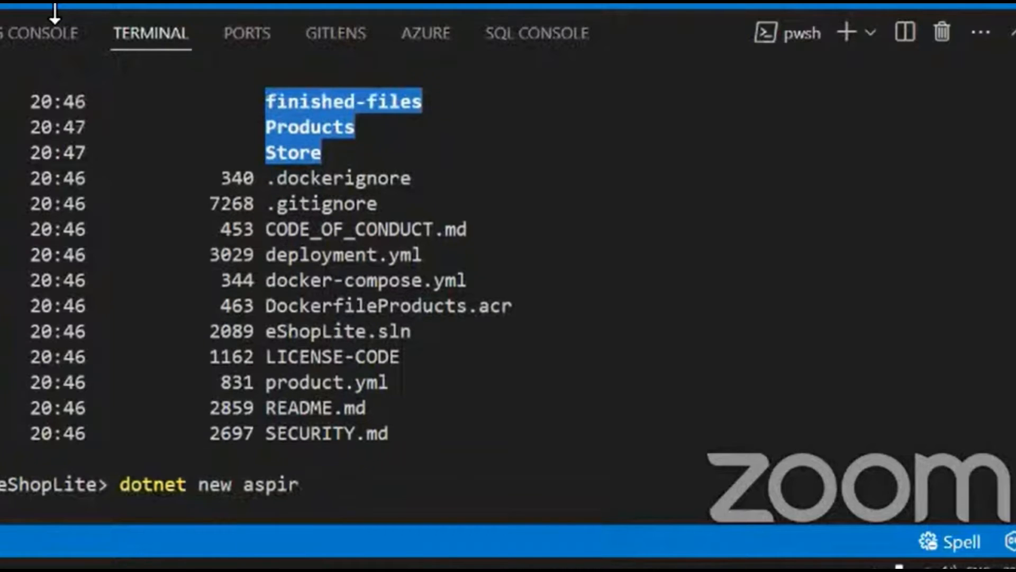
{"action": "key", "text": "Enter"}
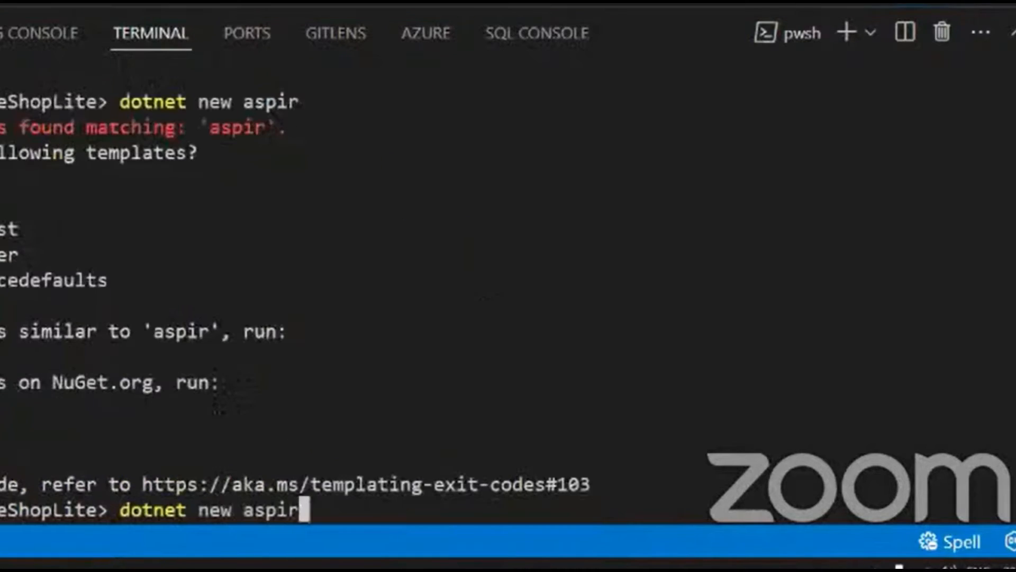
{"action": "type", "text": "e"}
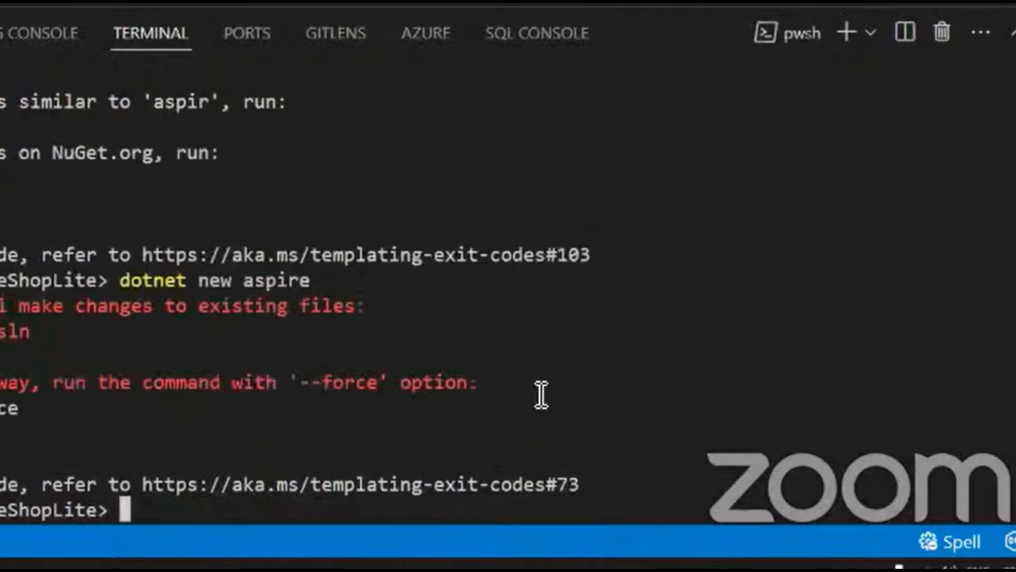
{"action": "type", "text": "dotnet new aspire"}
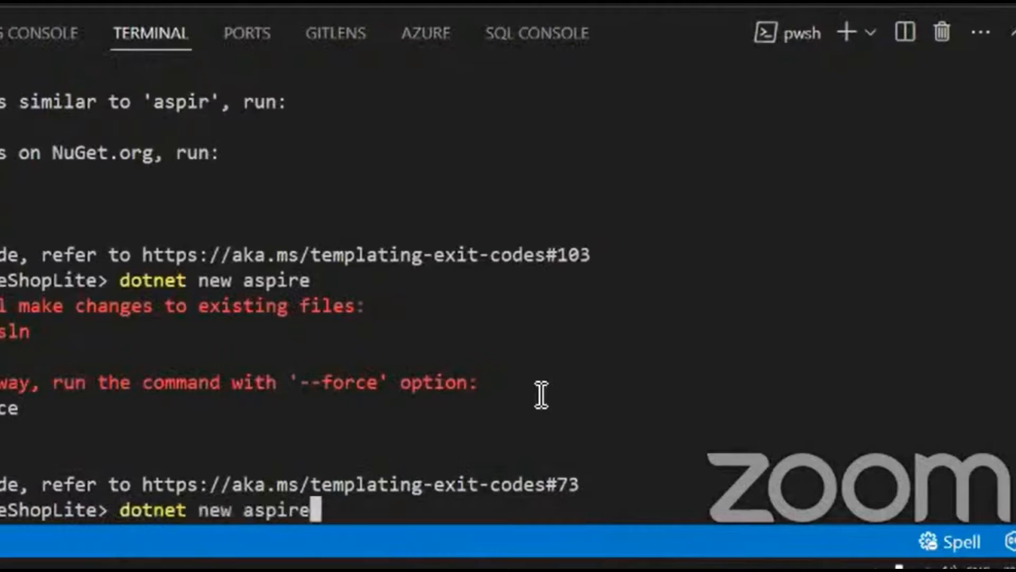
{"action": "type", "text": "--force"}
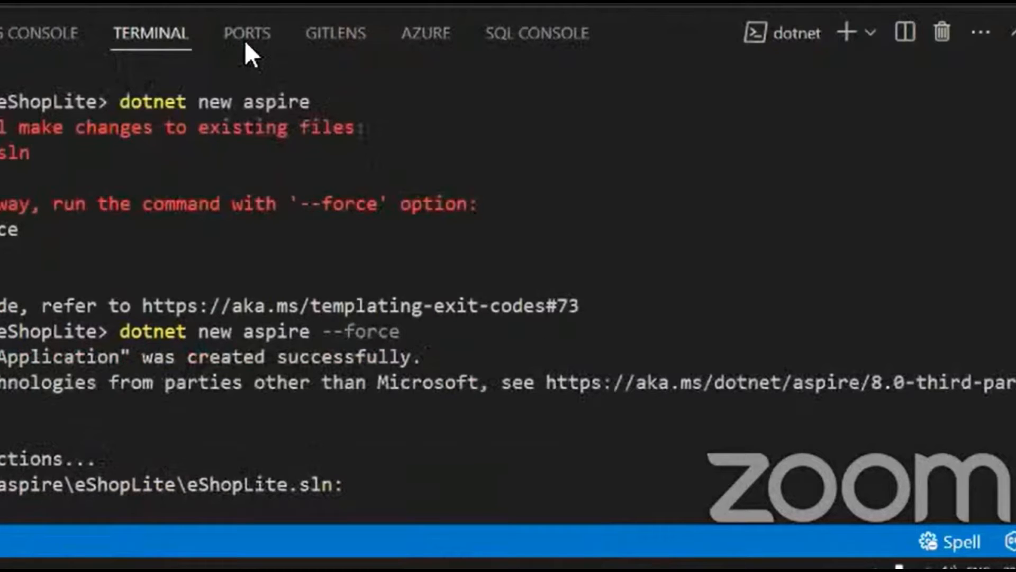
{"action": "mouse_move", "coordinate": [430, 252]}
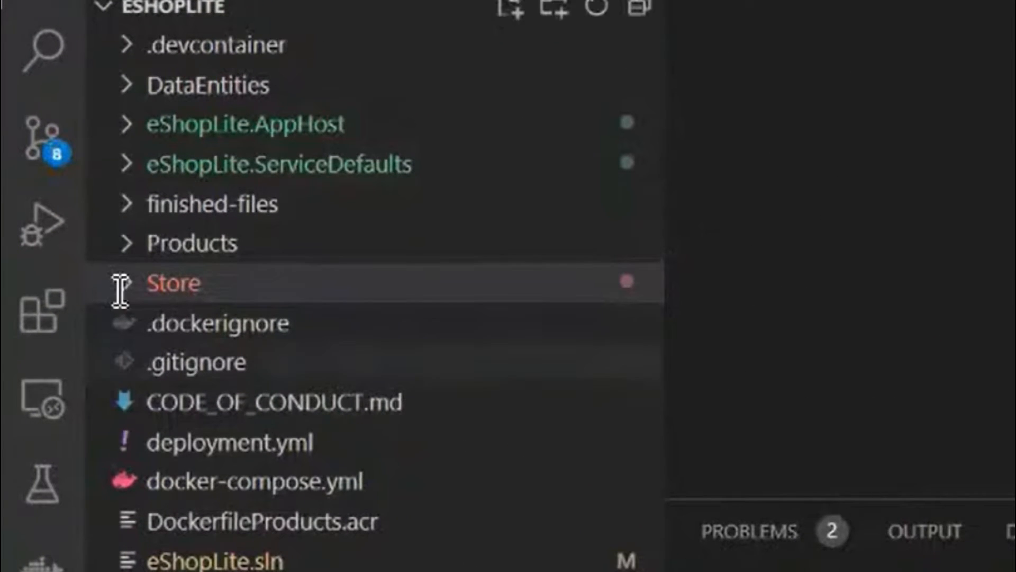
Add Store.csproj and Products.csproj to the solution via Add Existing Project, then expand Store.
{"action": "left_click", "coordinate": [172, 282]}
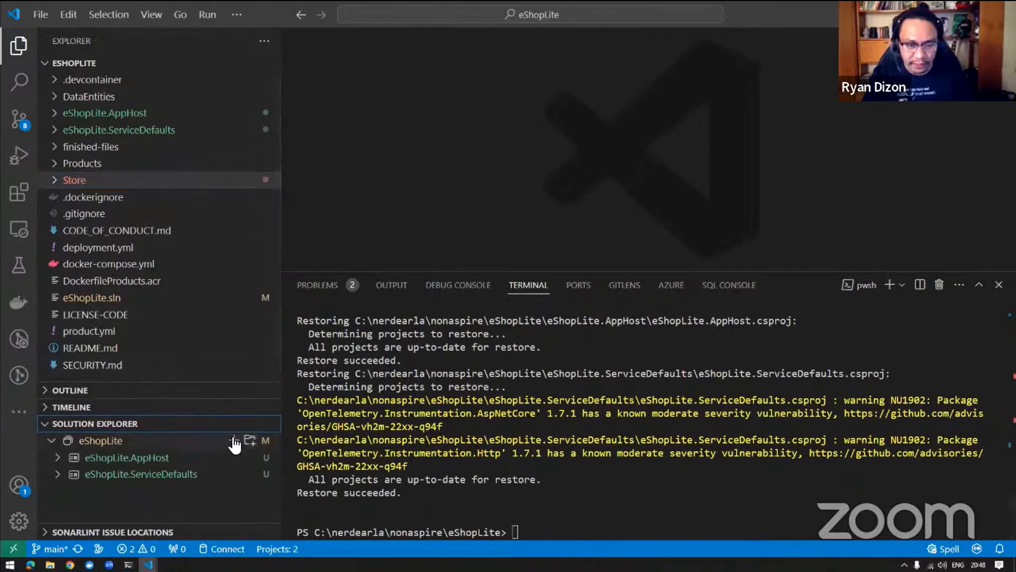
{"action": "mouse_move", "coordinate": [238, 453]}
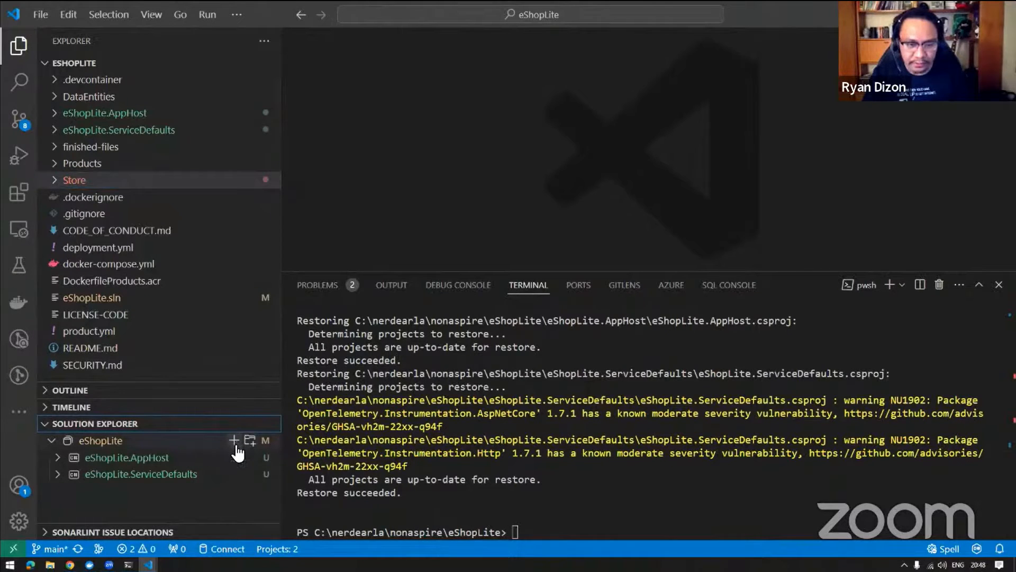
{"action": "mouse_move", "coordinate": [199, 455]}
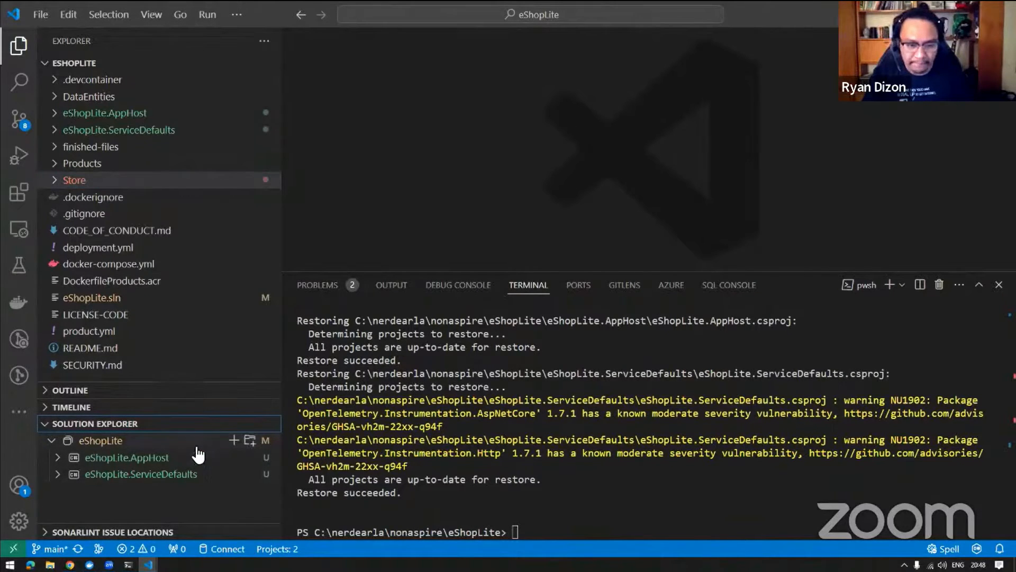
{"action": "right_click", "coordinate": [100, 441]}
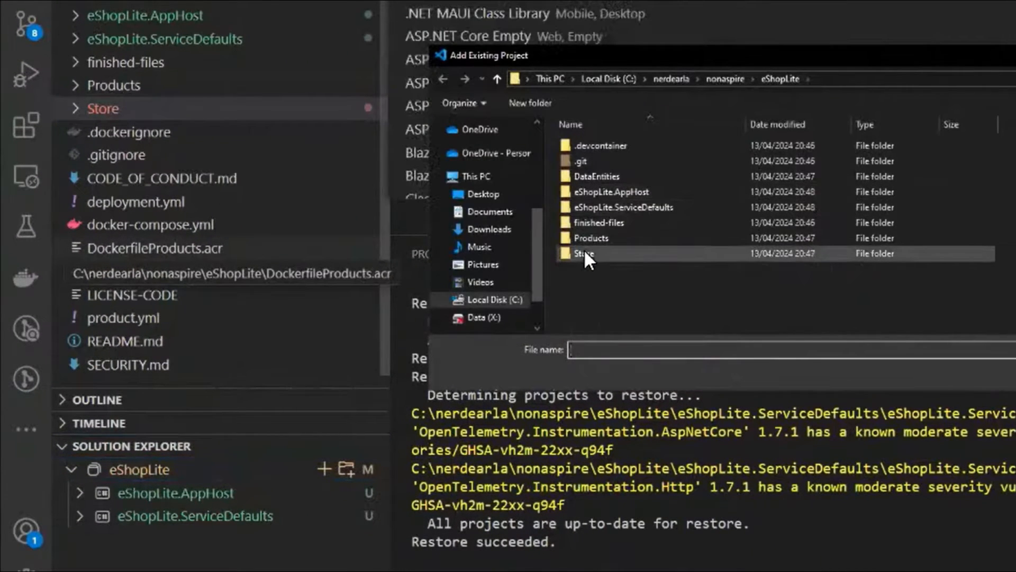
{"action": "double_click", "coordinate": [584, 253]}
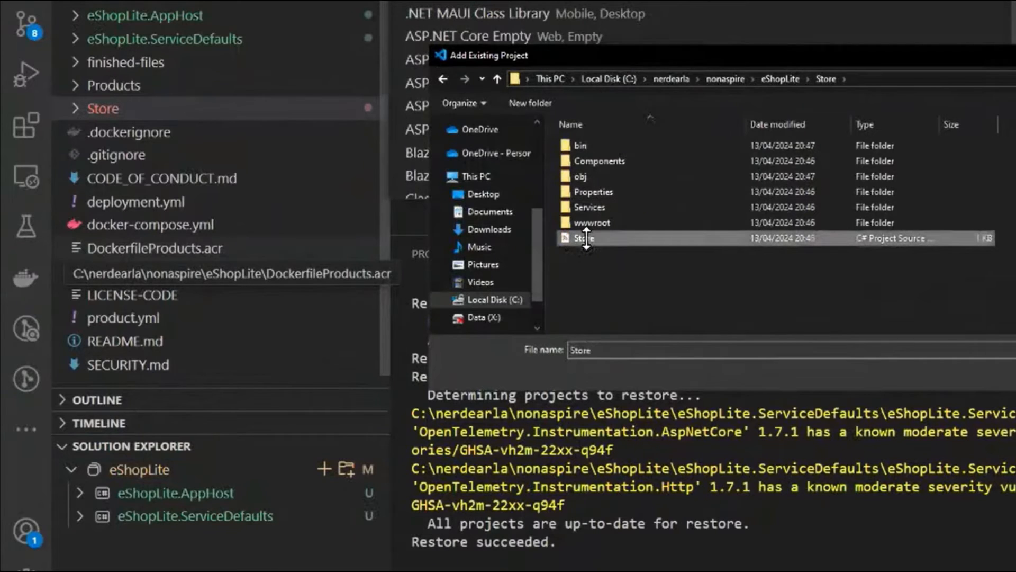
{"action": "left_click", "coordinate": [584, 237]}
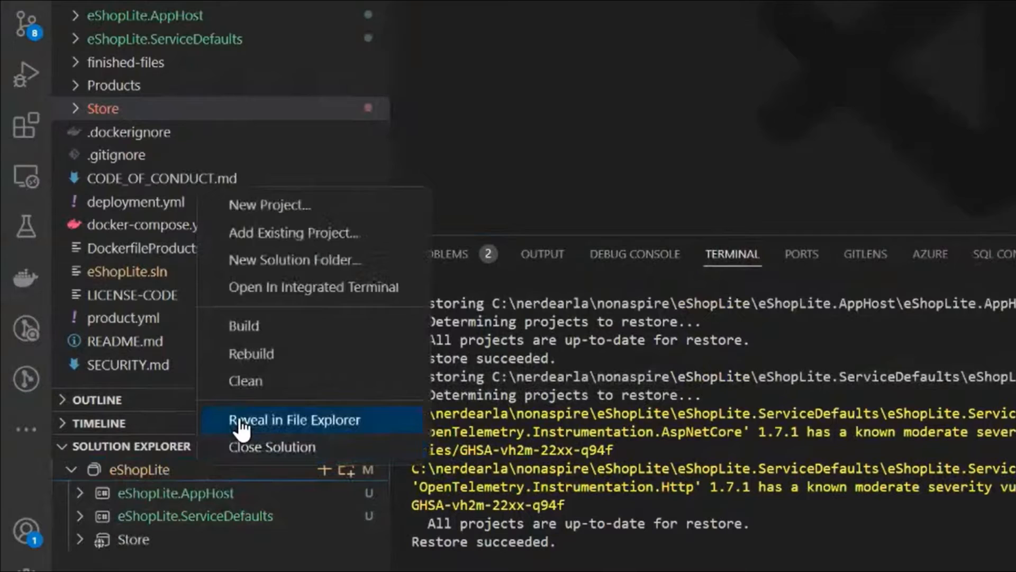
{"action": "left_click", "coordinate": [294, 419]}
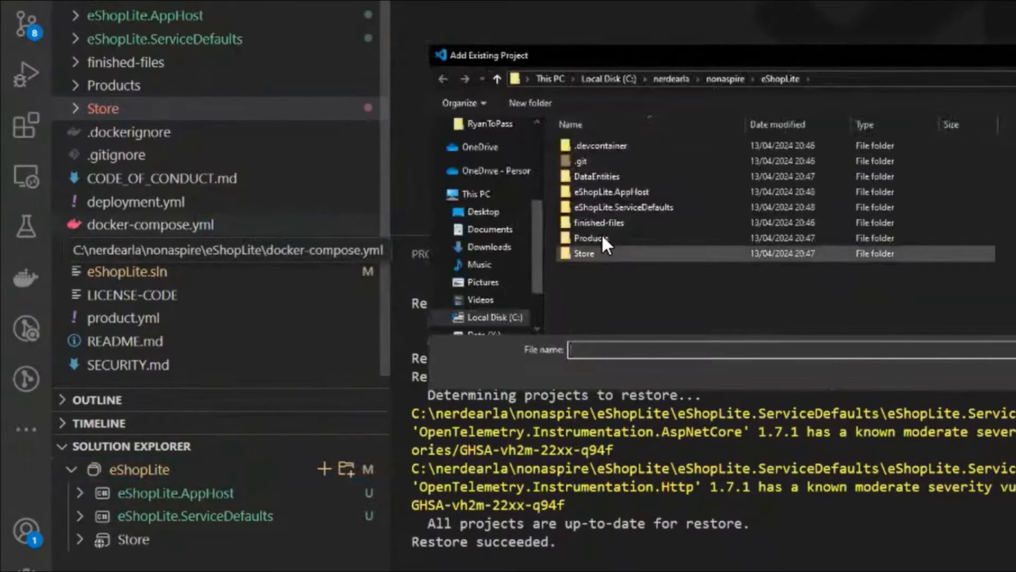
{"action": "double_click", "coordinate": [591, 237]}
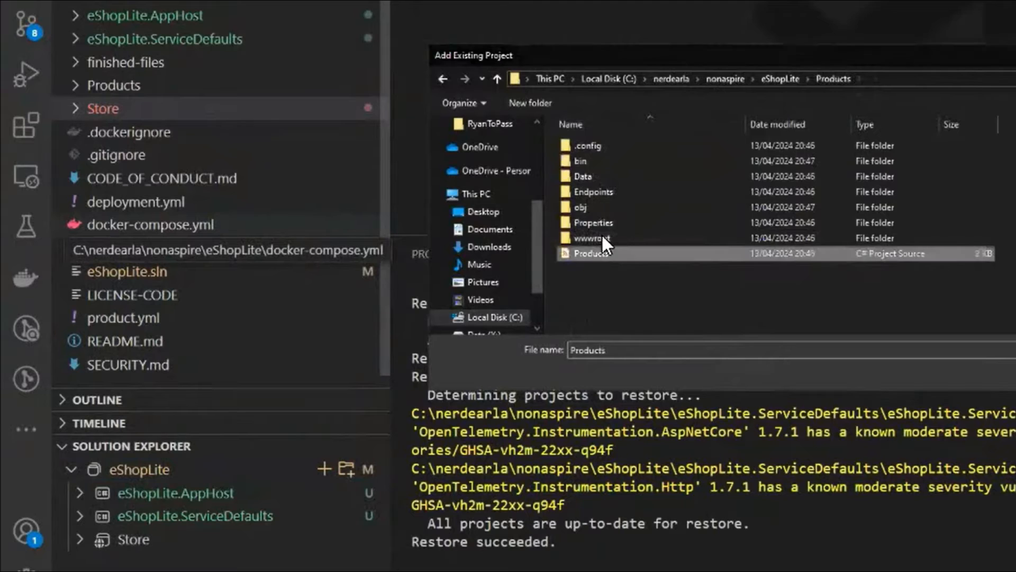
{"action": "left_click", "coordinate": [590, 254]}
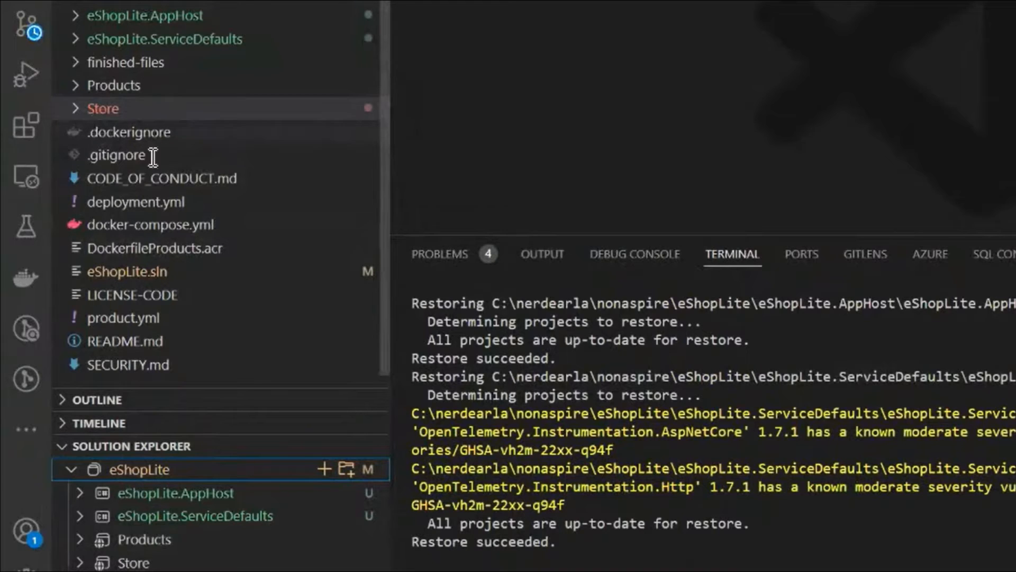
{"action": "mouse_move", "coordinate": [79, 85]}
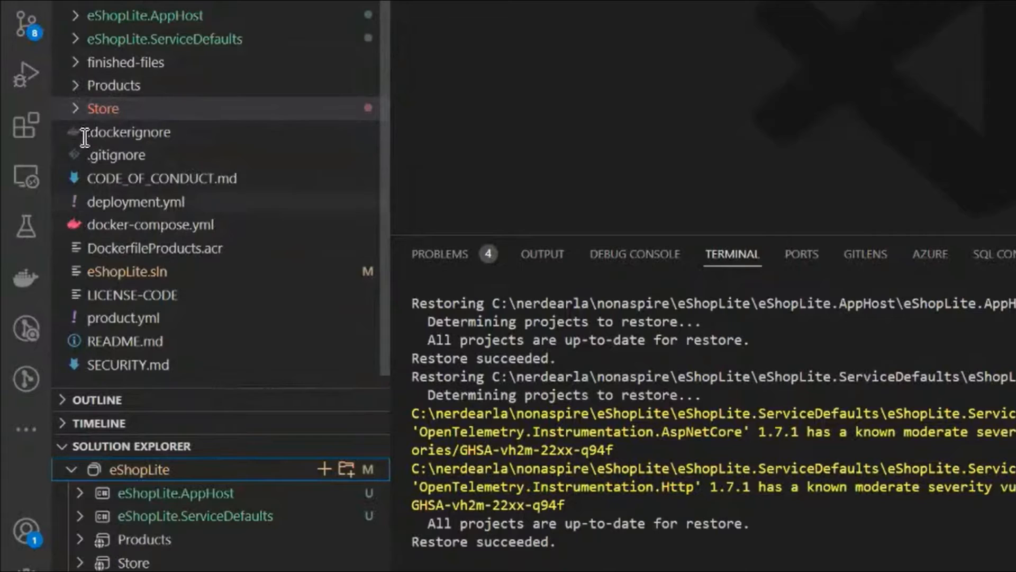
{"action": "left_click", "coordinate": [103, 108]}
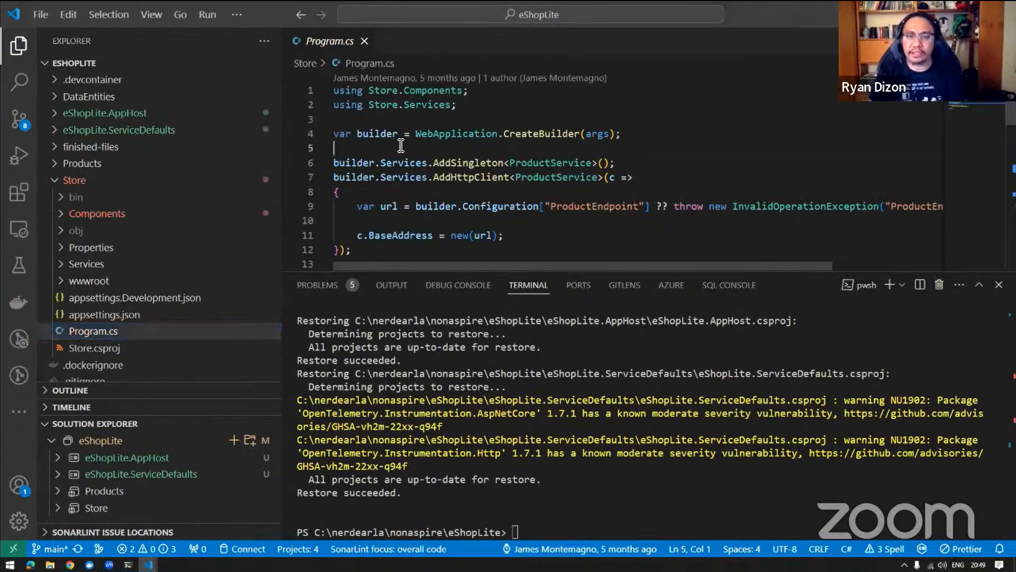
Insert a blank line after CreateBuilder and add a project reference to Store.
{"action": "key", "text": "Enter"}
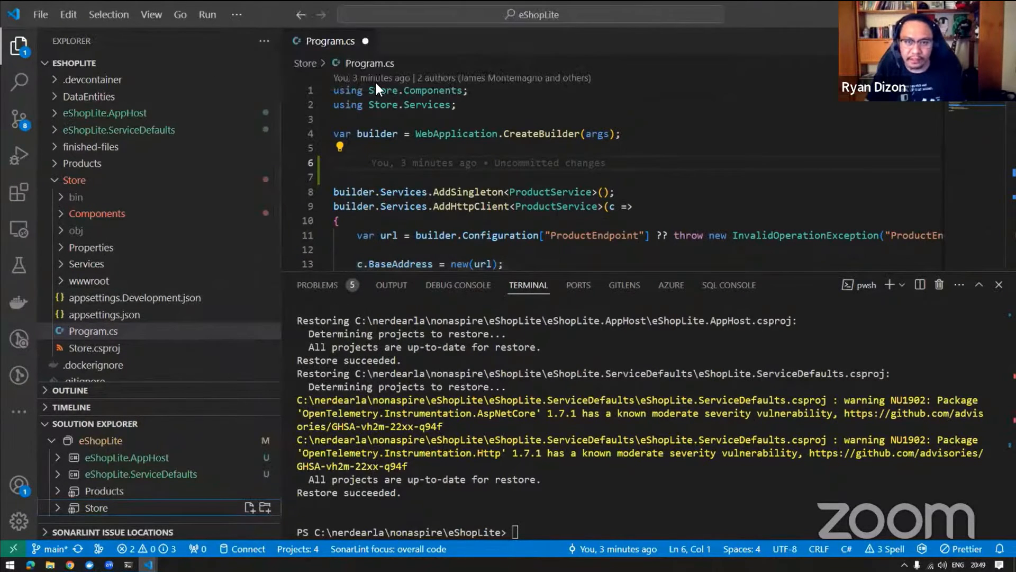
{"action": "right_click", "coordinate": [103, 491]}
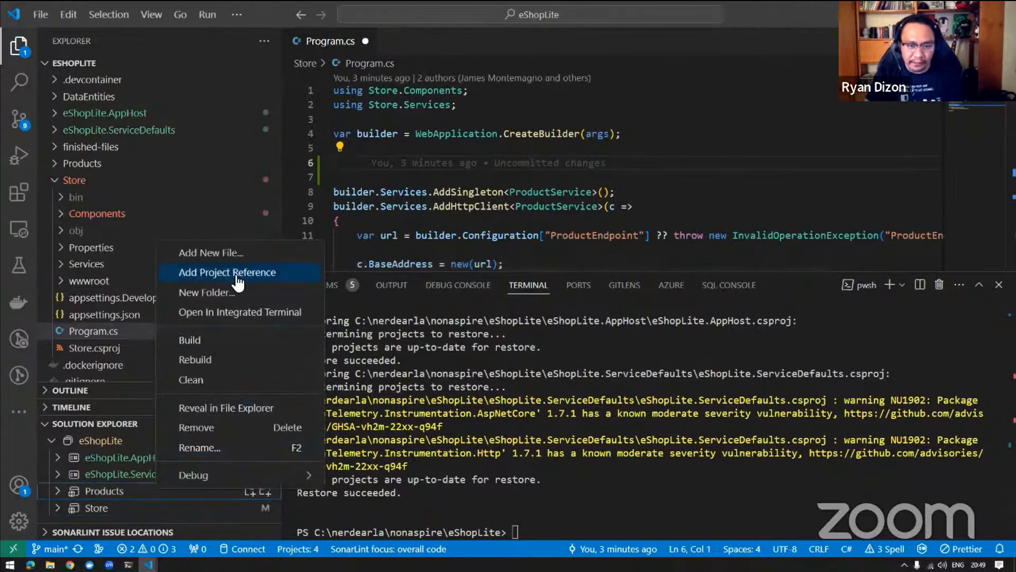
{"action": "mouse_move", "coordinate": [248, 286]}
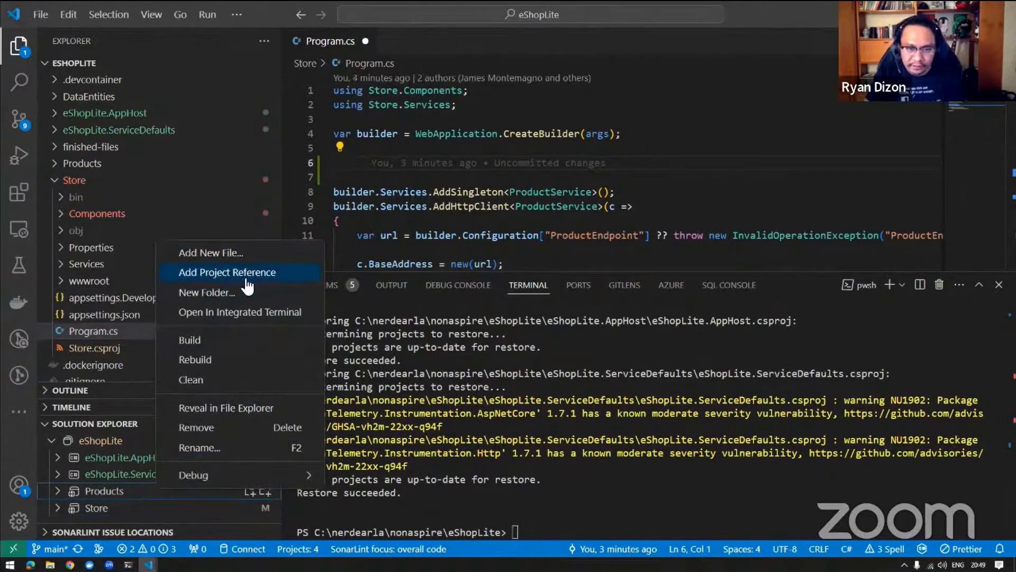
{"action": "left_click", "coordinate": [227, 272]}
{"action": "type", "text": "builde"}
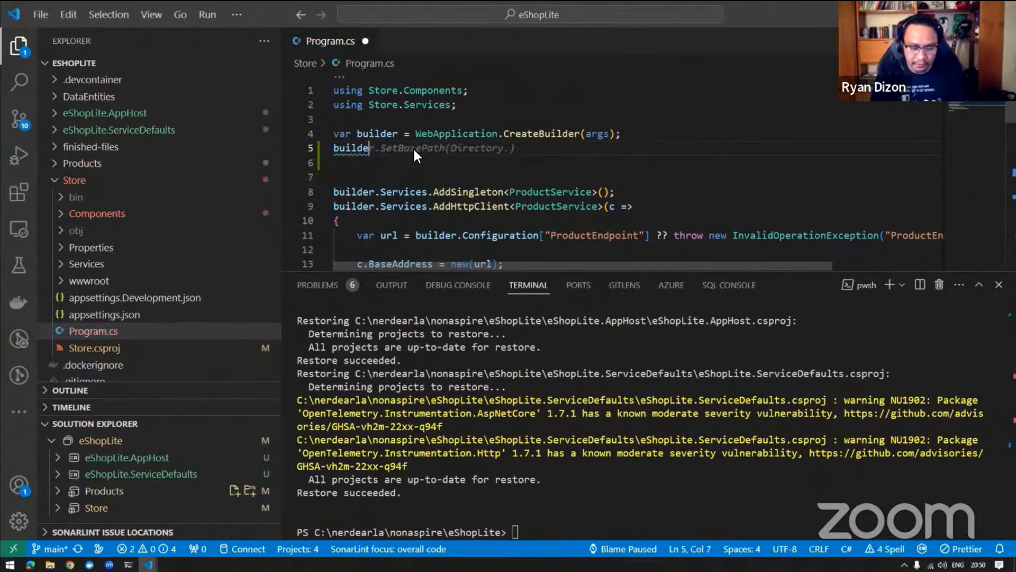
Write builder.AddServiceDefaults(); in Store's Program.cs and collapse the Store folder.
{"action": "type", "text": ".A"}
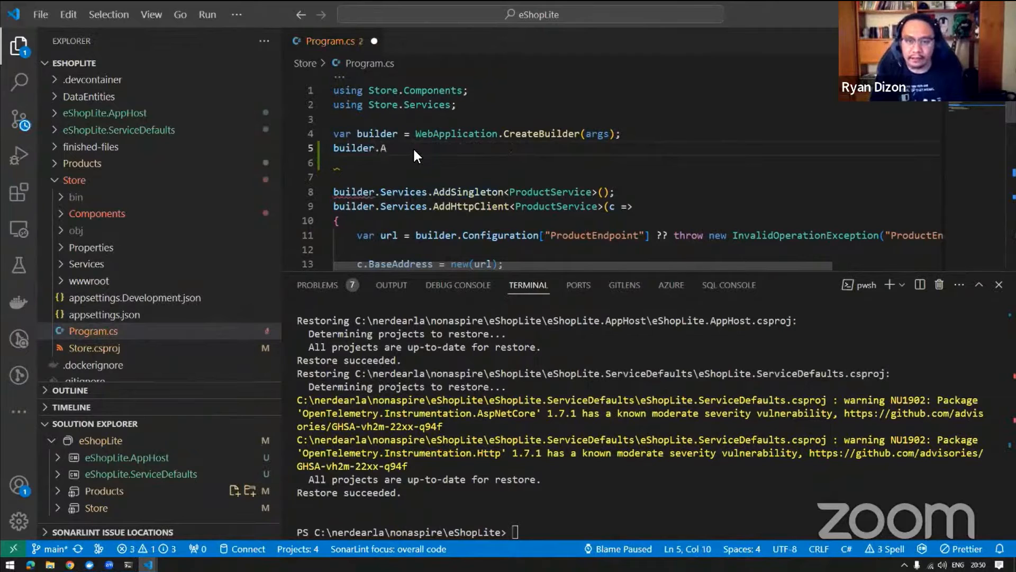
{"action": "type", "text": "ddServiceDefaults"}
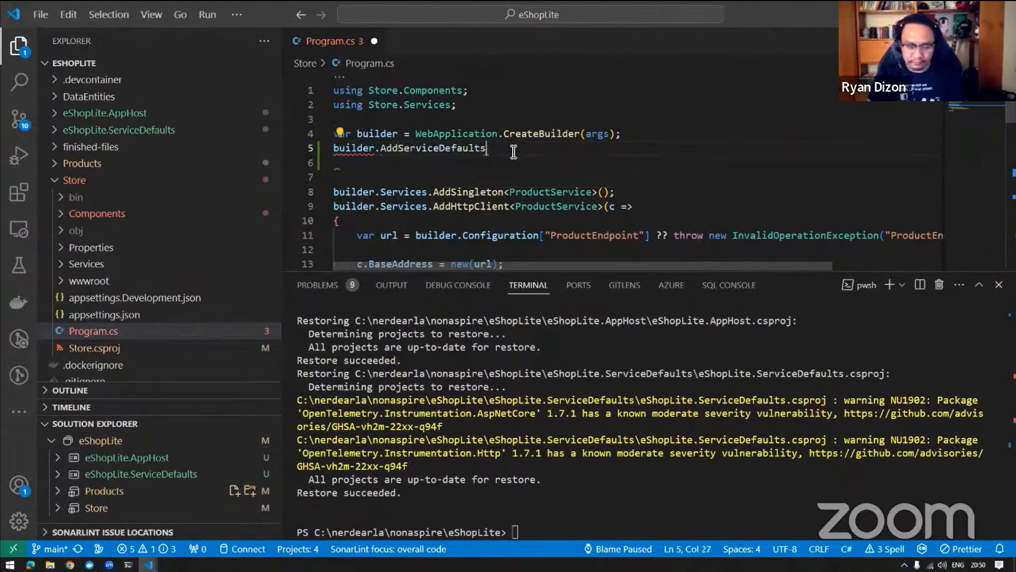
{"action": "type", "text": "();"}
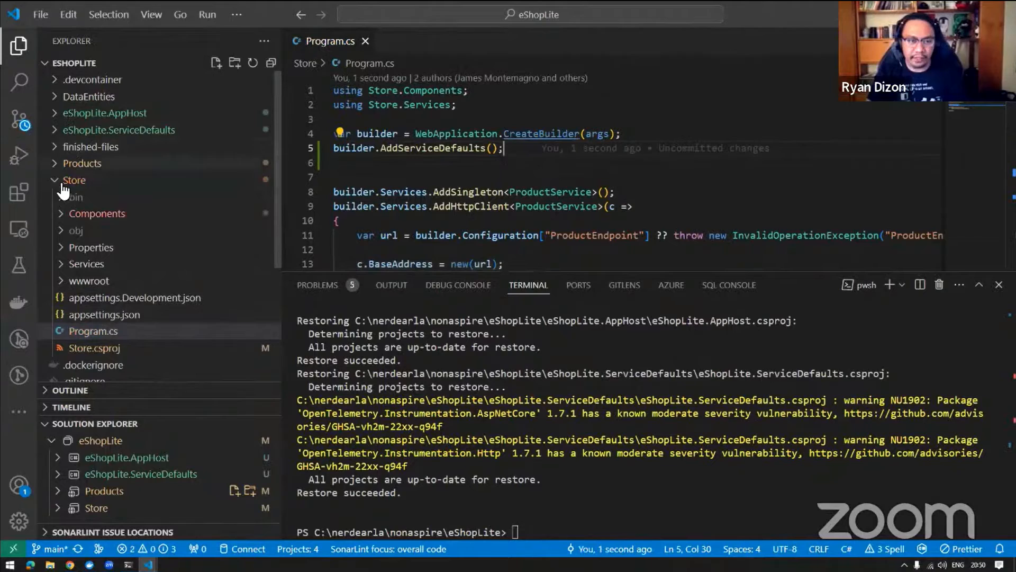
{"action": "left_click", "coordinate": [82, 163]}
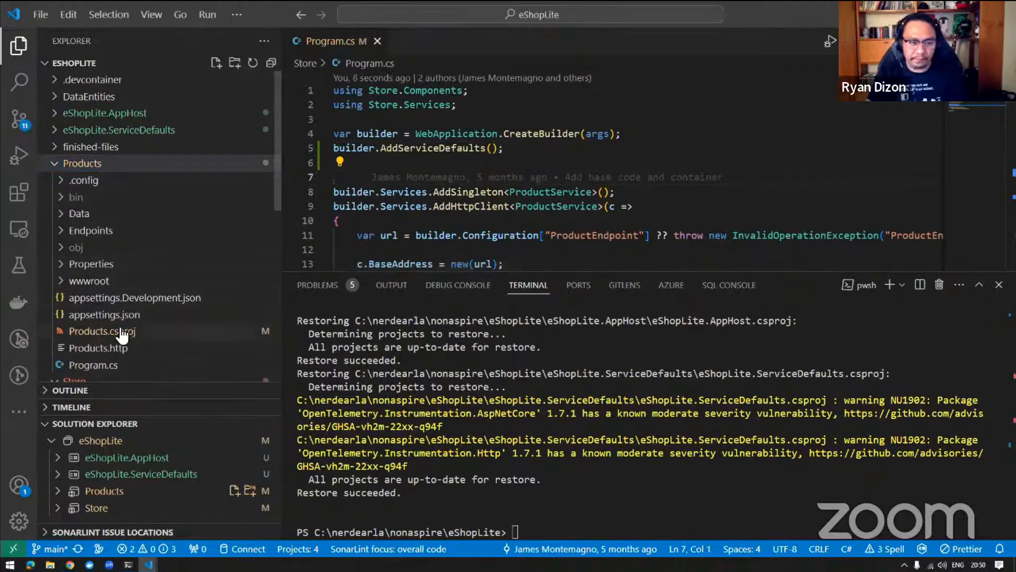
Insert builder.AddServiceDefaults(); into Products/Program.cs, save with Ctrl+S, and expand eShopLite.AppHost.
{"action": "left_click", "coordinate": [93, 364]}
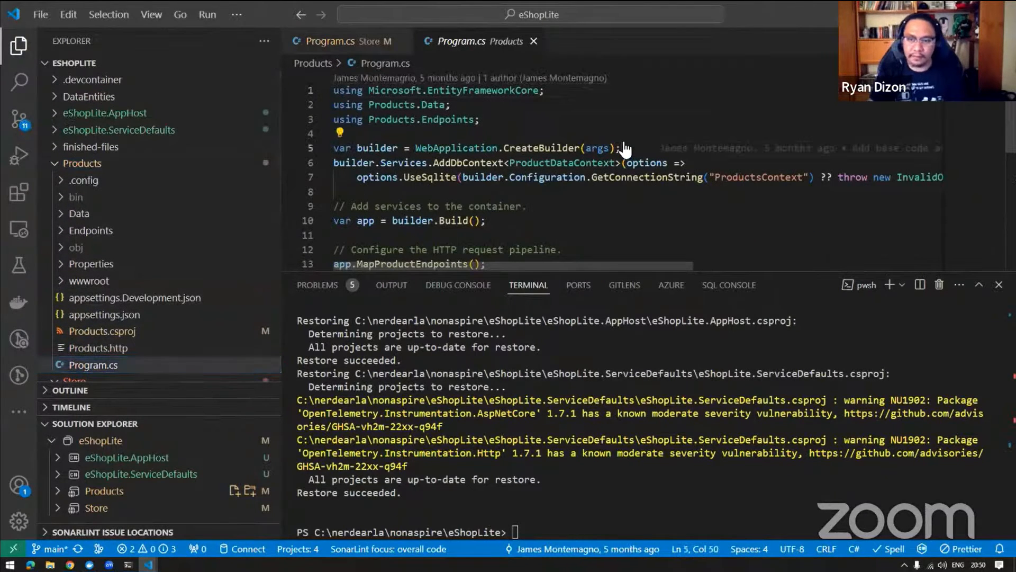
{"action": "type", "text": "builder.AddServiceDefaults"}
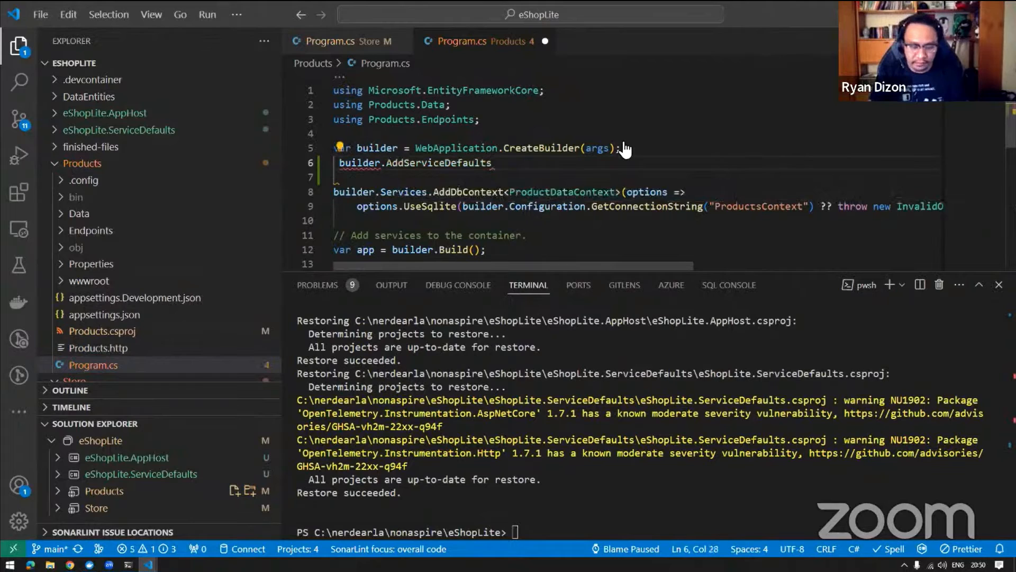
{"action": "type", "text": "();"}
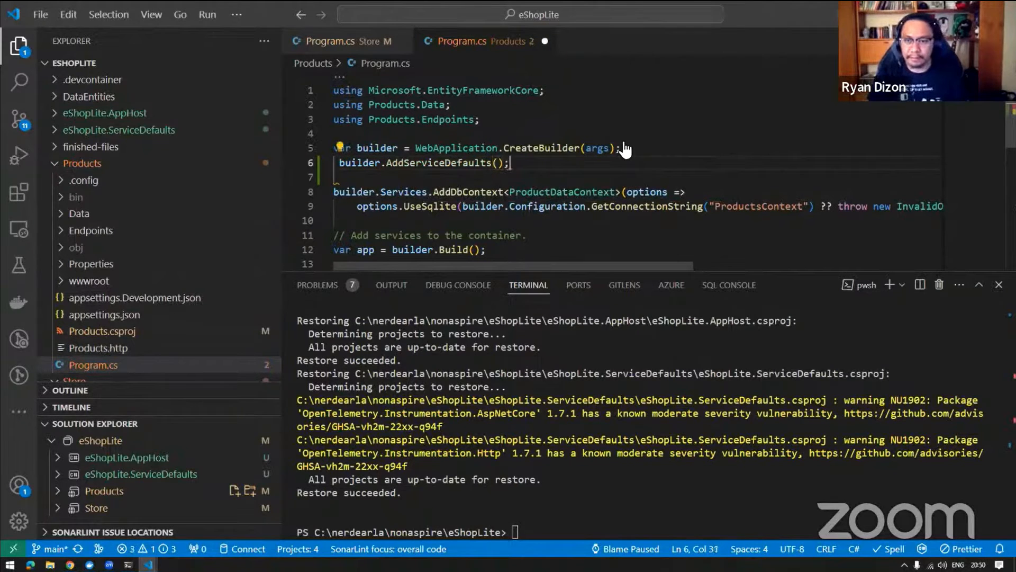
{"action": "key", "text": "Ctrl+s"}
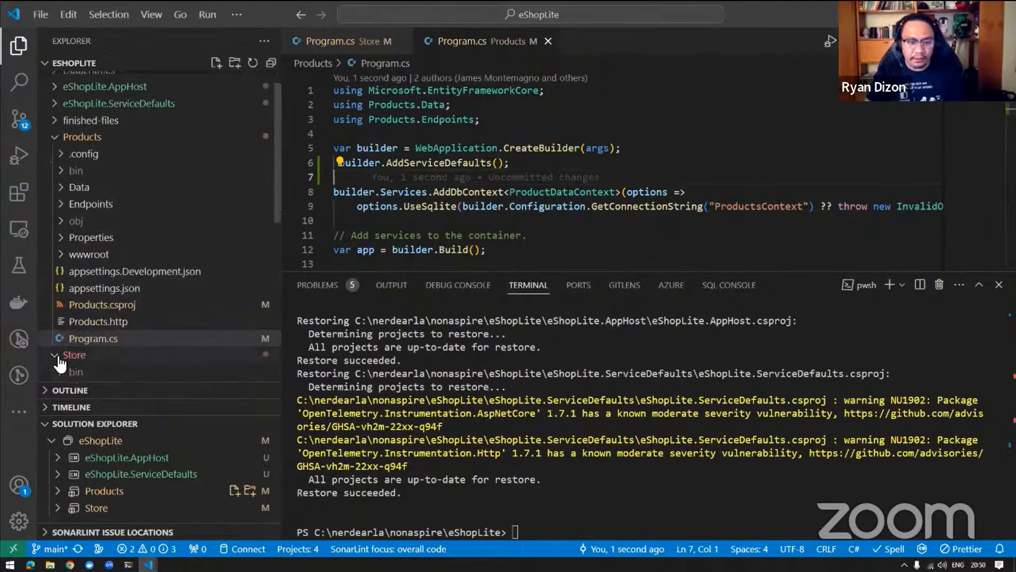
{"action": "left_click", "coordinate": [53, 354]}
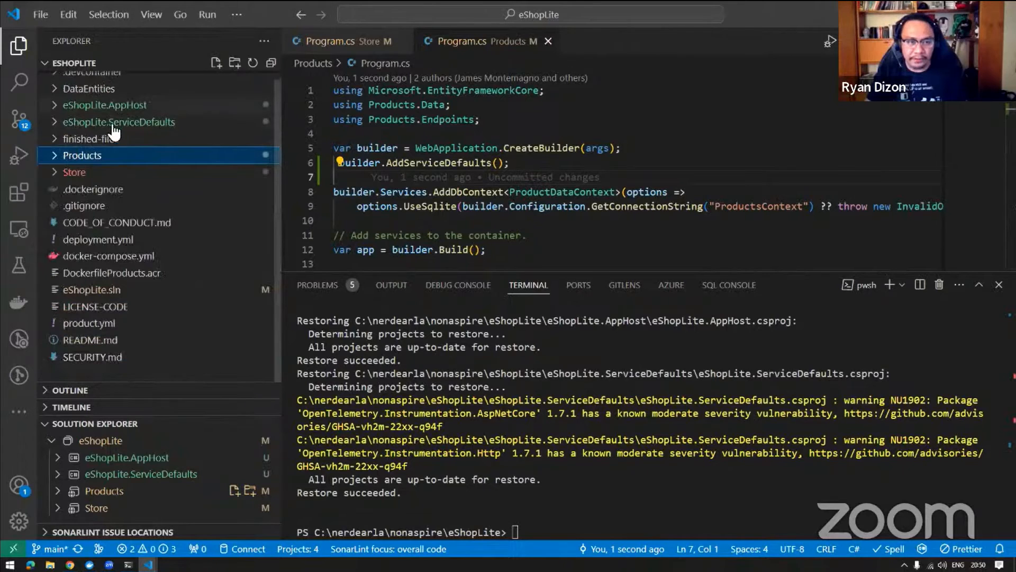
{"action": "left_click", "coordinate": [104, 105]}
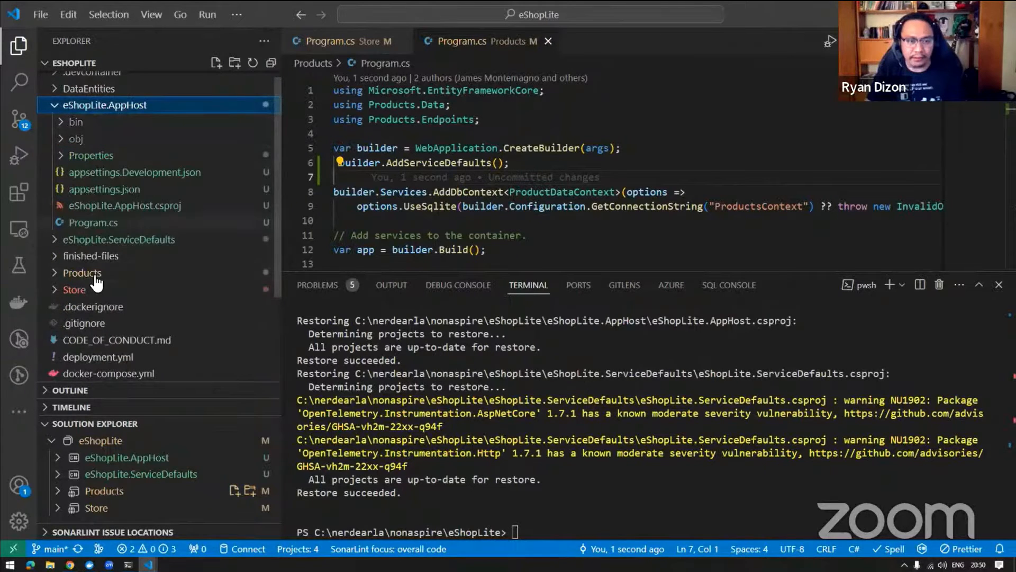
Show AppHost/Program.cs, add two project references to AppHost, and make room before Build().Run().
{"action": "left_click", "coordinate": [93, 223]}
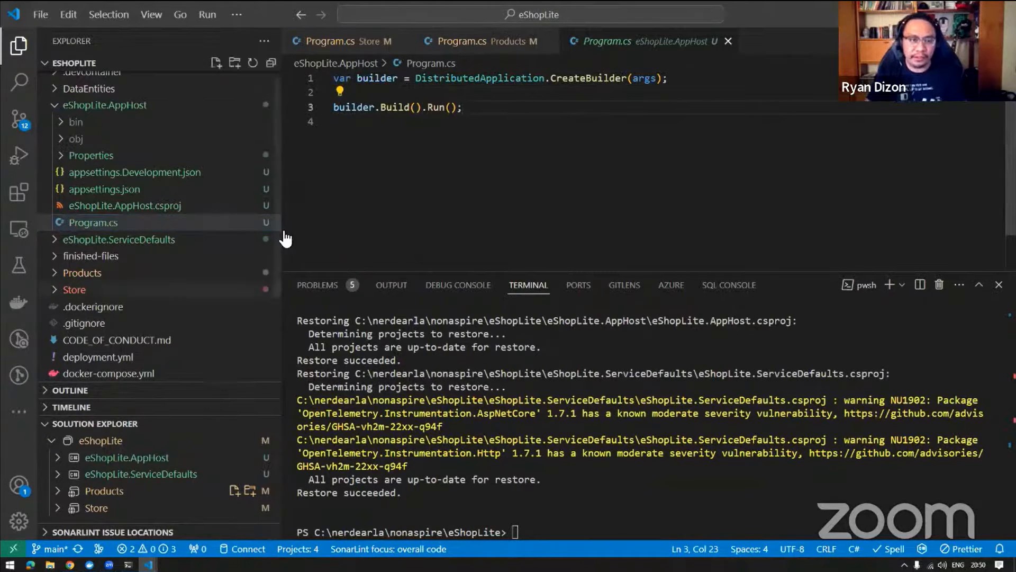
{"action": "mouse_move", "coordinate": [273, 323]}
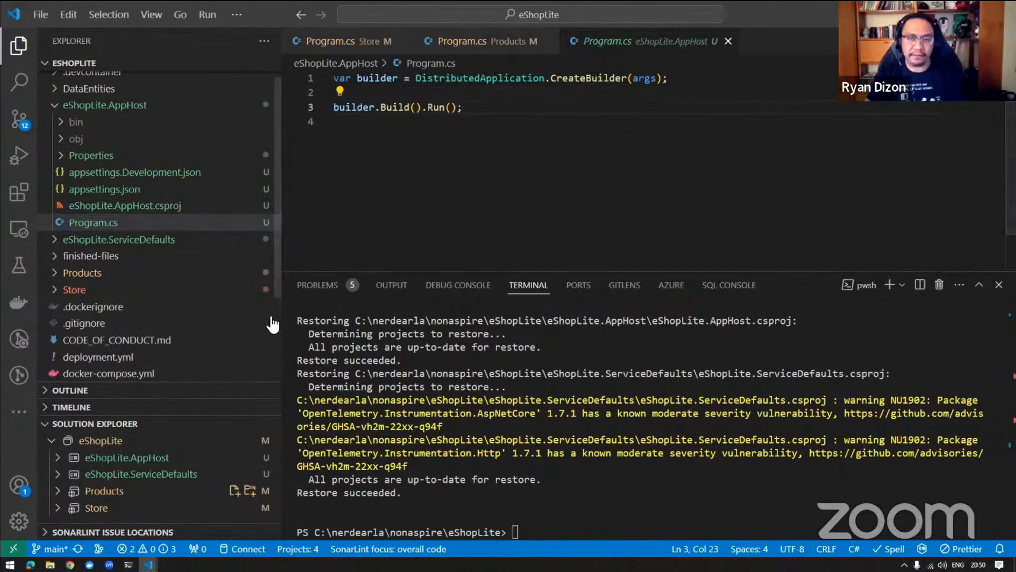
{"action": "mouse_move", "coordinate": [273, 208]}
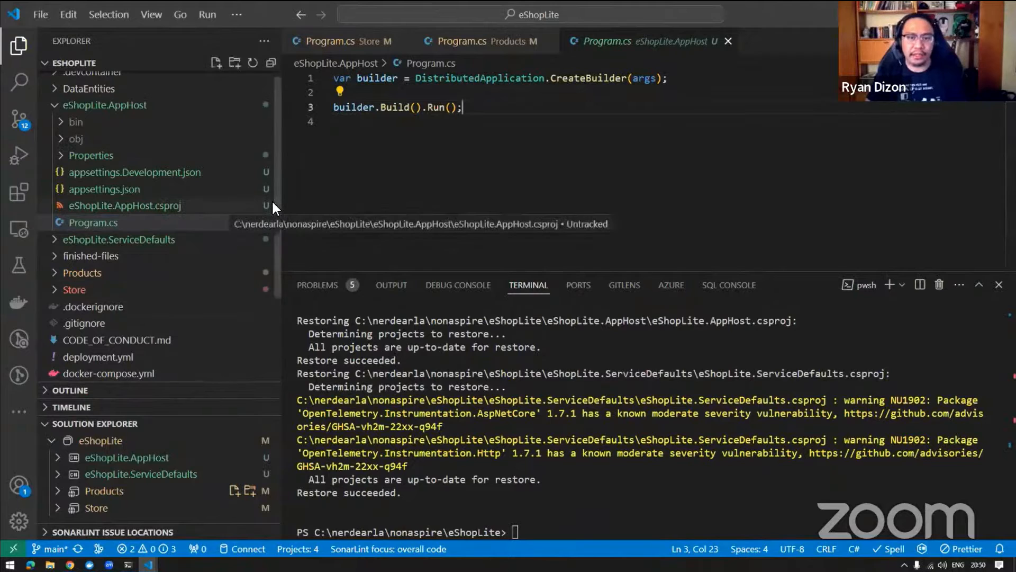
{"action": "mouse_move", "coordinate": [133, 389]}
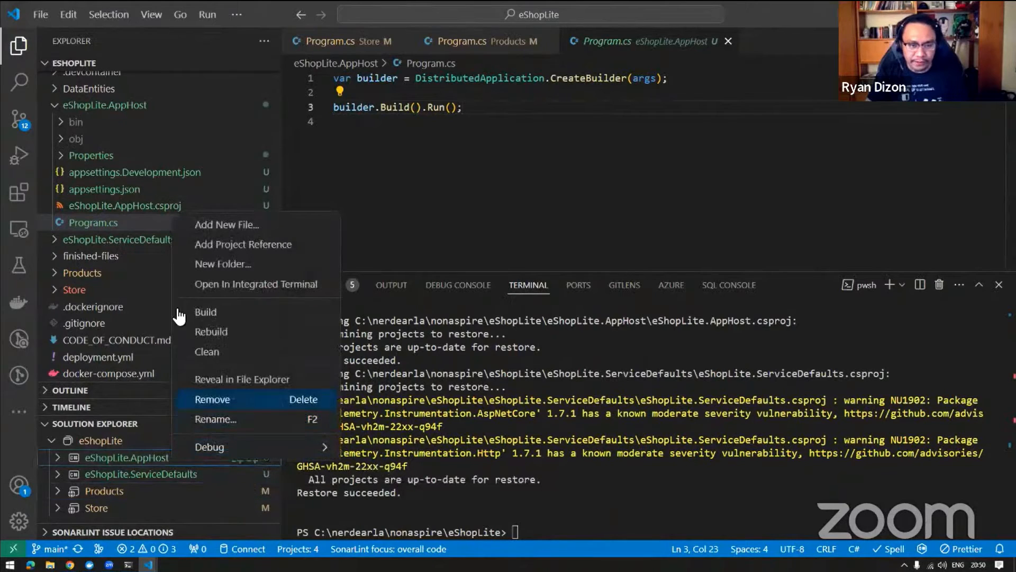
{"action": "left_click", "coordinate": [244, 245]}
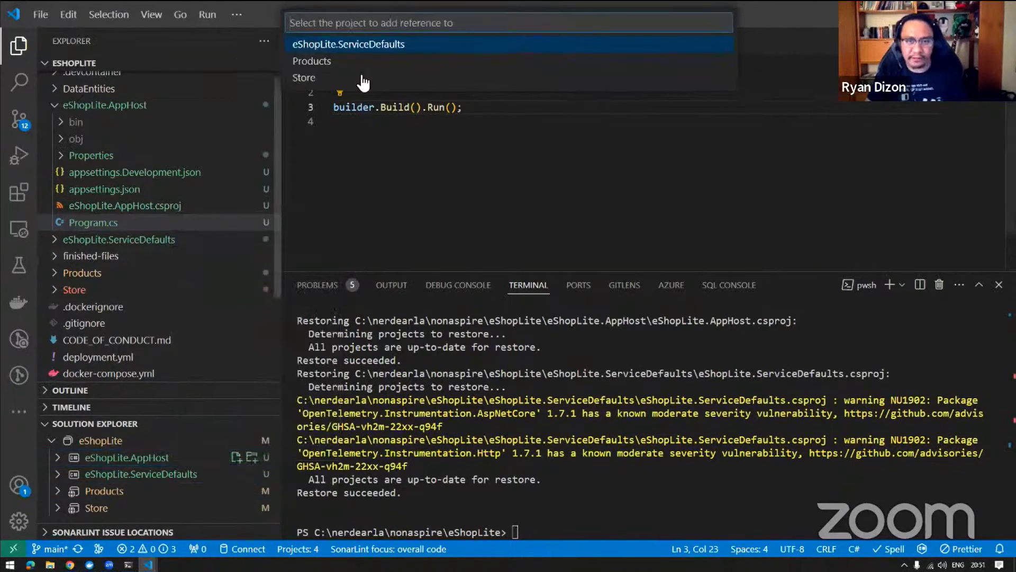
{"action": "mouse_move", "coordinate": [317, 65]}
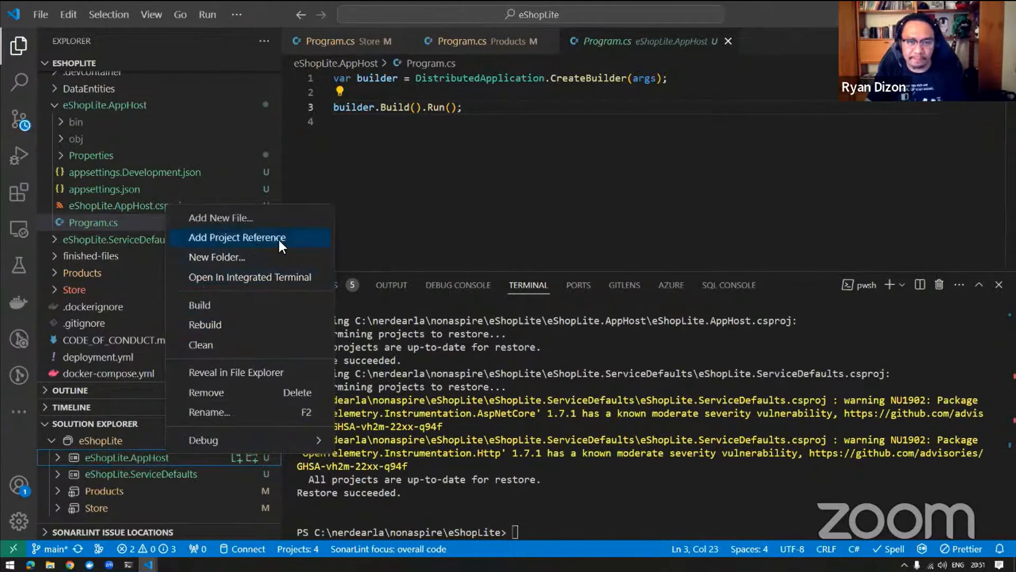
{"action": "left_click", "coordinate": [452, 111]}
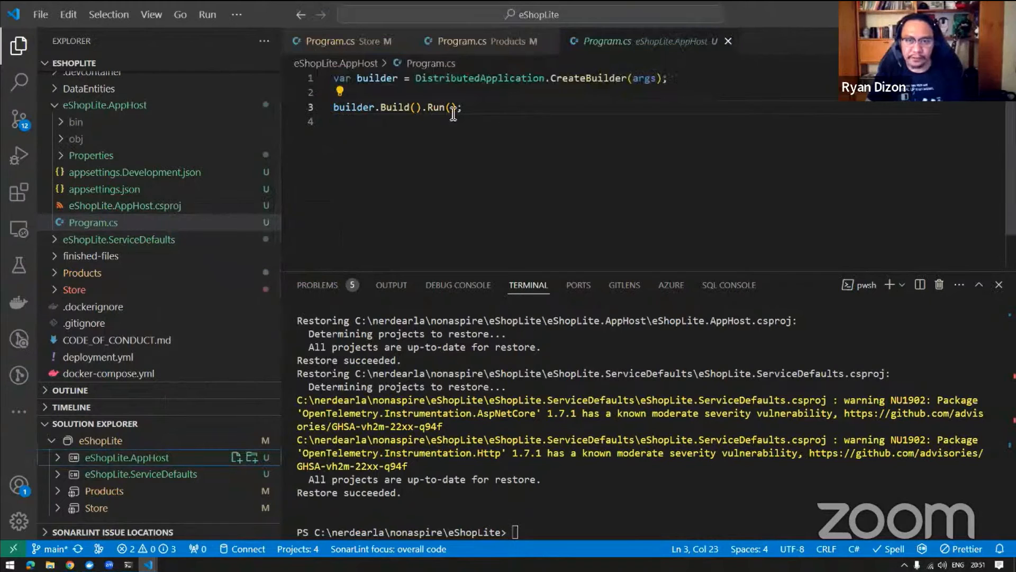
{"action": "key", "text": "Enter"}
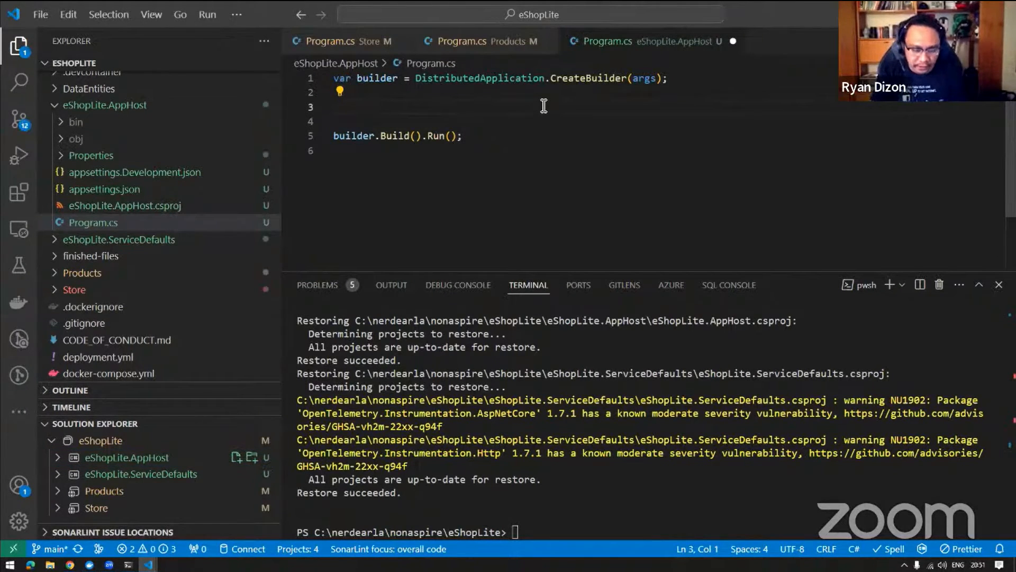
Declare var backend = builder.AddProject<Projects.Products>("products"); using IntelliSense, then begin the next var line.
{"action": "type", "text": "var"}
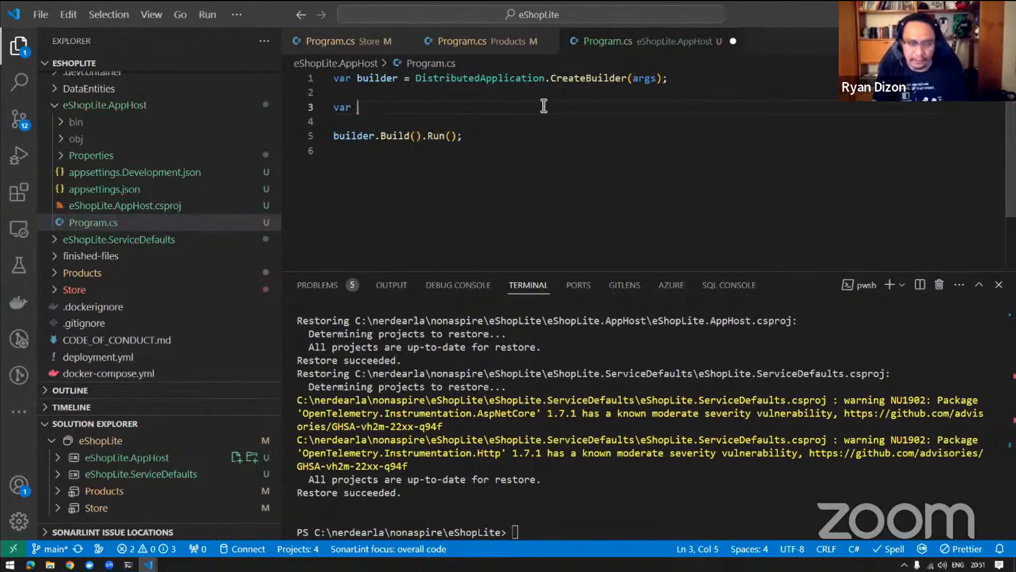
{"action": "type", "text": "b"}
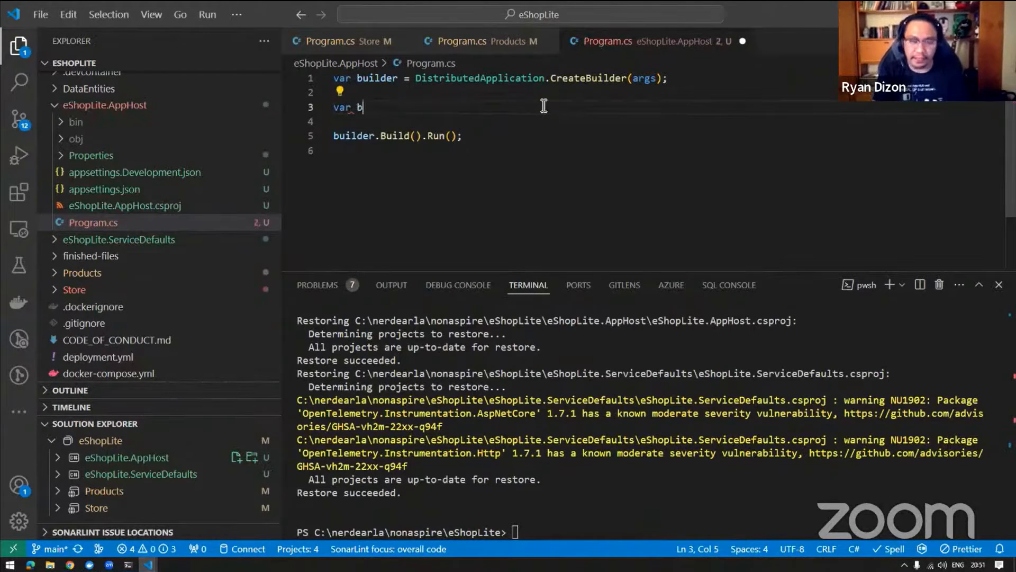
{"action": "type", "text": "ackend = builder.Ad"}
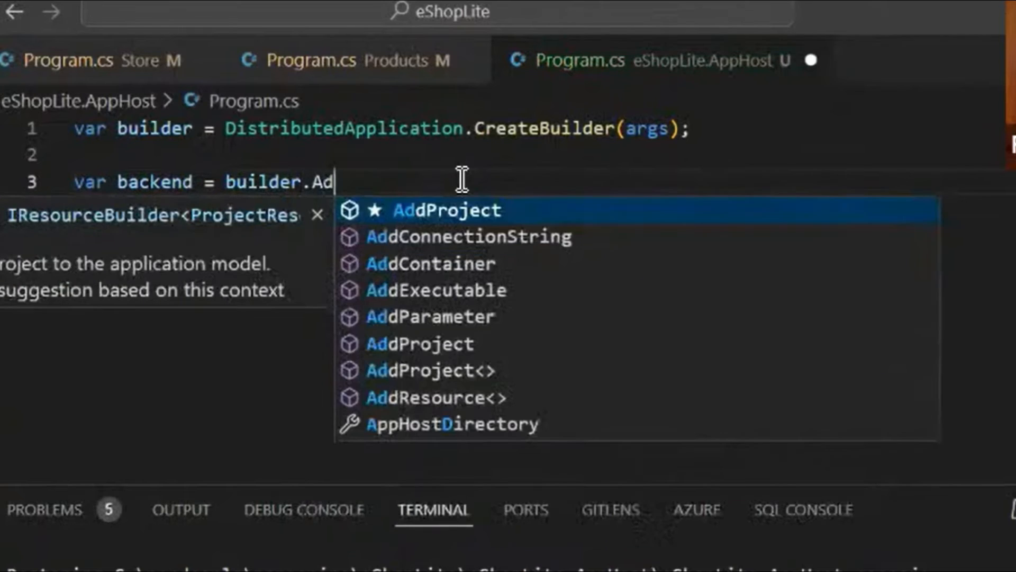
{"action": "key", "text": "Tab"}
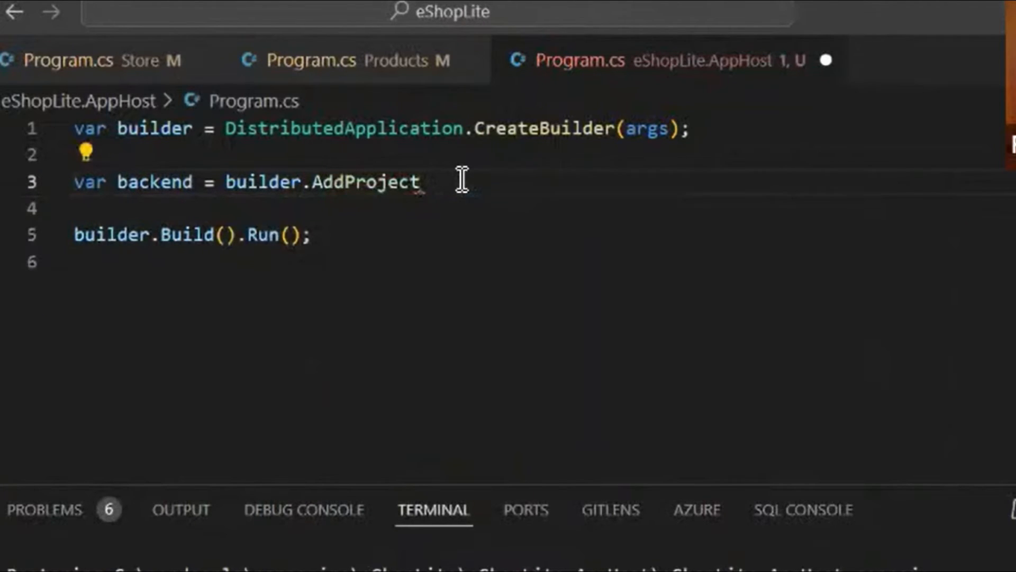
{"action": "type", "text": "<P"}
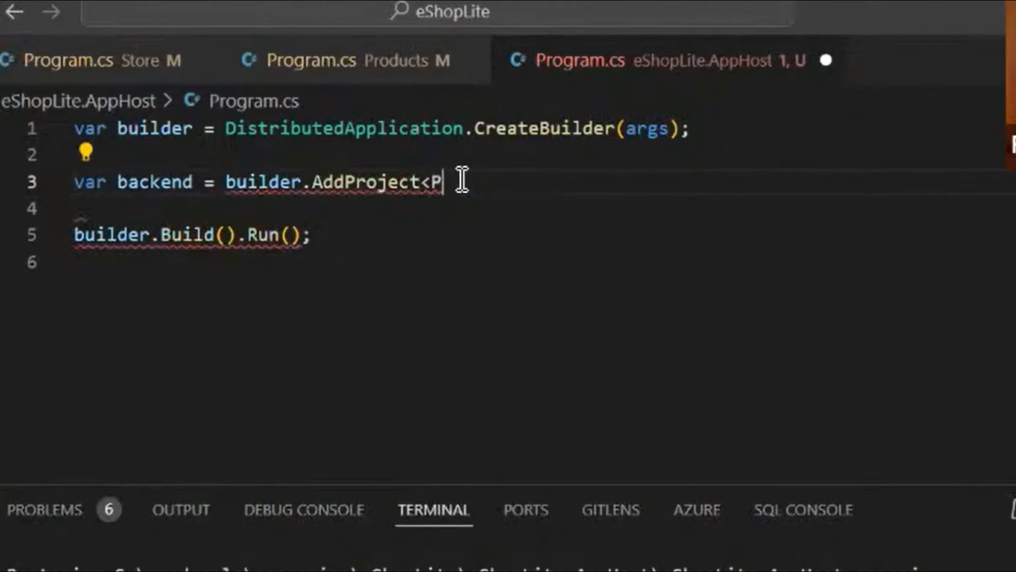
{"action": "type", "text": "ro"}
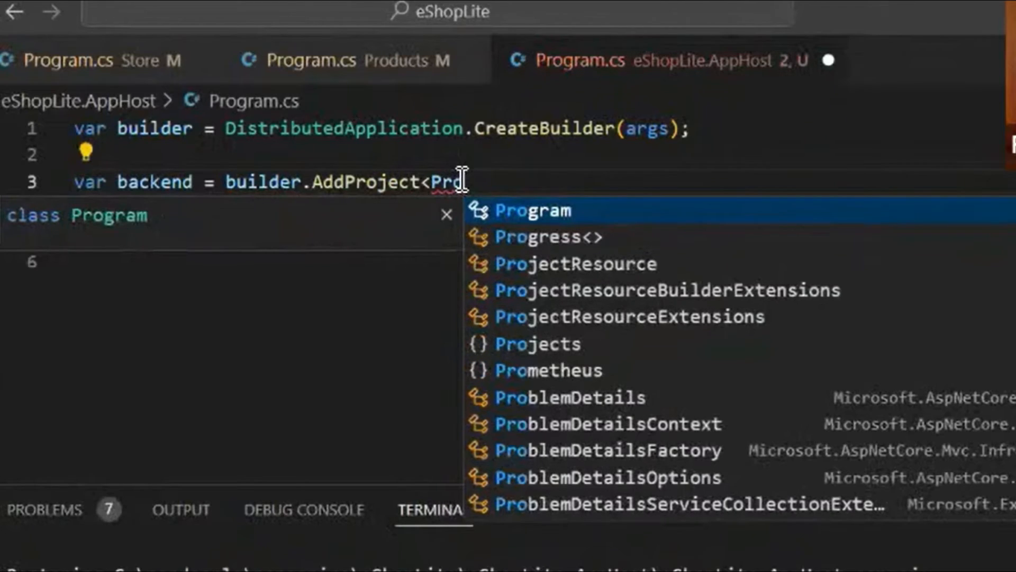
{"action": "left_click", "coordinate": [538, 343]}
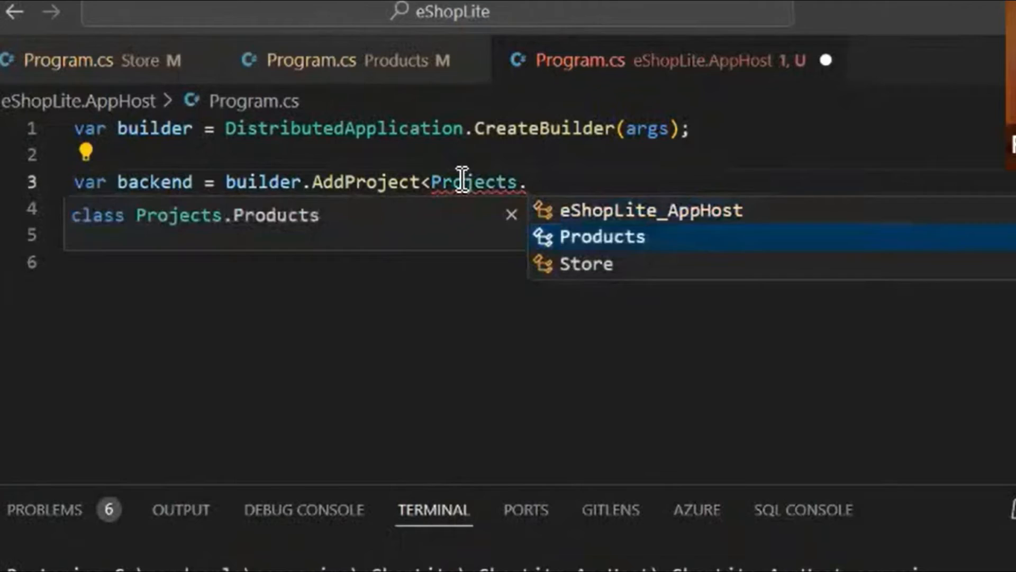
{"action": "left_click", "coordinate": [601, 237]}
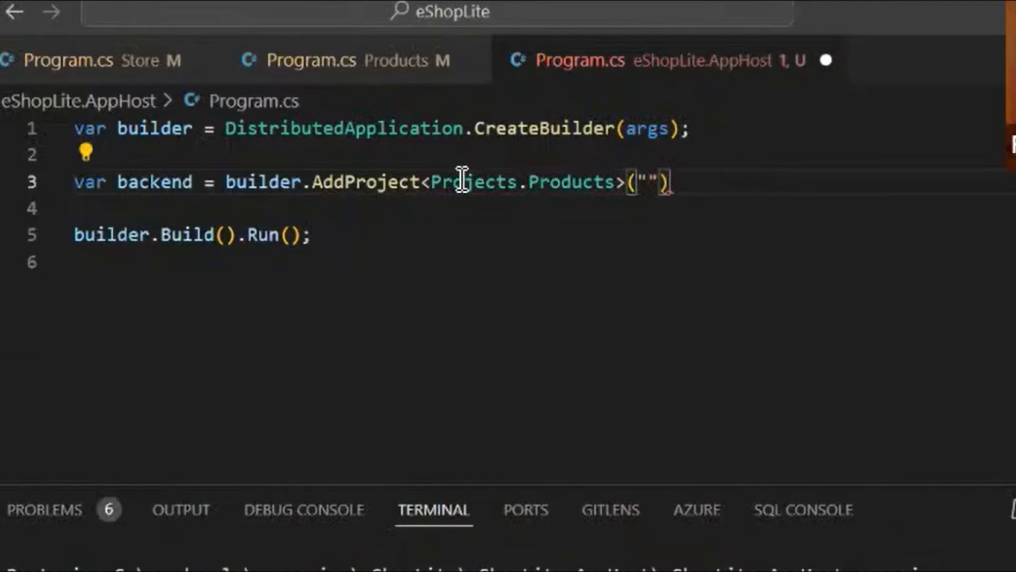
{"action": "type", "text": "products"}
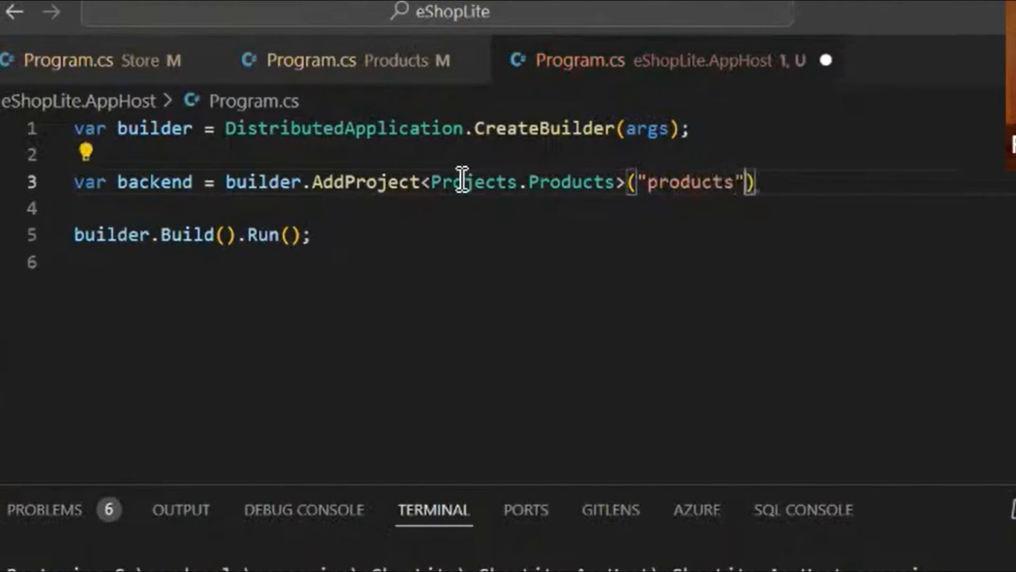
{"action": "type", "text": ";"}
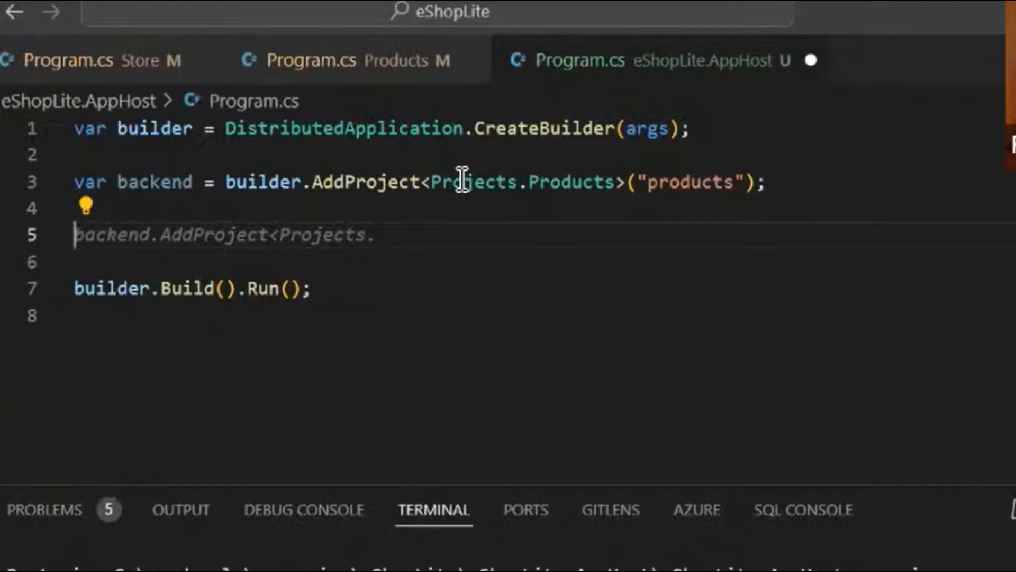
{"action": "type", "text": "var"}
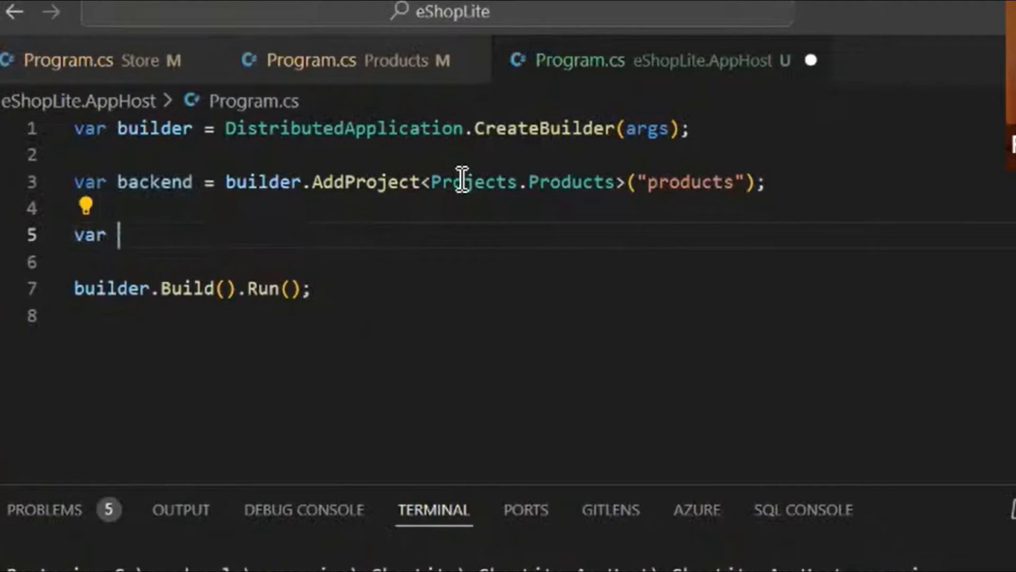
Register the Store project as the "store" frontend resource in the AppHost.
{"action": "type", "text": "fr"}
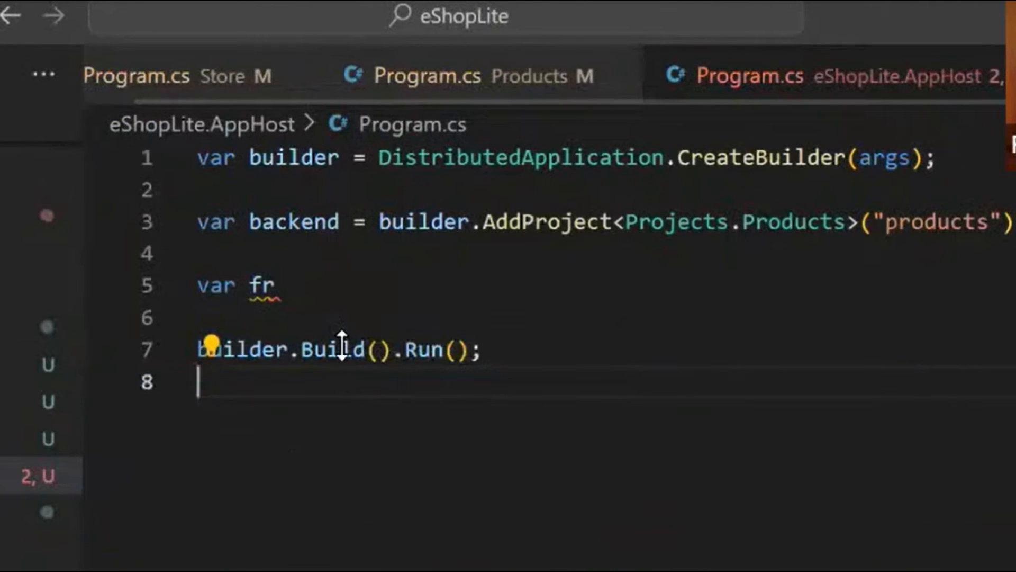
{"action": "type", "text": "on"}
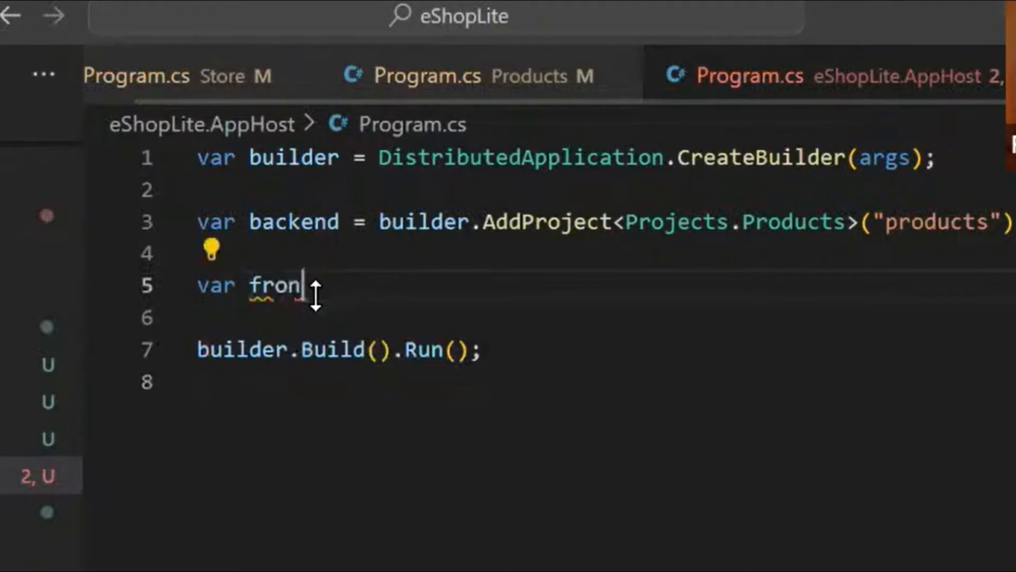
{"action": "type", "text": "te"}
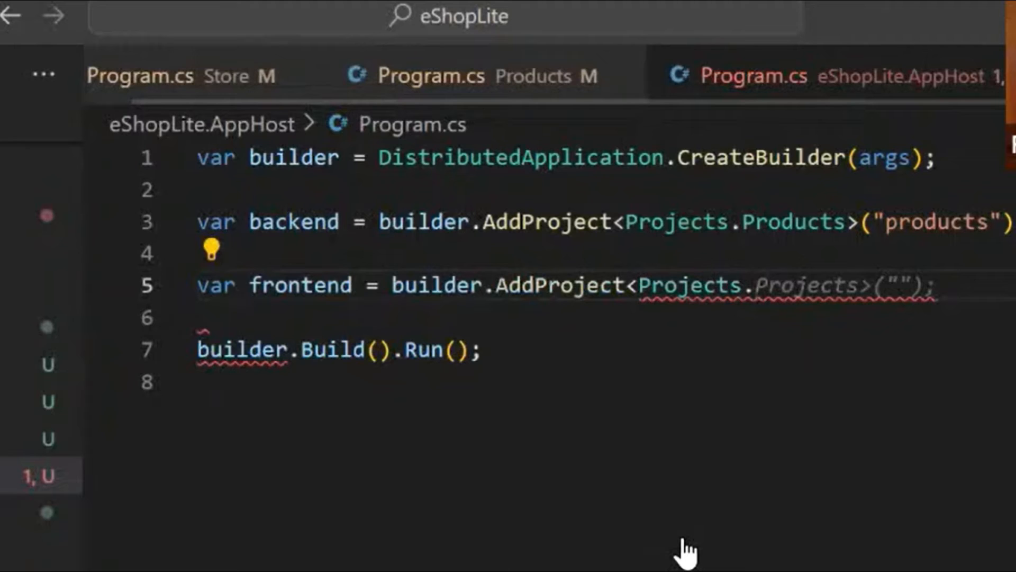
{"action": "type", "text": "Store"}
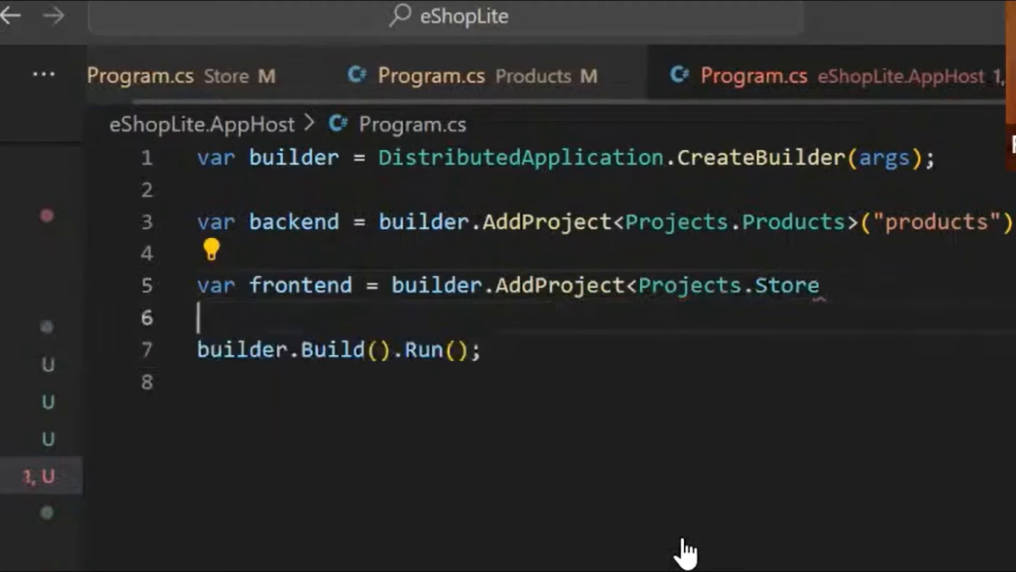
{"action": "type", "text": "()"}
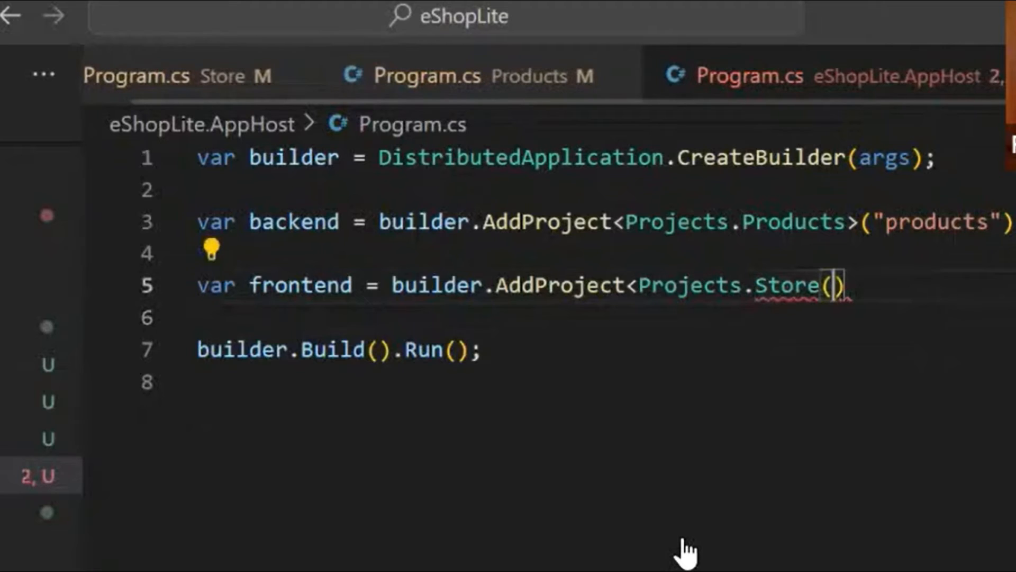
{"action": "type", "text": "\"store\""}
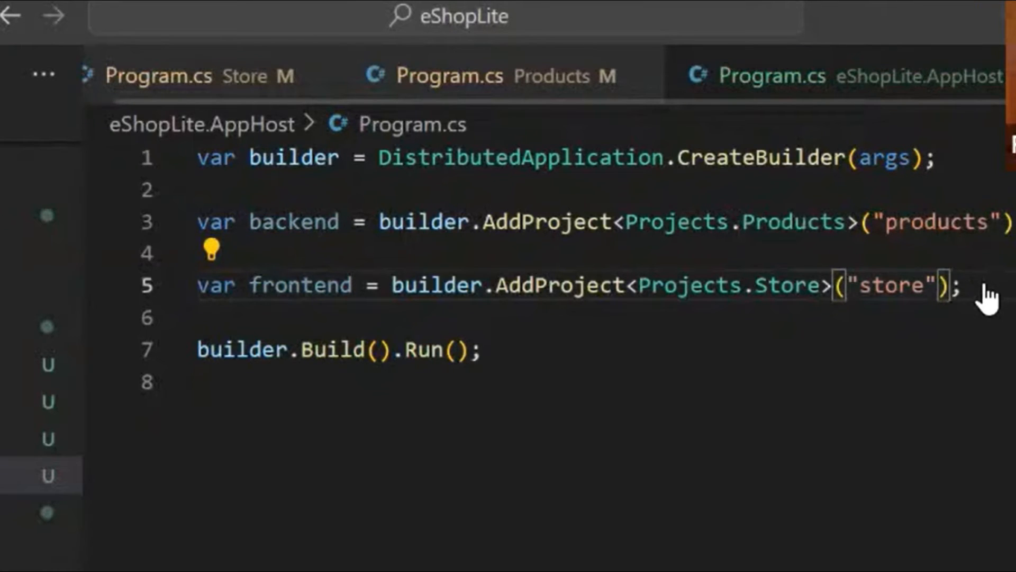
Chain .WithReference(backend) onto the store registration so it can reach the products API.
{"action": "key", "text": "Enter"}
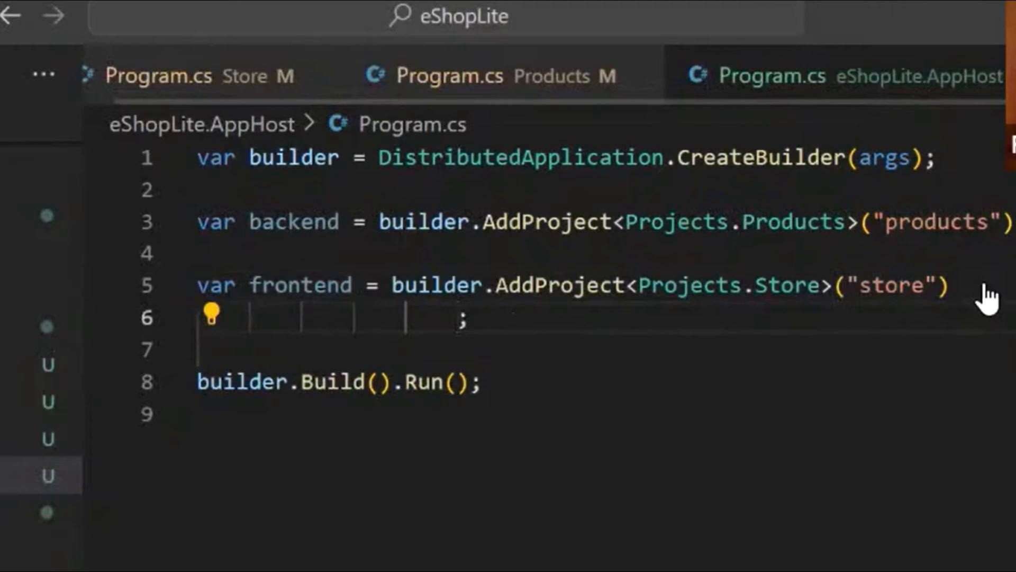
{"action": "type", "text": ".add"}
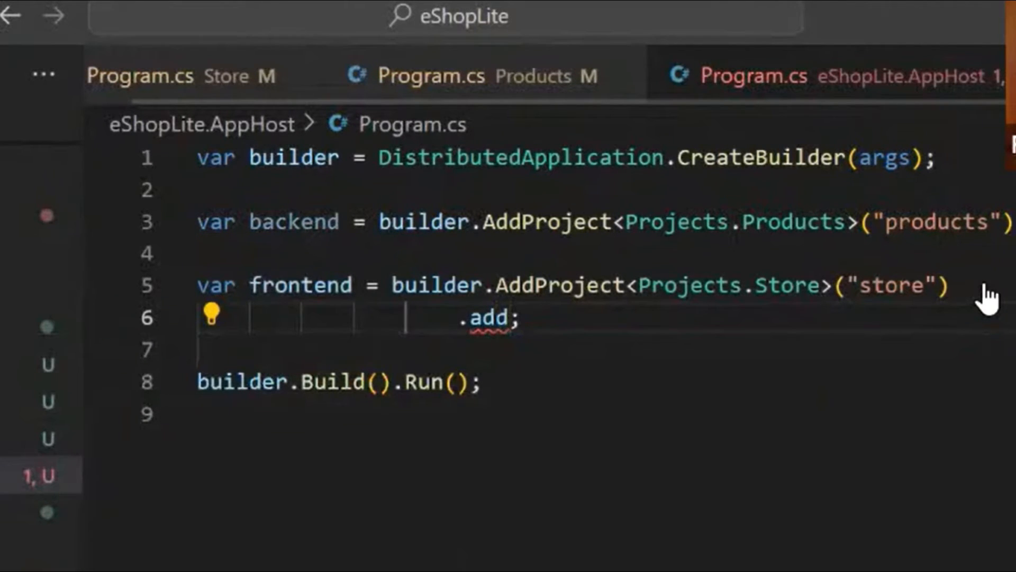
{"action": "type", "text": "with;"}
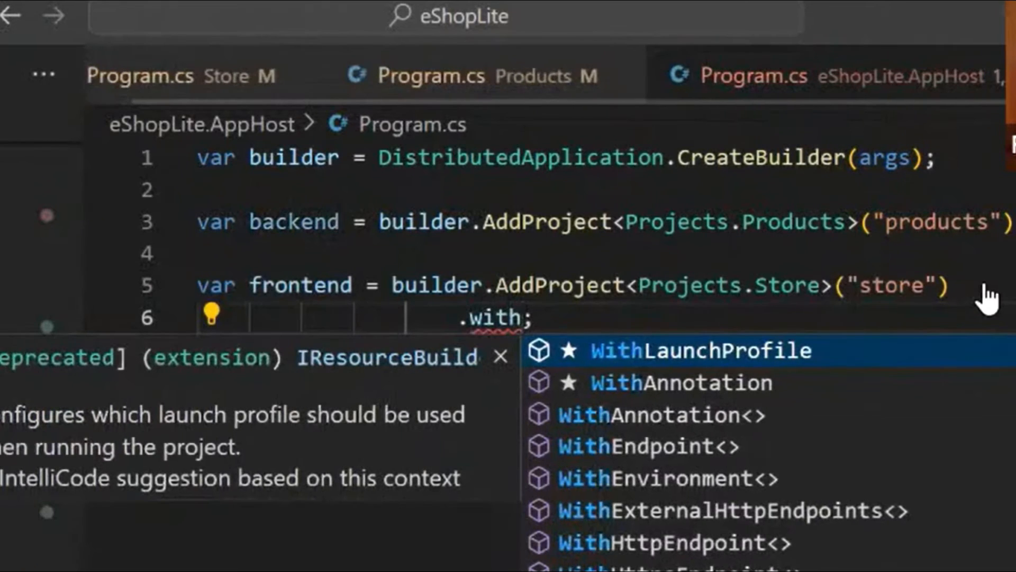
{"action": "type", "text": "R"}
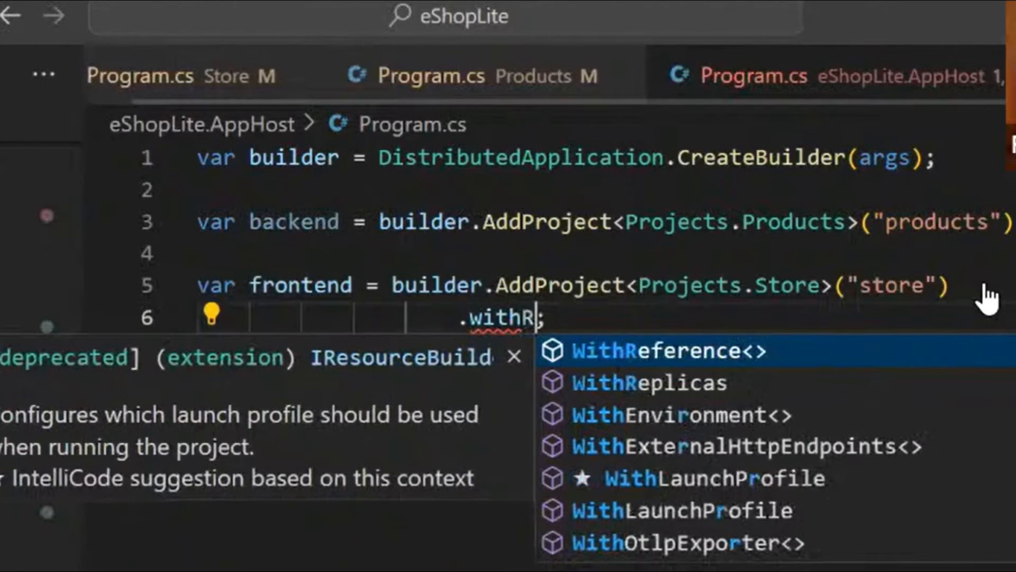
{"action": "left_click", "coordinate": [669, 350]}
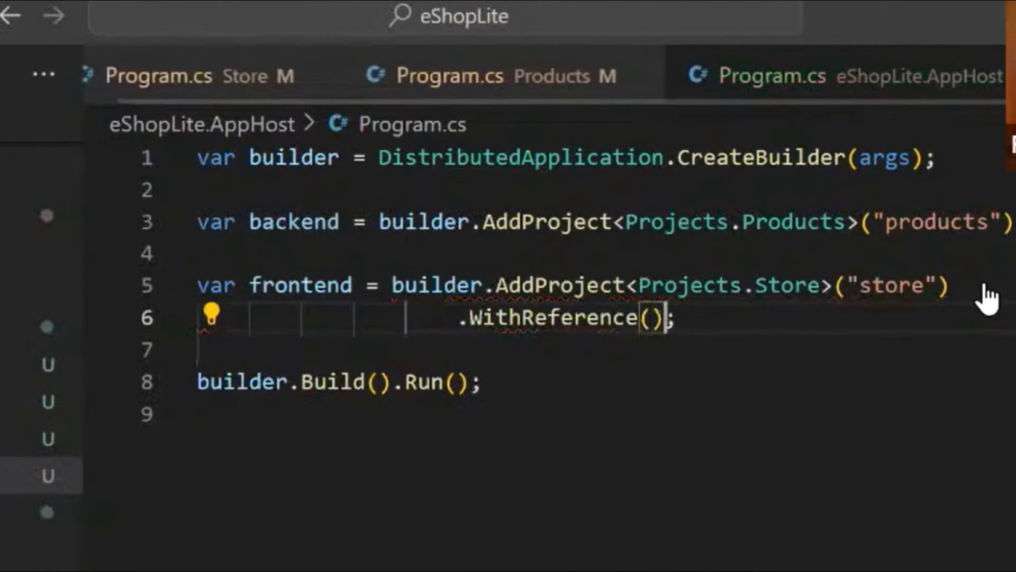
{"action": "type", "text": "ba"}
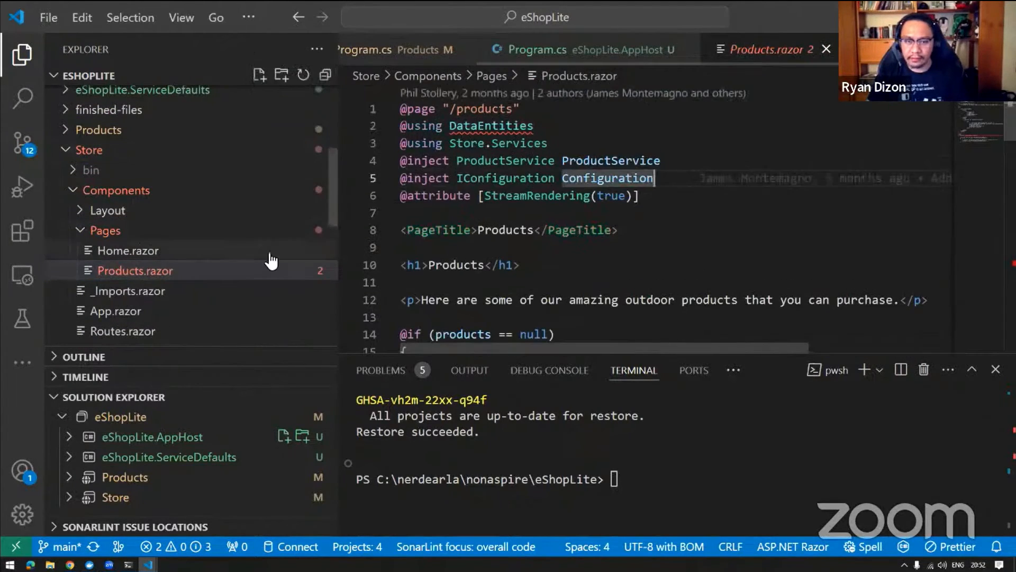
Collapse the Store folder in the Explorer tree, leaving Products.razor open.
{"action": "left_click", "coordinate": [136, 271]}
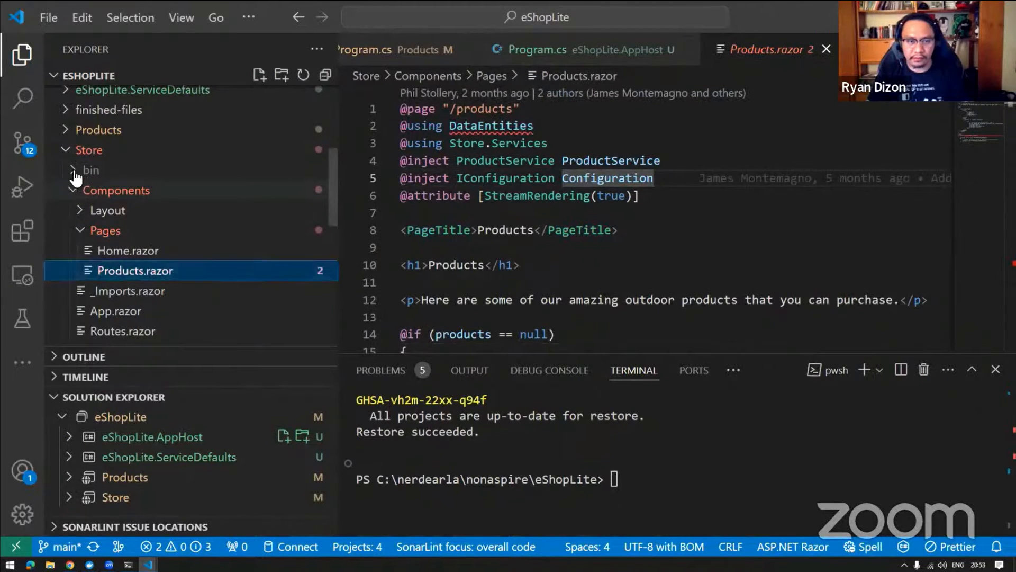
{"action": "left_click", "coordinate": [89, 150]}
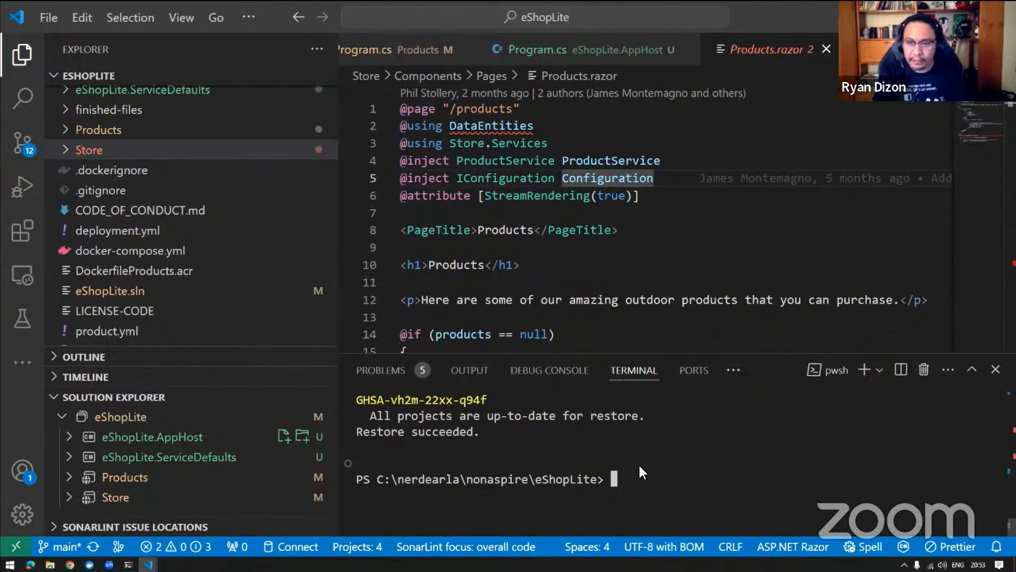
{"action": "mouse_move", "coordinate": [826, 49]}
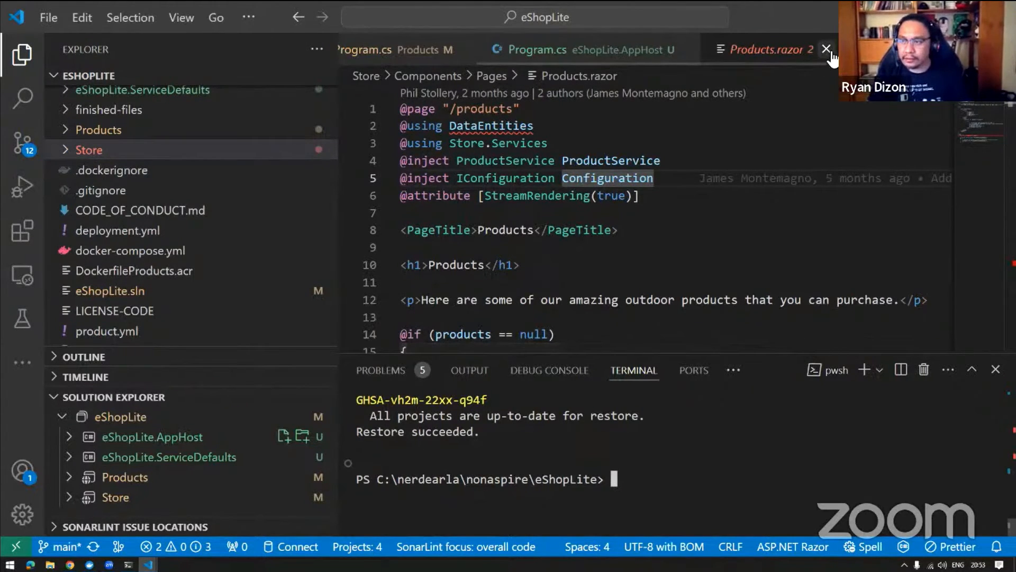
Run dotnet run --project .\eShopLite.AppHost in the terminal until the distributed application starts on localhost:17152.
{"action": "left_click", "coordinate": [826, 48]}
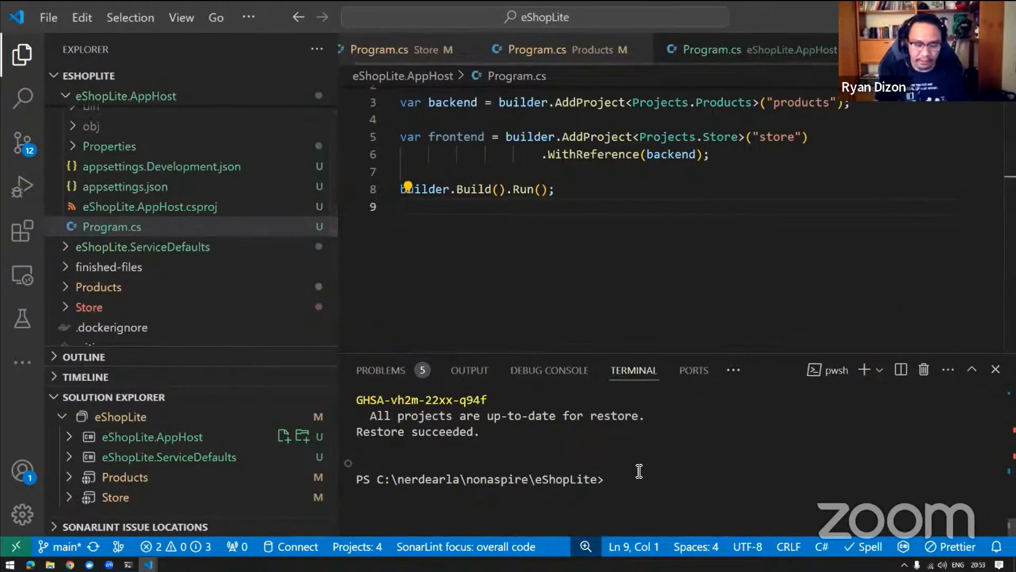
{"action": "type", "text": "dotnet new aspire --force"}
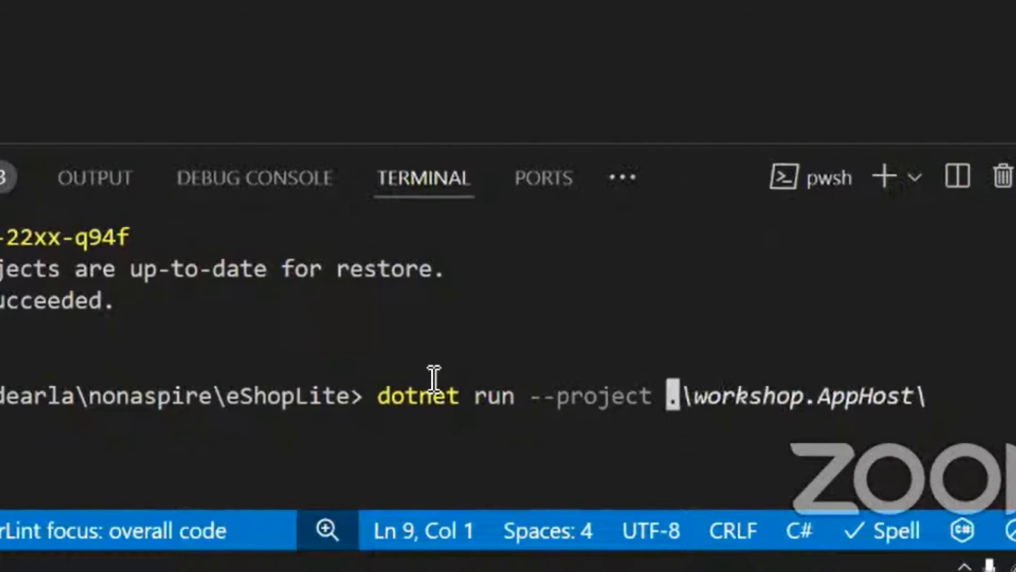
{"action": "type", "text": "eShopLite.AppHost\\"}
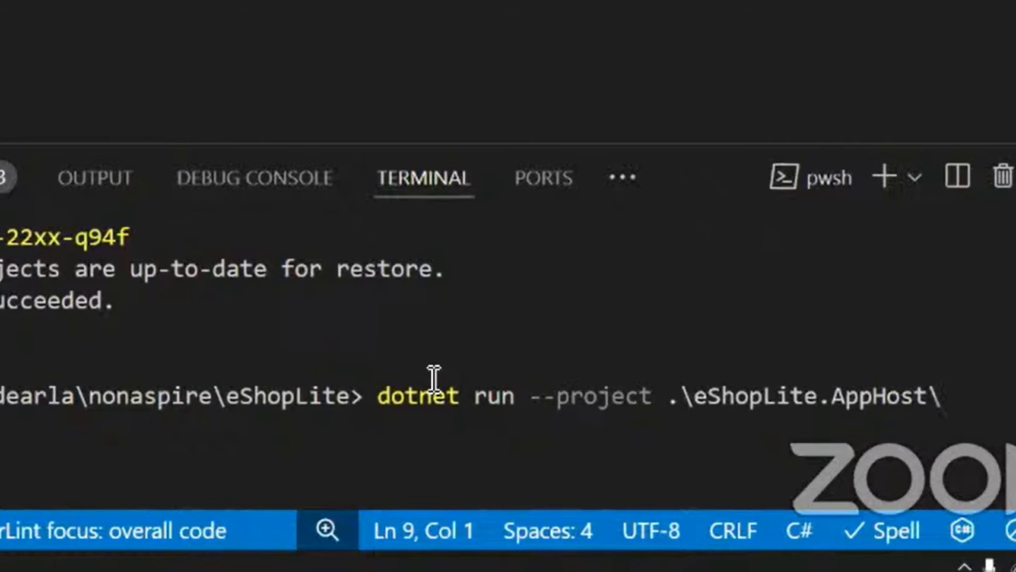
{"action": "key", "text": "Enter"}
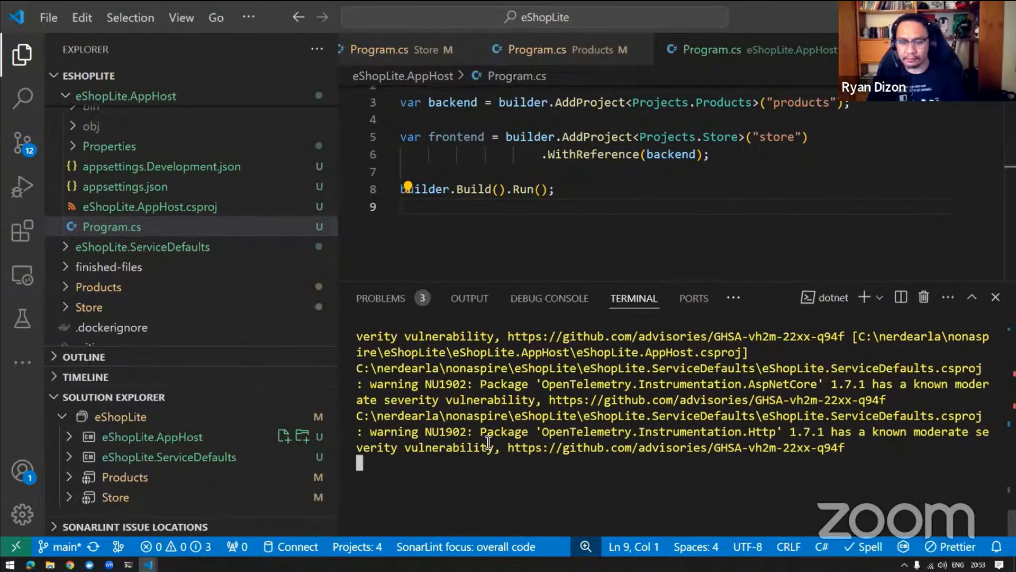
{"action": "mouse_move", "coordinate": [491, 434]}
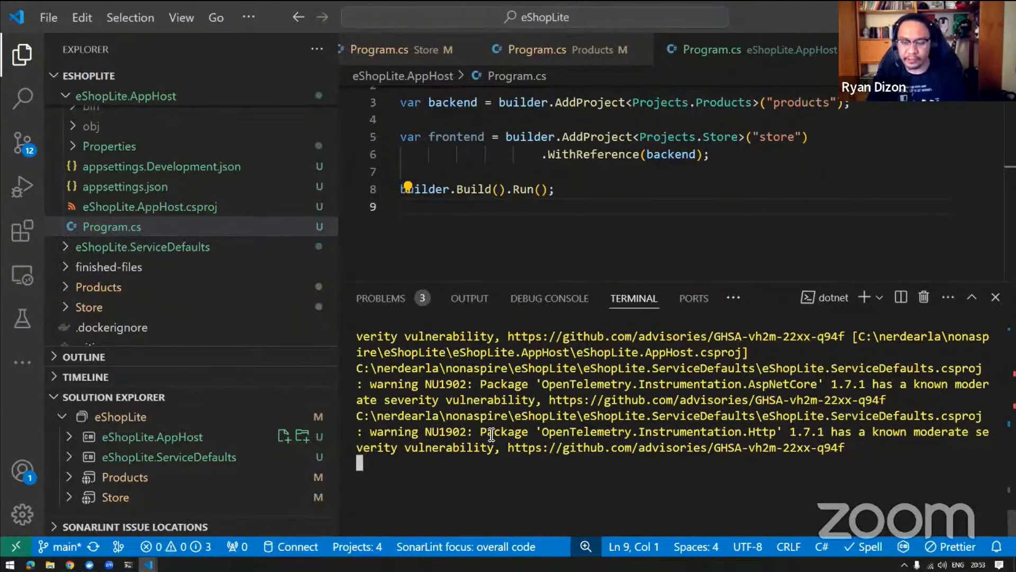
{"action": "mouse_move", "coordinate": [512, 241]}
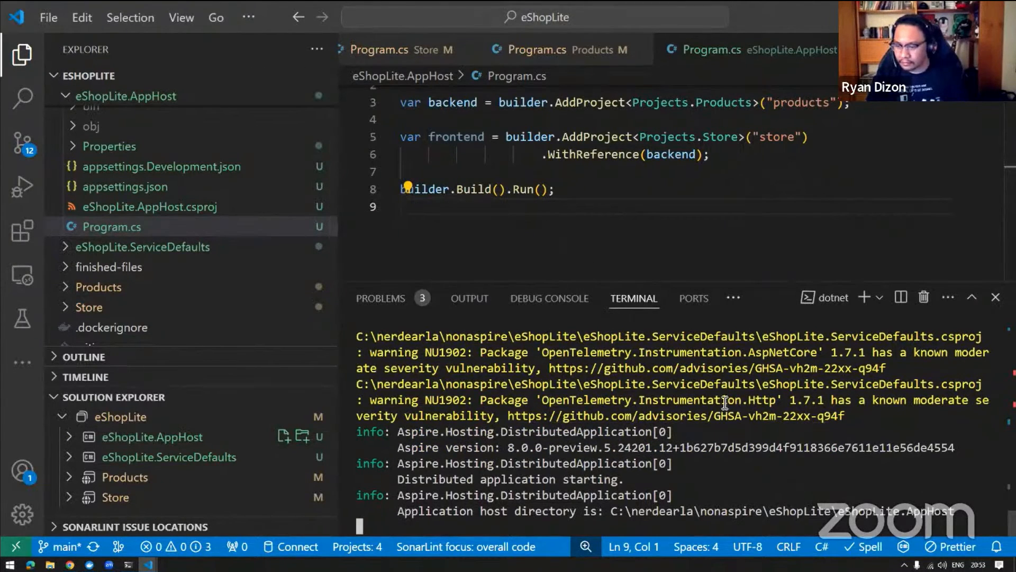
{"action": "mouse_move", "coordinate": [890, 511]}
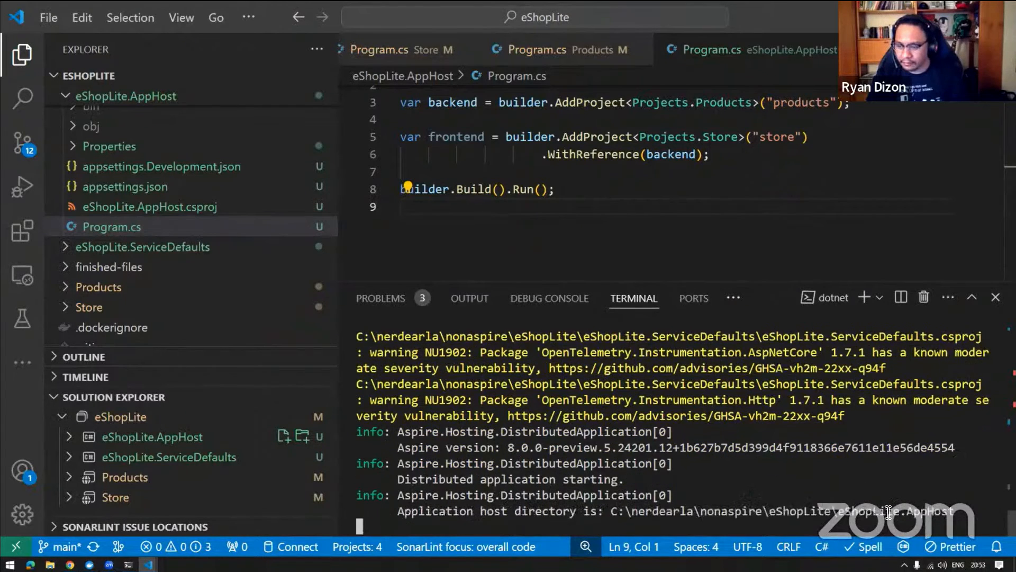
{"action": "scroll", "scroll_direction": "down", "scroll_amount": 3}
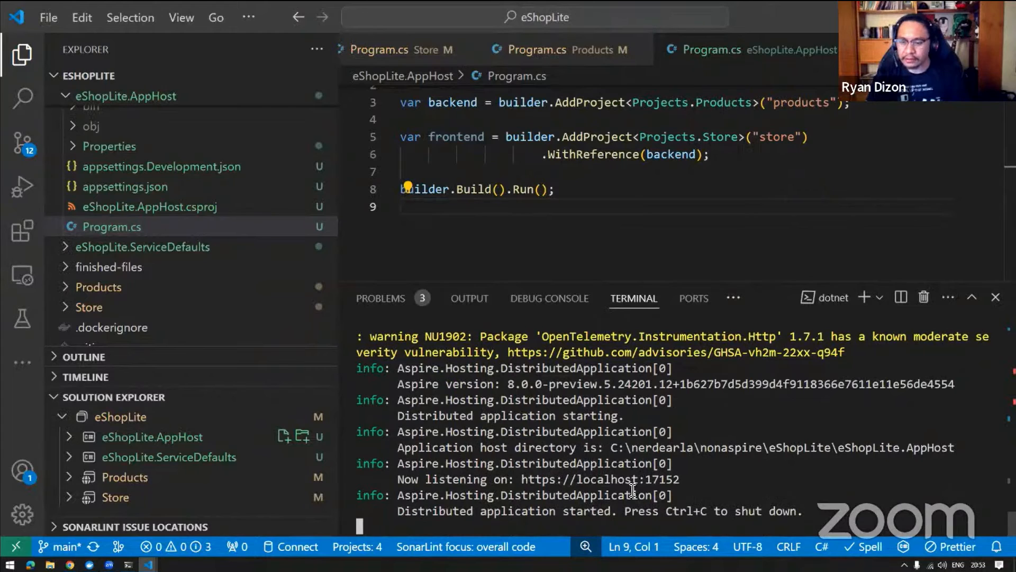
{"action": "mouse_move", "coordinate": [437, 404]}
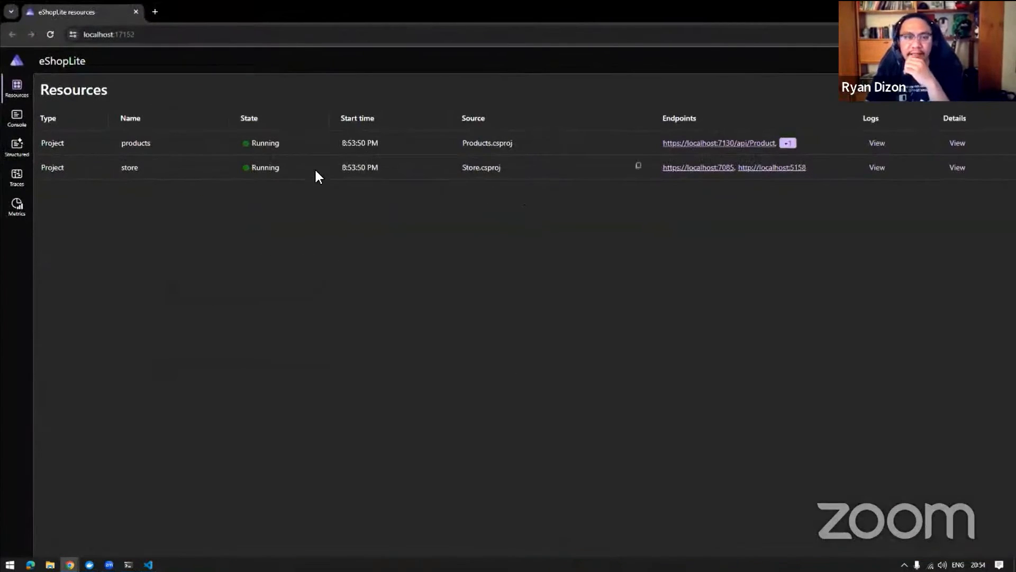
{"action": "mouse_move", "coordinate": [271, 179]}
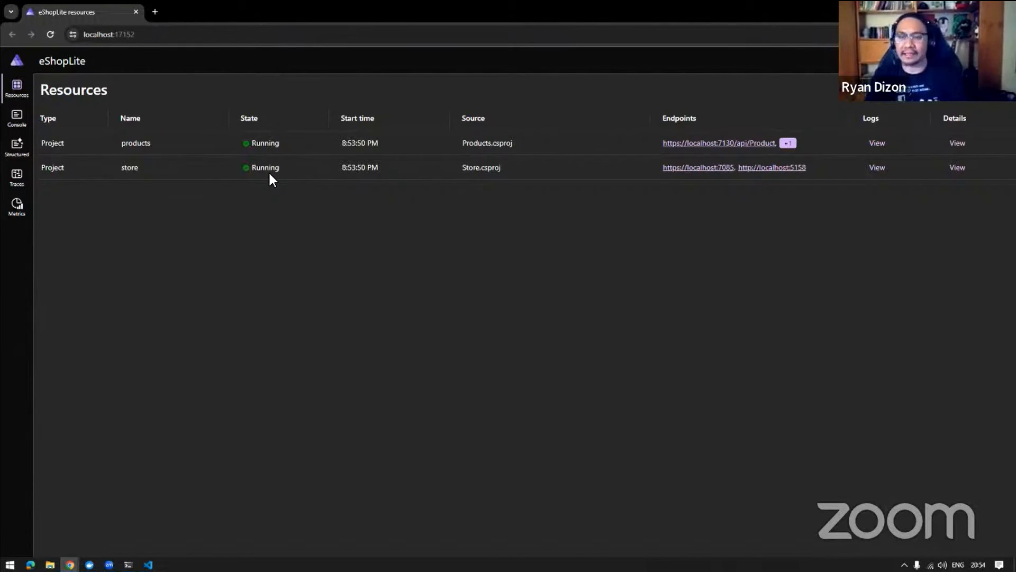
{"action": "mouse_move", "coordinate": [500, 201]}
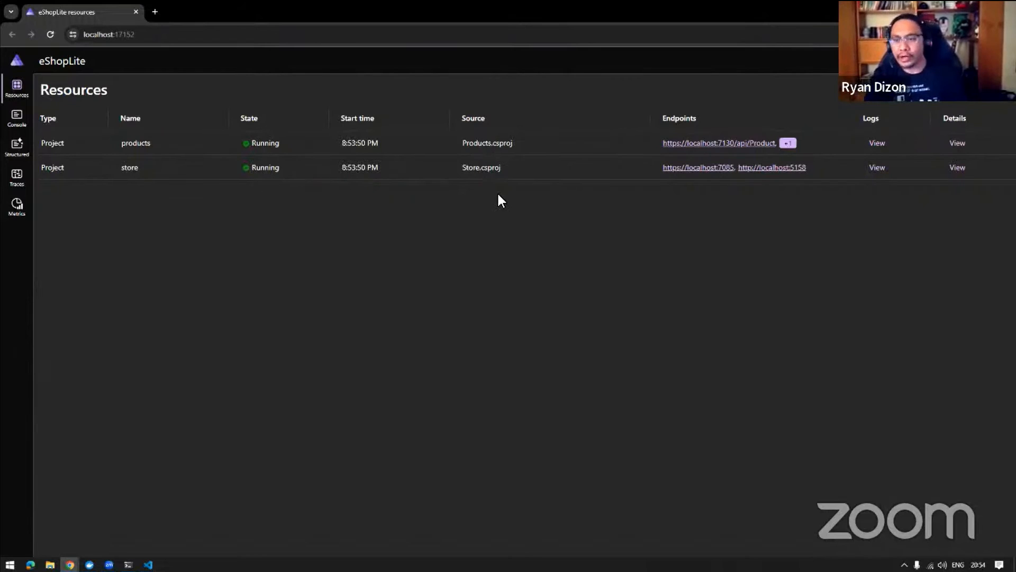
{"action": "mouse_move", "coordinate": [292, 229]}
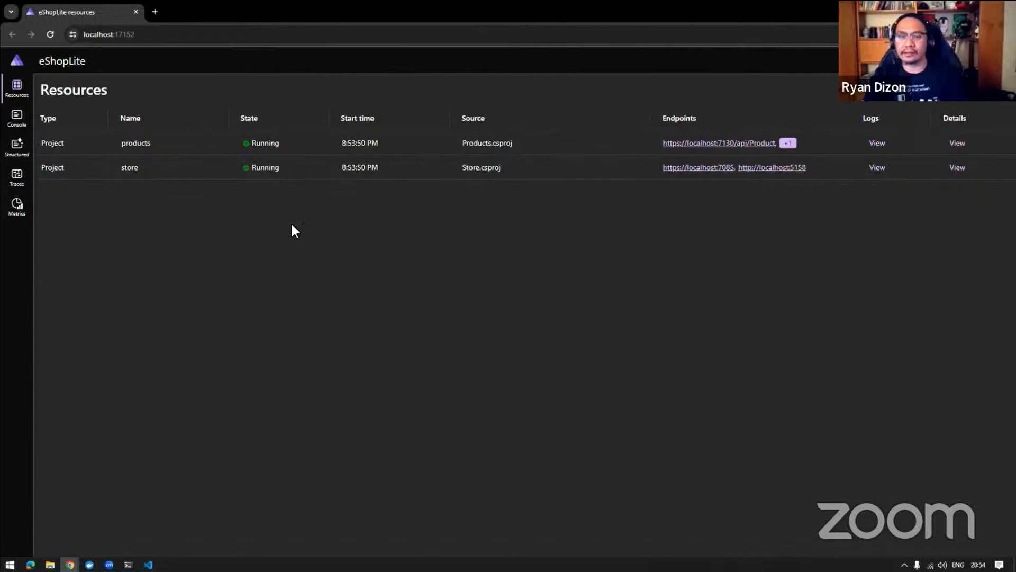
{"action": "mouse_move", "coordinate": [391, 426]}
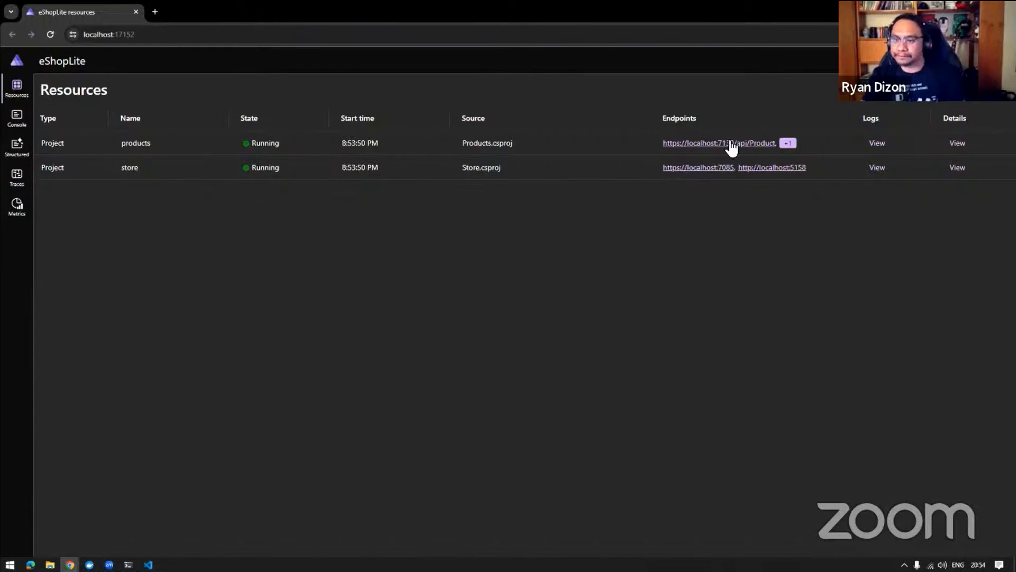
{"action": "left_click", "coordinate": [731, 143]}
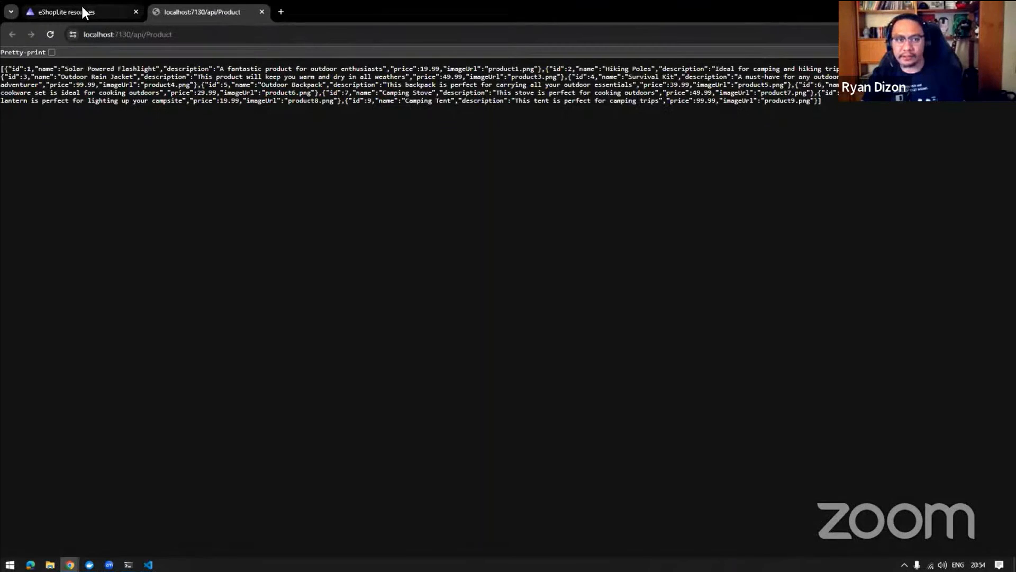
{"action": "left_click", "coordinate": [79, 12]}
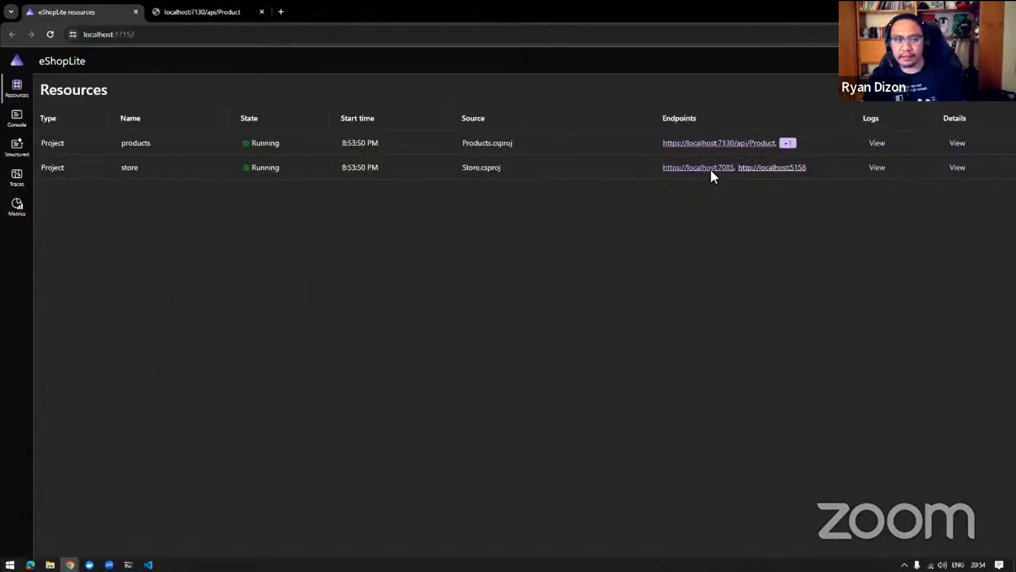
{"action": "left_click", "coordinate": [696, 167]}
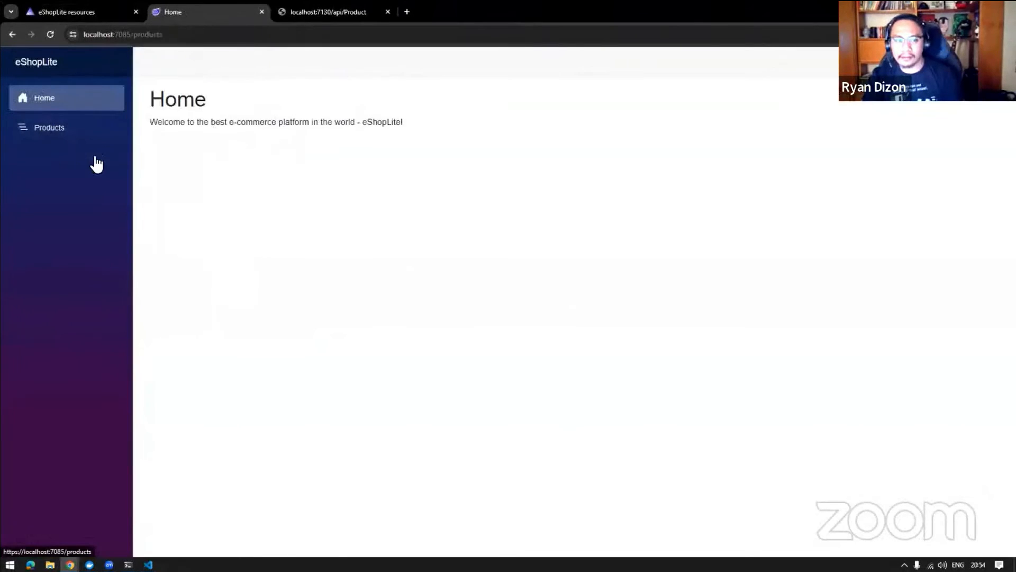
{"action": "left_click", "coordinate": [48, 127]}
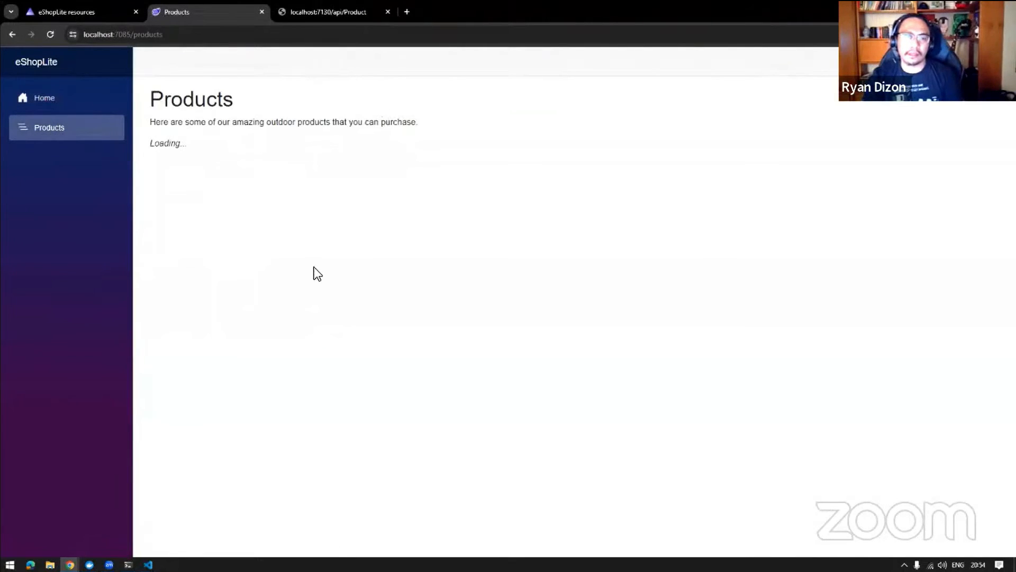
{"action": "mouse_move", "coordinate": [274, 354]}
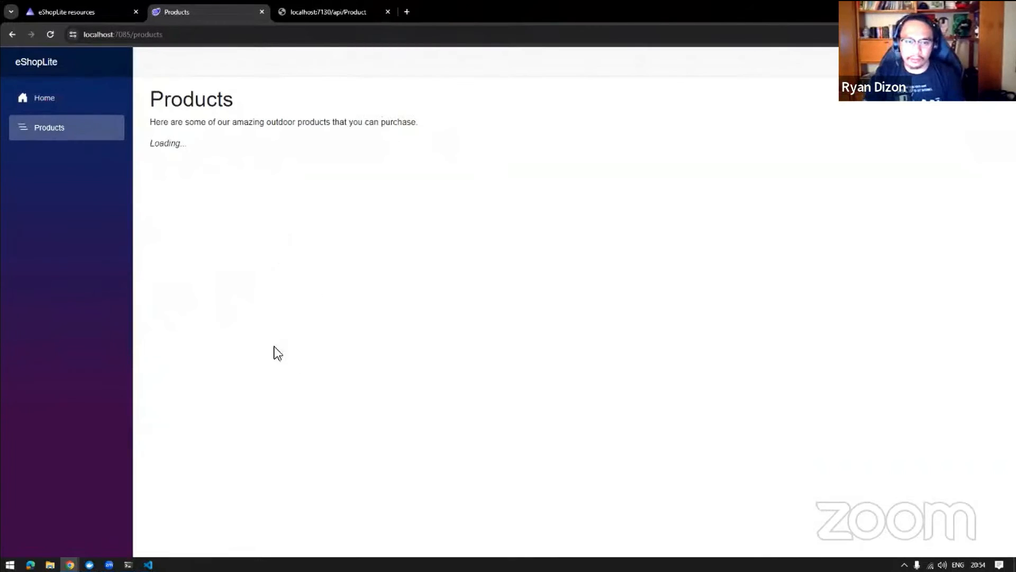
{"action": "mouse_move", "coordinate": [203, 164]}
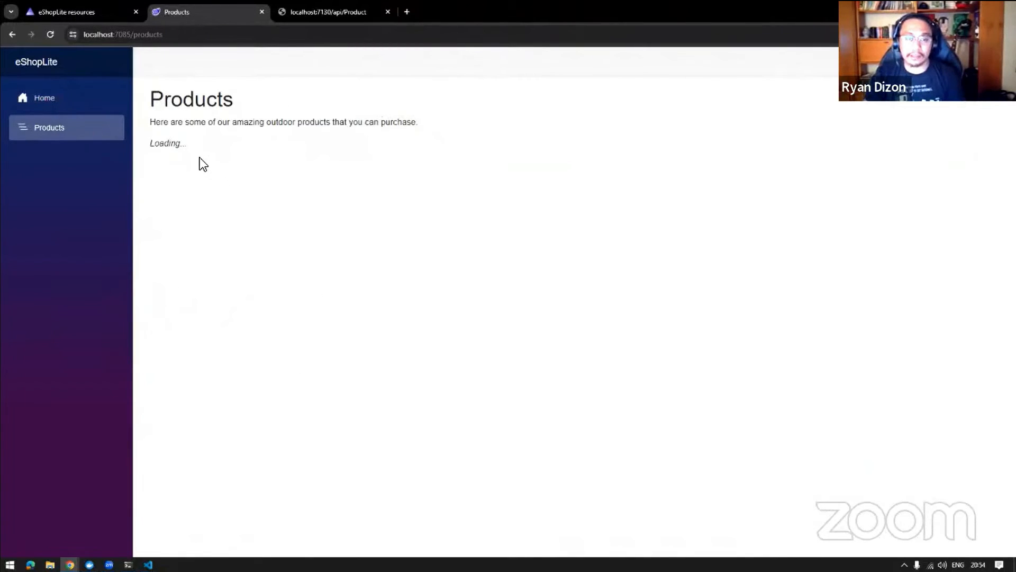
{"action": "mouse_move", "coordinate": [213, 359]}
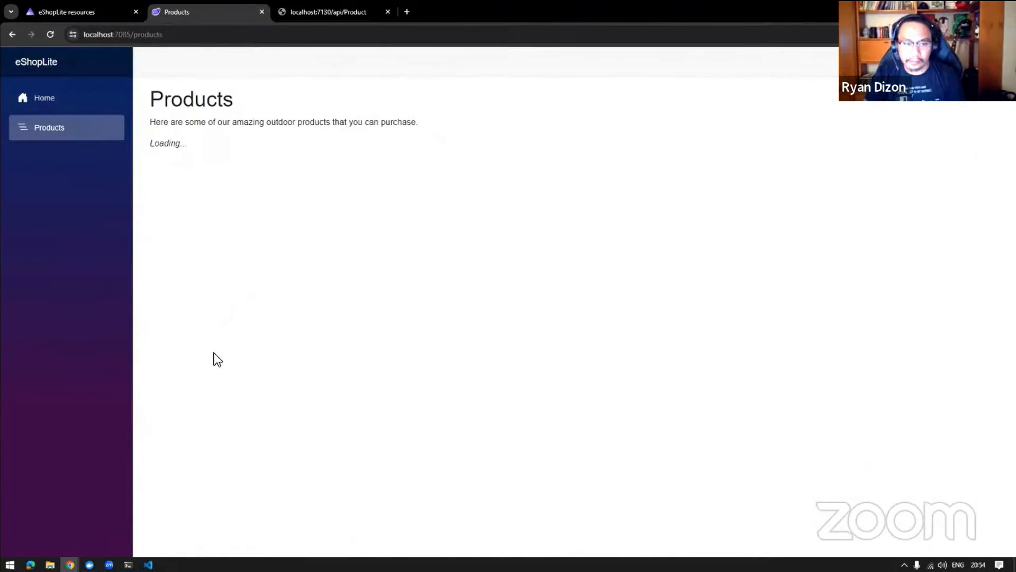
{"action": "mouse_move", "coordinate": [248, 508]}
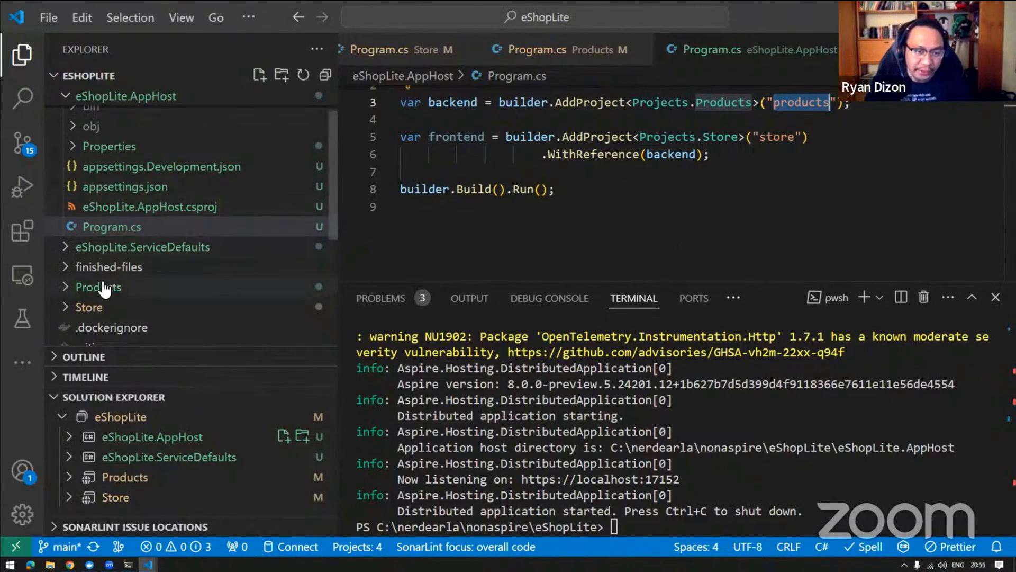
In Store's appsettings.json, replace localhost:5200 with products in both ProductEndpoint values.
{"action": "scroll", "scroll_direction": "down", "scroll_amount": 3}
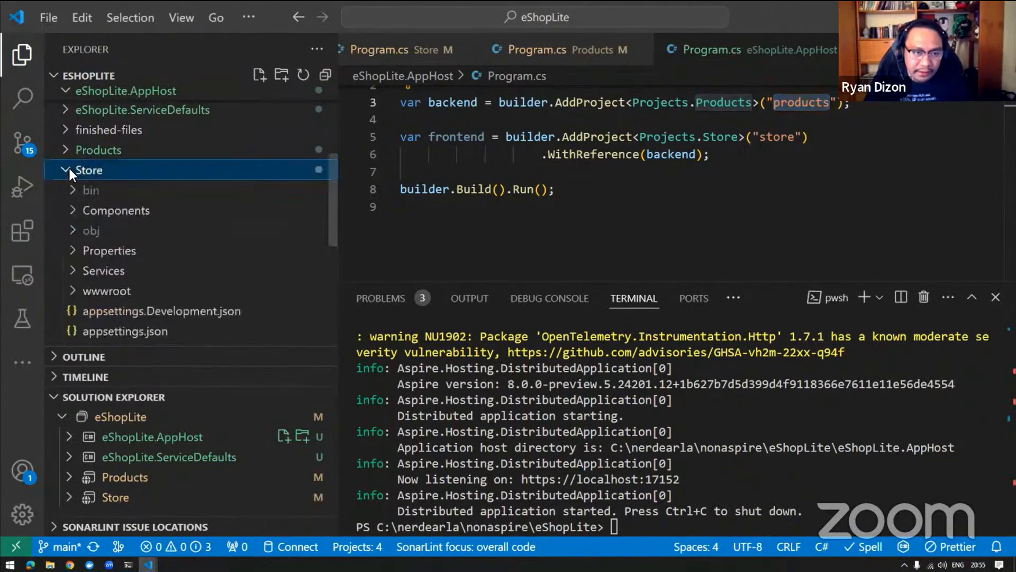
{"action": "left_click", "coordinate": [69, 169]}
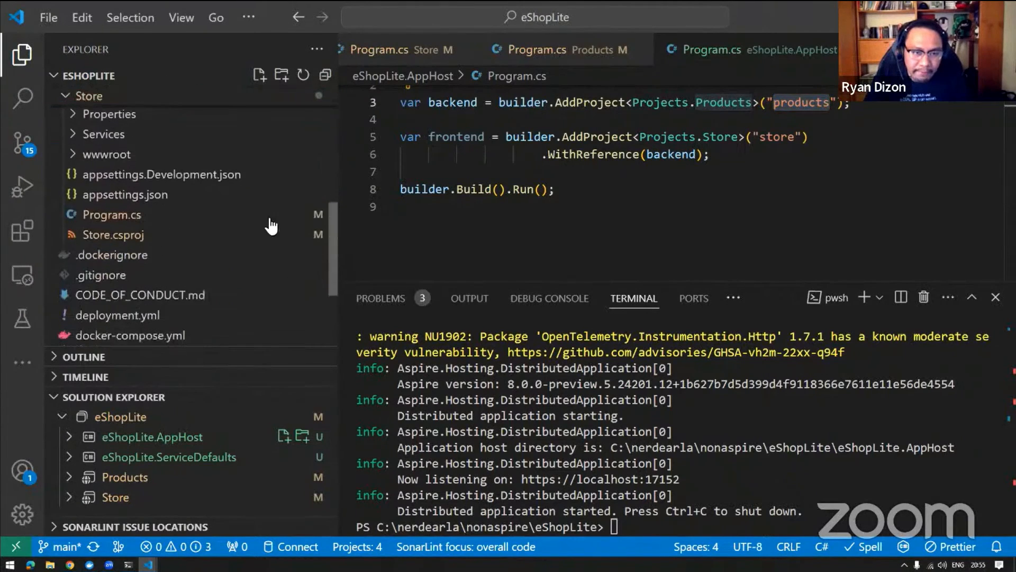
{"action": "left_click", "coordinate": [125, 197]}
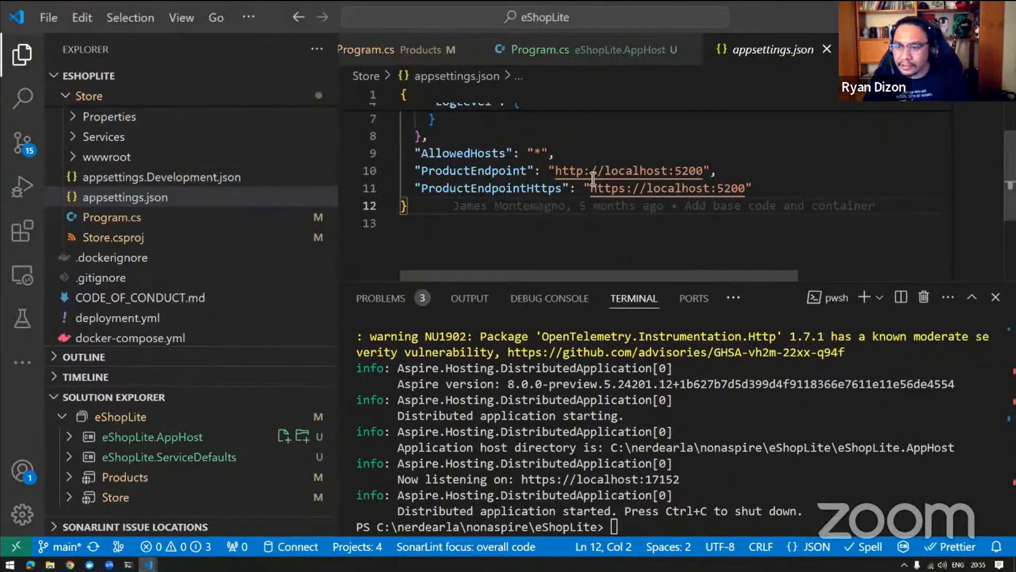
{"action": "mouse_move", "coordinate": [574, 64]}
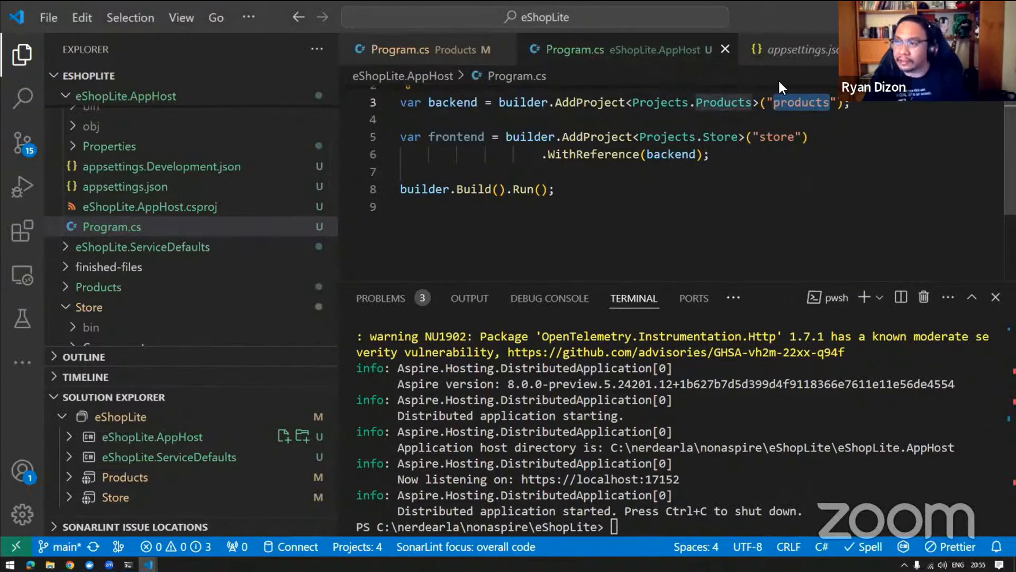
{"action": "left_click", "coordinate": [790, 49]}
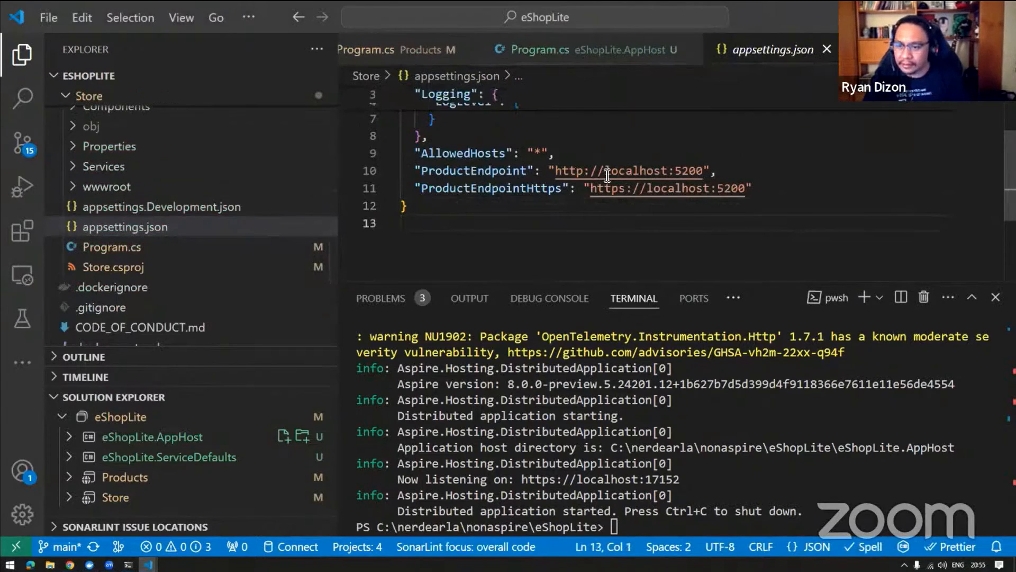
{"action": "double_click", "coordinate": [661, 170]}
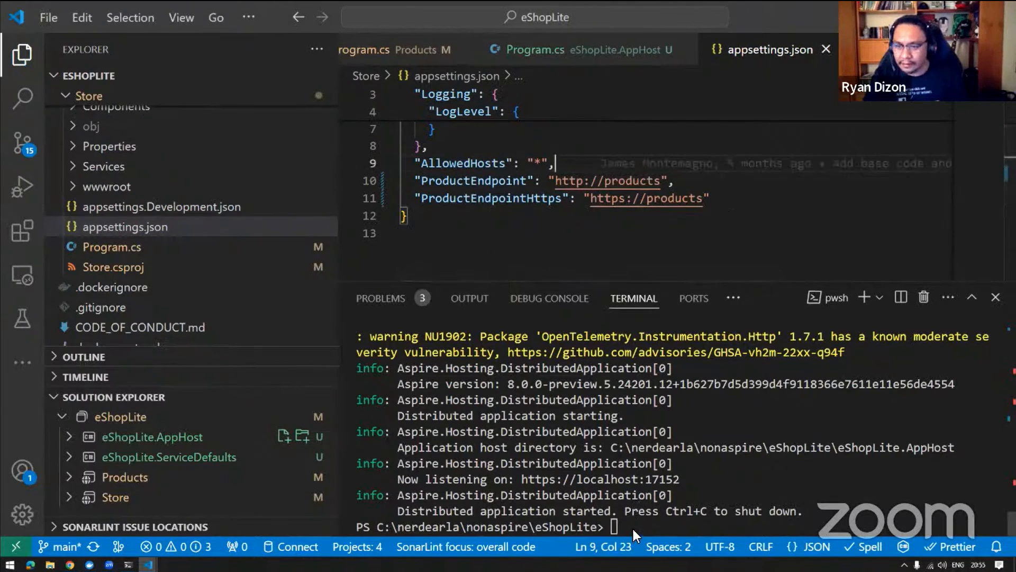
Restart the app with dotnet run --project .\eShopLite.AppHost.
{"action": "type", "text": "dotnet run --project .\\eShopLite.AppHost"}
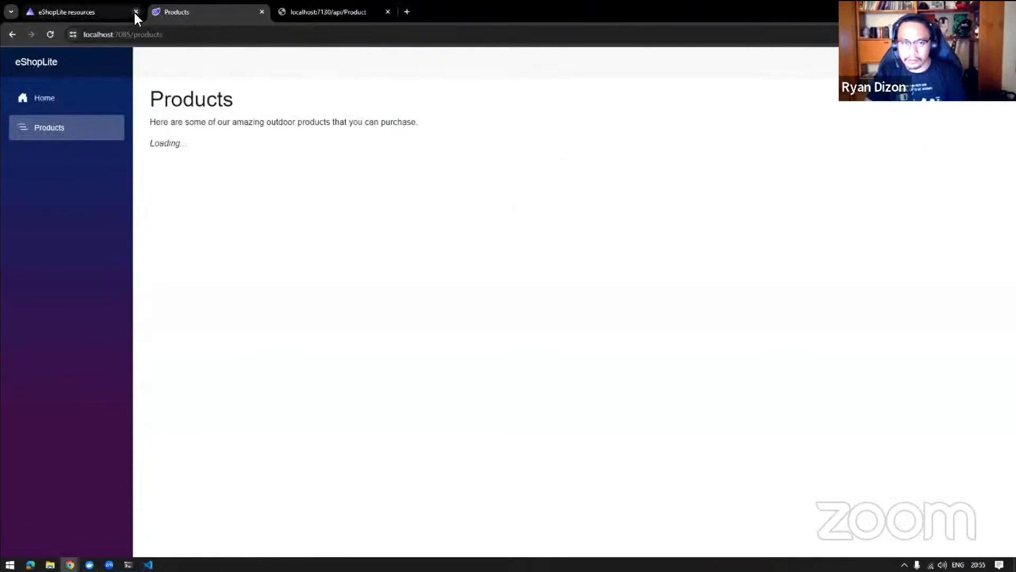
{"action": "left_click", "coordinate": [136, 11]}
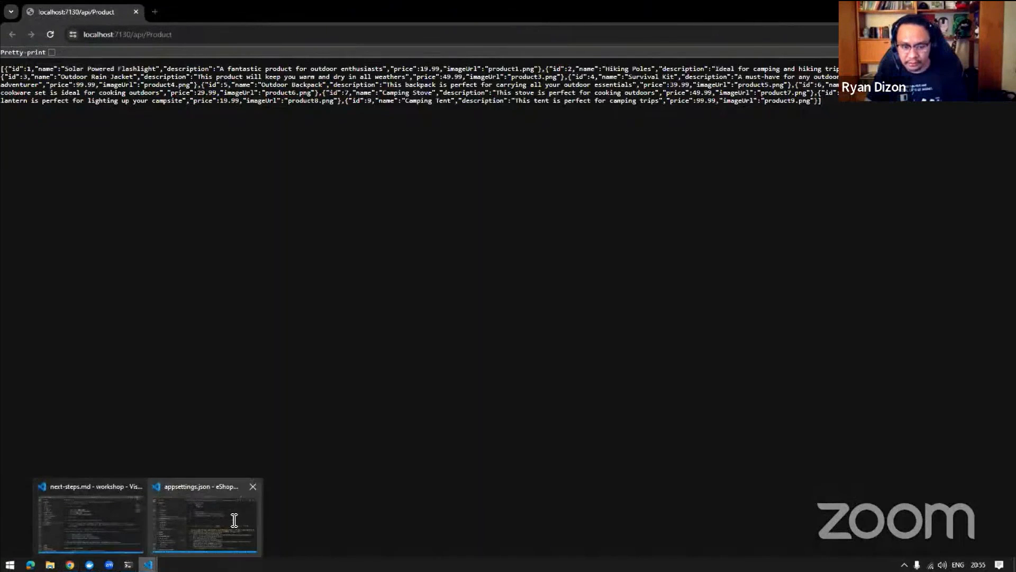
{"action": "left_click", "coordinate": [203, 521]}
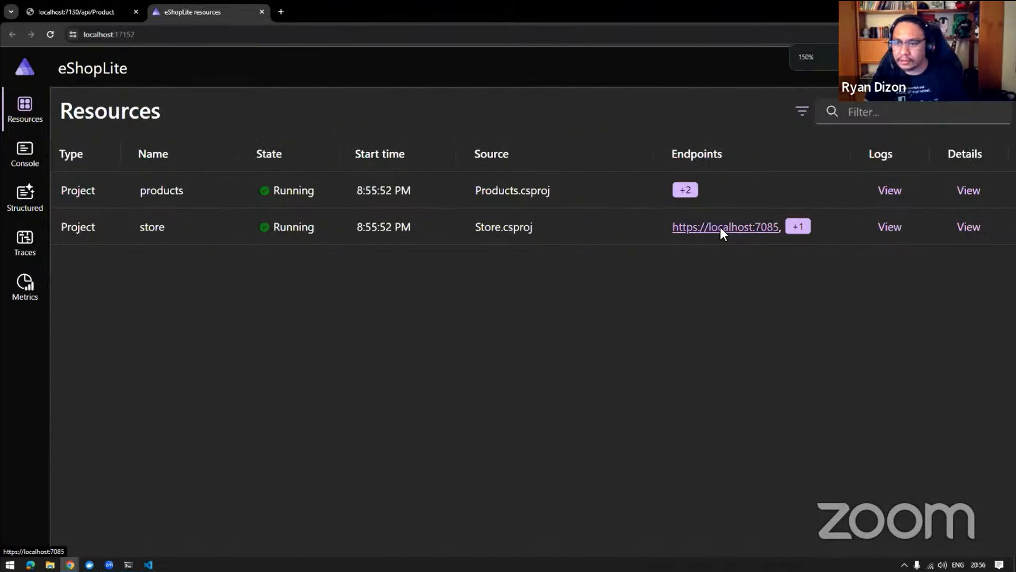
{"action": "left_click", "coordinate": [725, 227]}
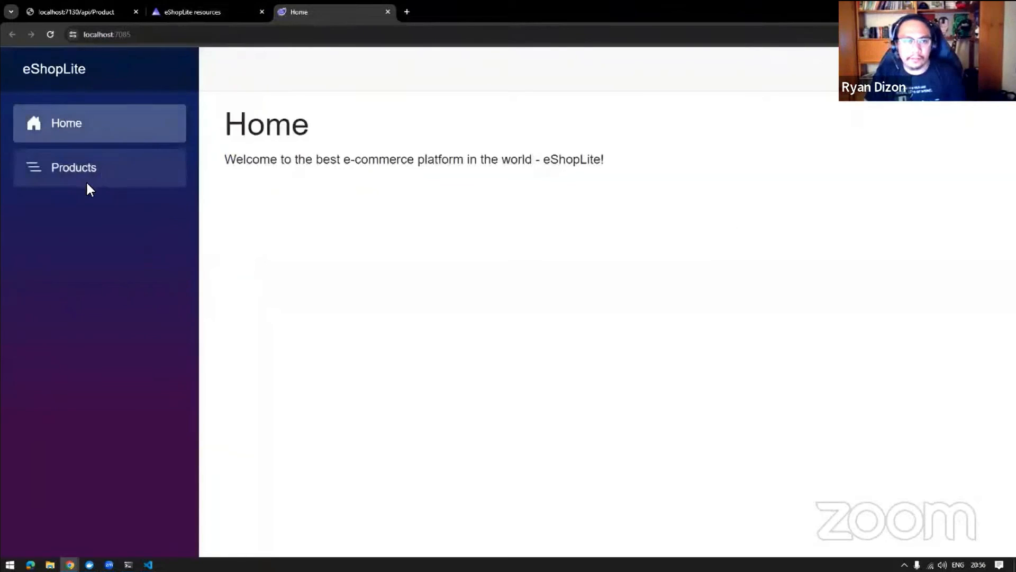
{"action": "left_click", "coordinate": [74, 167]}
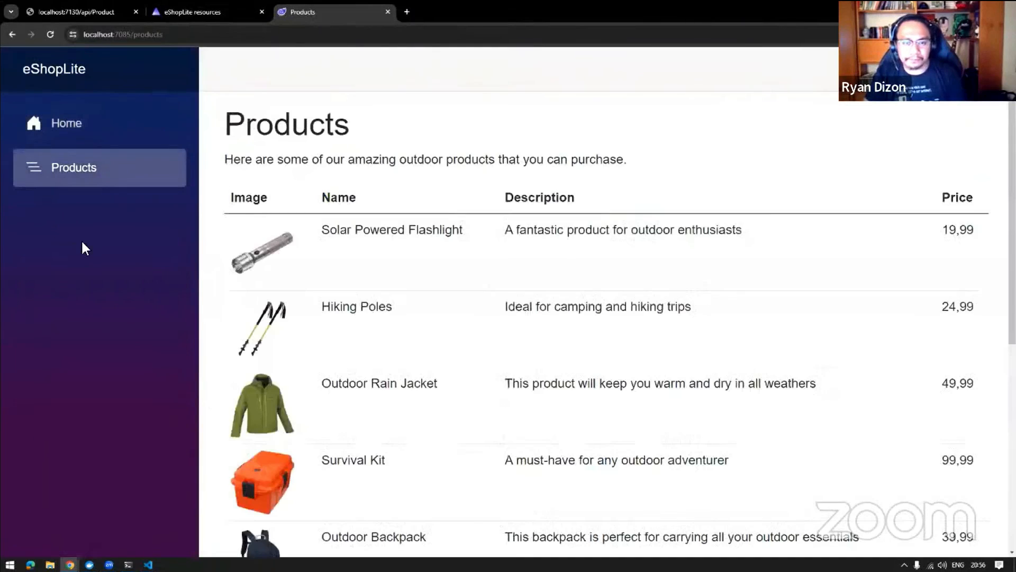
{"action": "scroll", "scroll_direction": "down", "scroll_amount": 3}
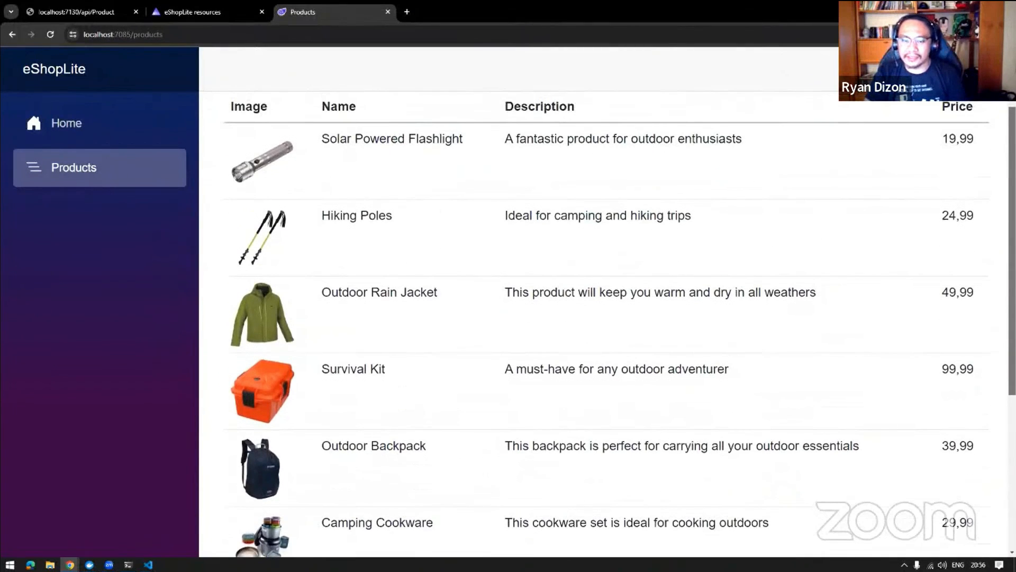
{"action": "mouse_move", "coordinate": [150, 408]}
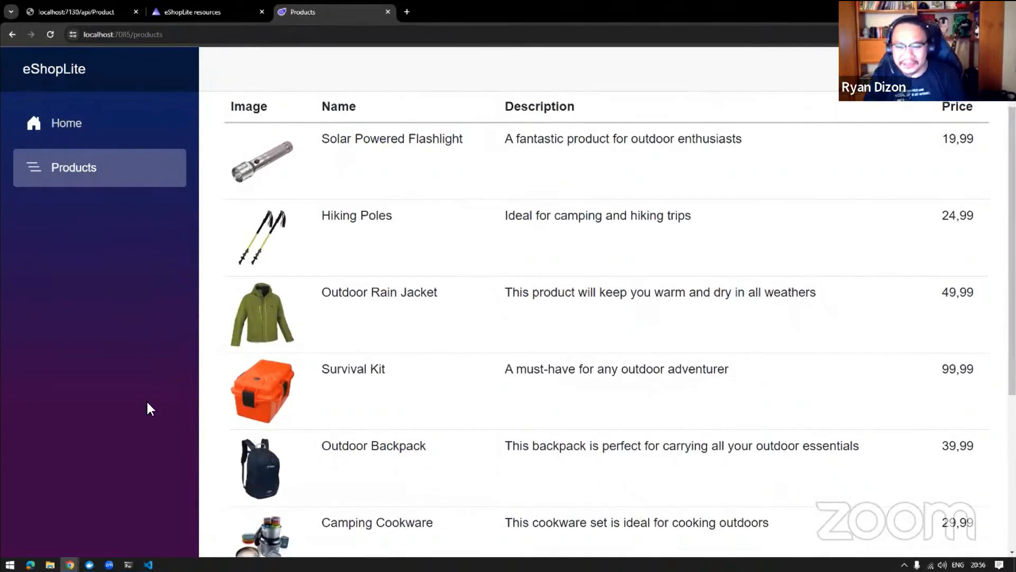
{"action": "mouse_move", "coordinate": [114, 339]}
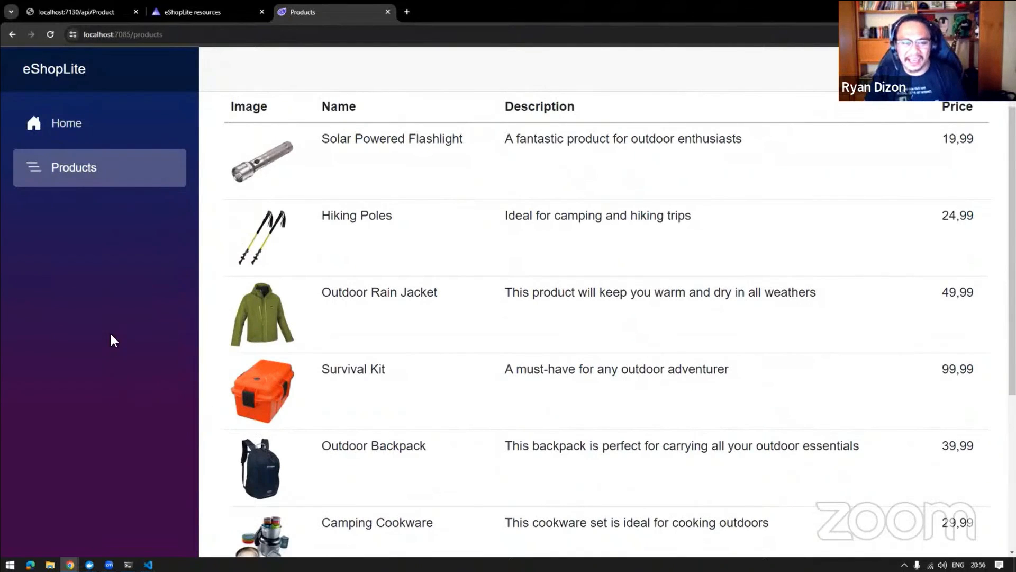
{"action": "mouse_move", "coordinate": [157, 546]}
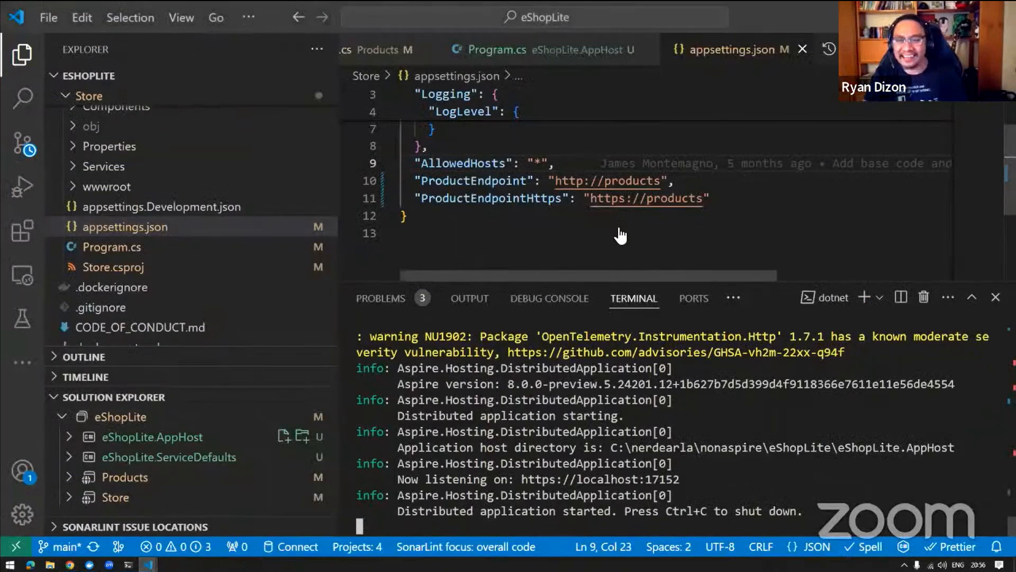
{"action": "mouse_move", "coordinate": [659, 185]}
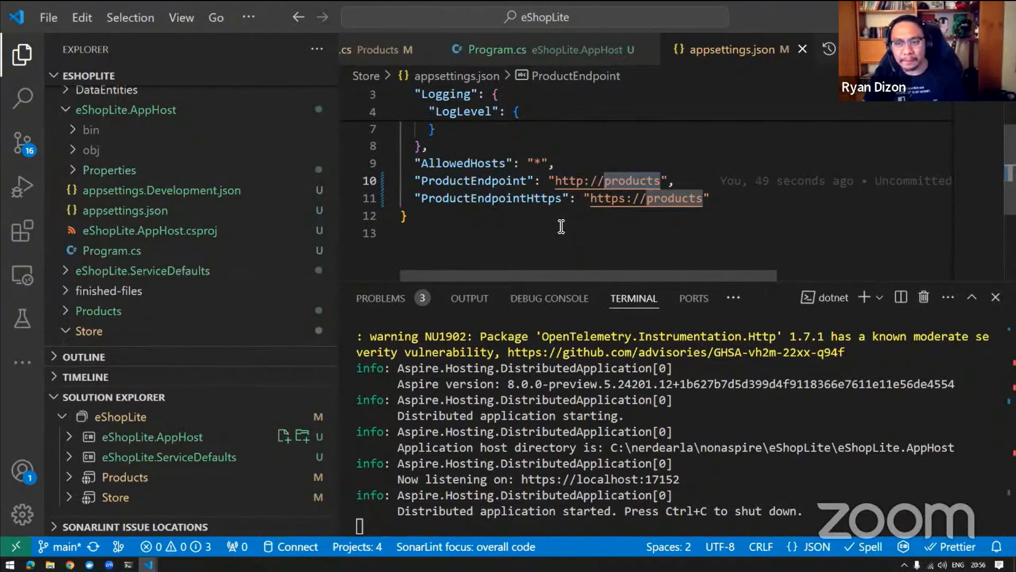
{"action": "mouse_move", "coordinate": [343, 191]}
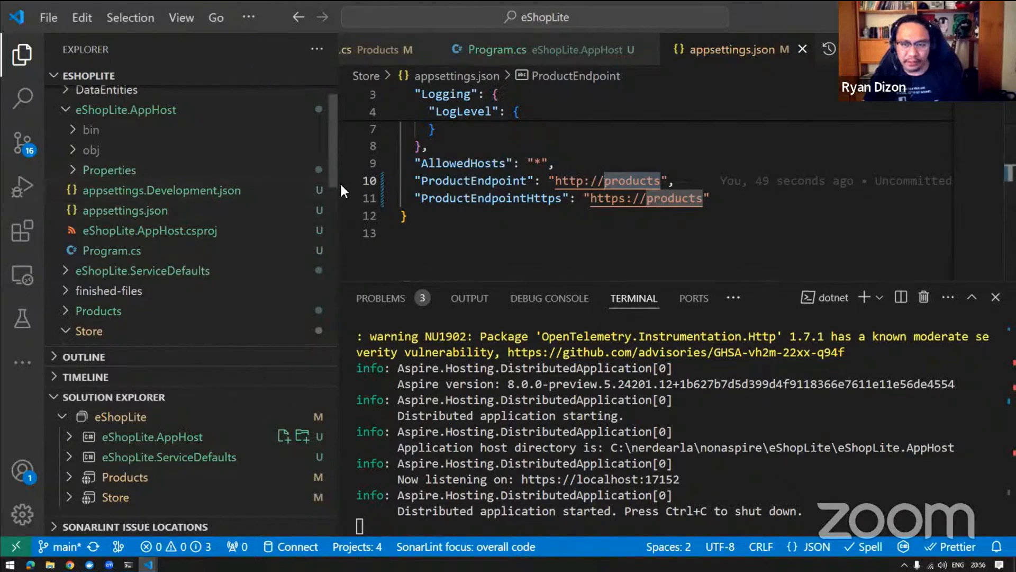